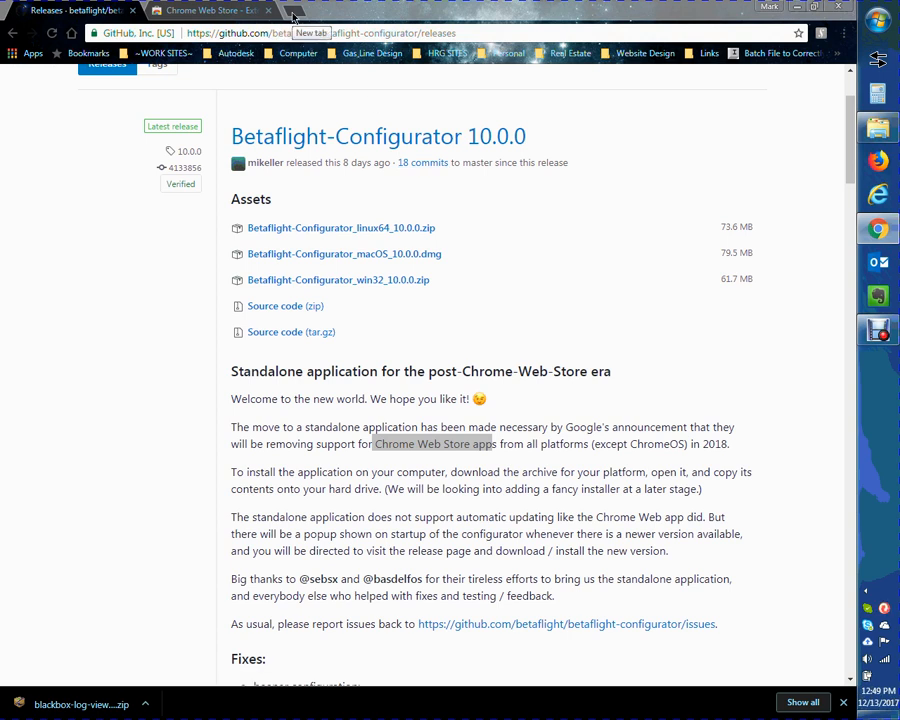
Open a new browser tab to search Google for betaflight.
{"action": "left_click", "coordinate": [318, 10]}
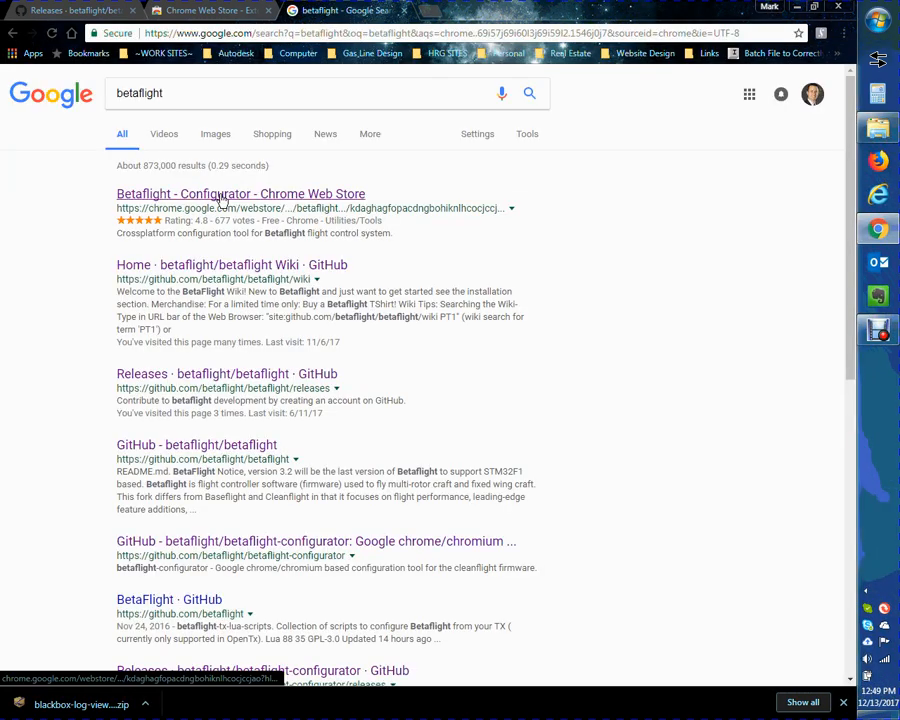
Open the Betaflight - Configurator store listing and highlight its open-source note.
{"action": "left_click", "coordinate": [240, 193]}
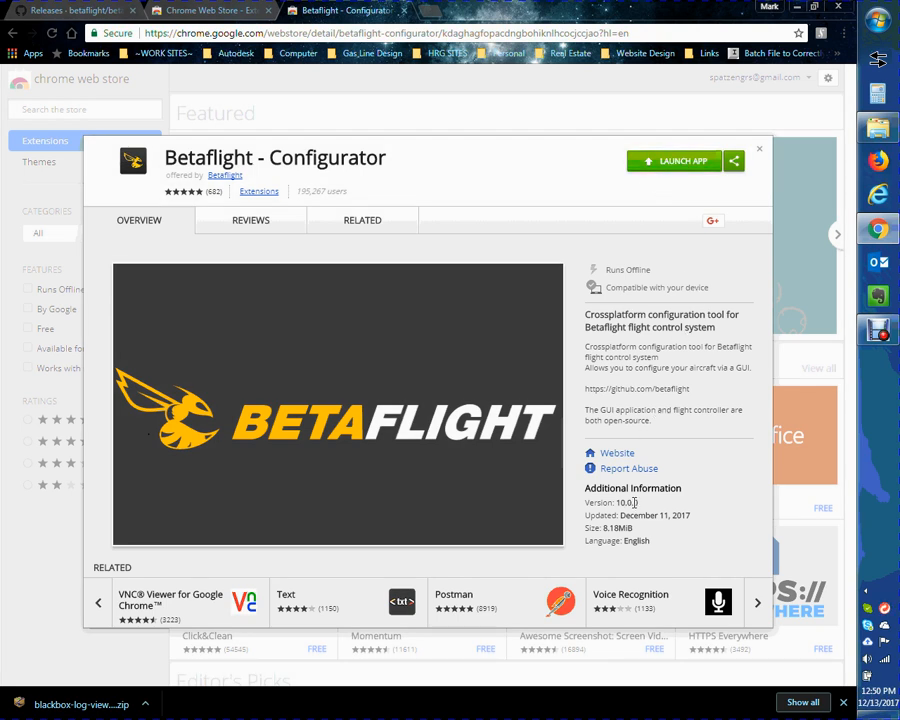
{"action": "mouse_move", "coordinate": [656, 517]}
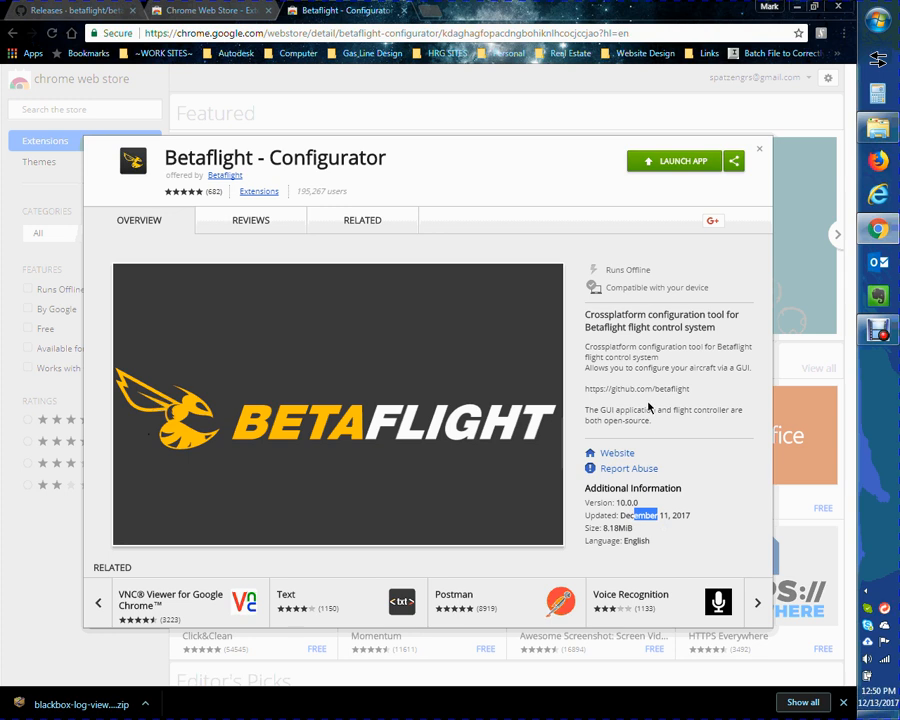
{"action": "mouse_move", "coordinate": [656, 425]}
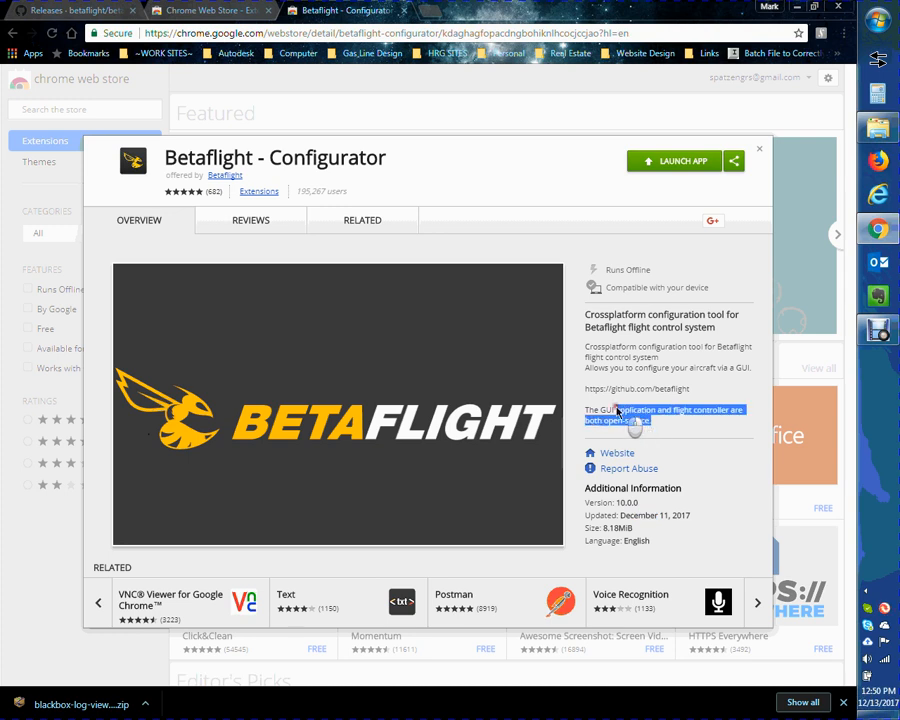
{"action": "left_click_drag", "start_coordinate": [645, 420], "coordinate": [590, 347]}
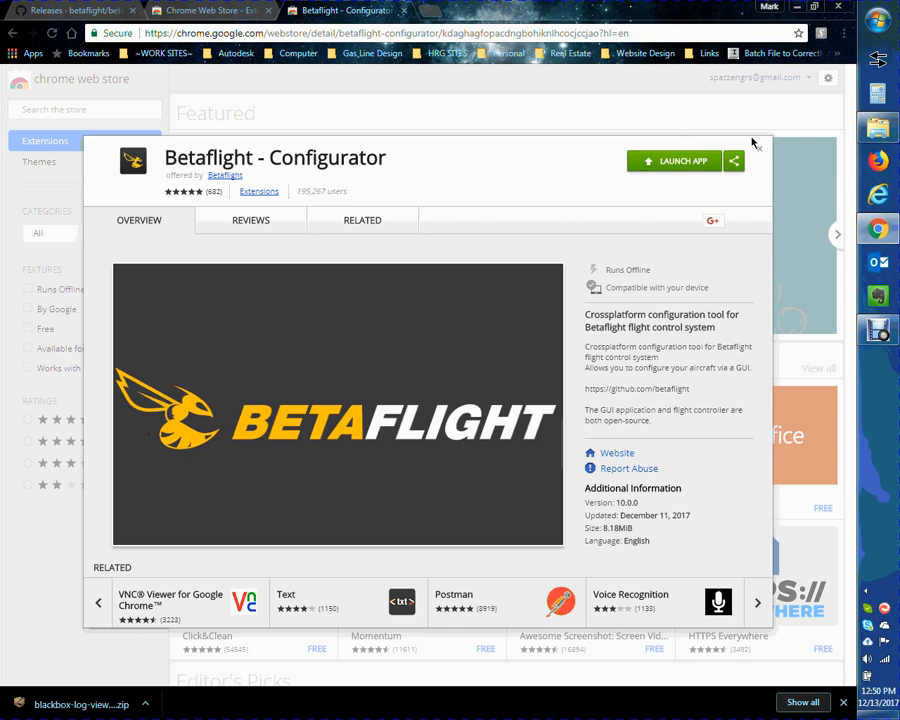
{"action": "mouse_move", "coordinate": [758, 151]}
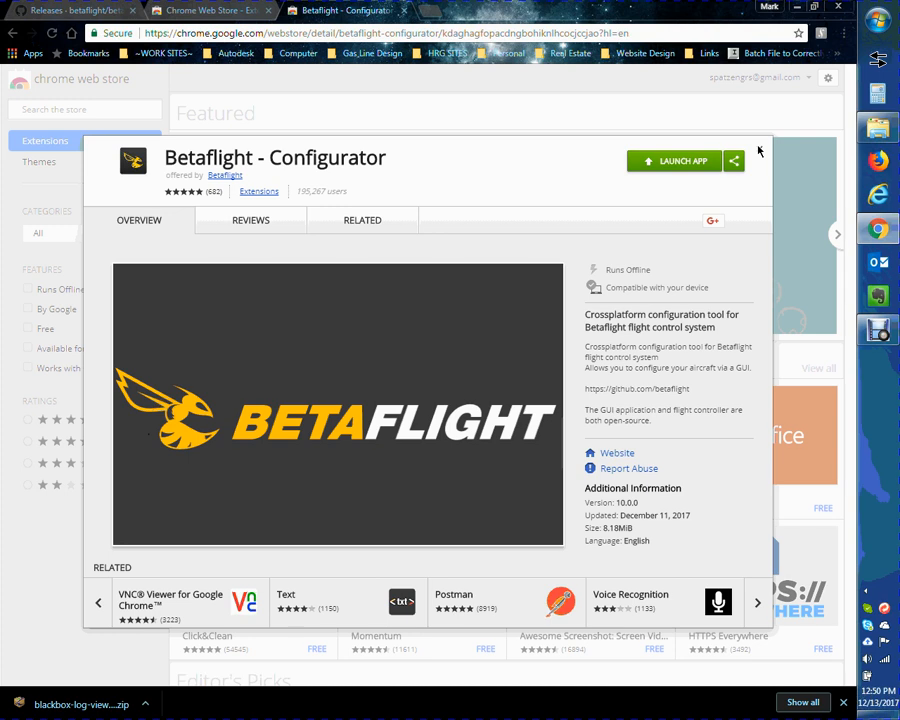
Close the store listing and go back to the 'Releases - betaflight' tab, scrolled to the top.
{"action": "left_click", "coordinate": [759, 150]}
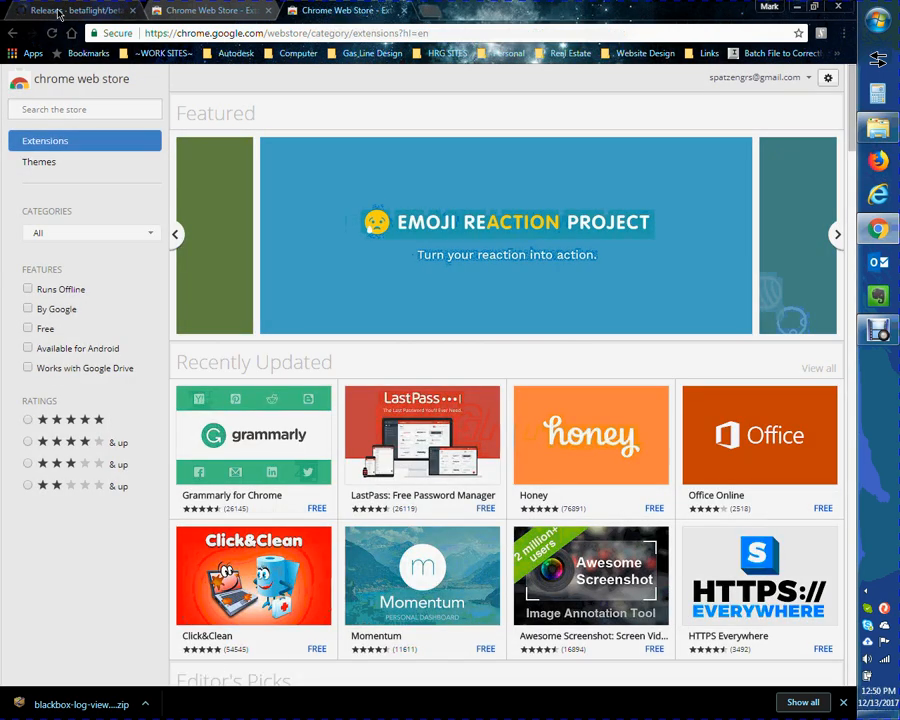
{"action": "mouse_move", "coordinate": [70, 10]}
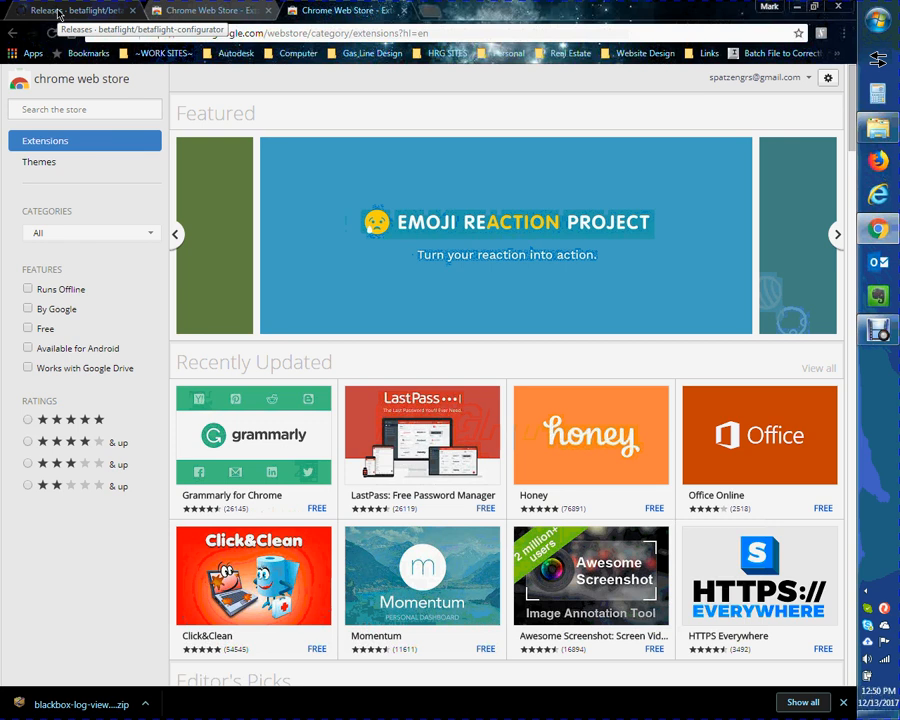
{"action": "left_click", "coordinate": [70, 10]}
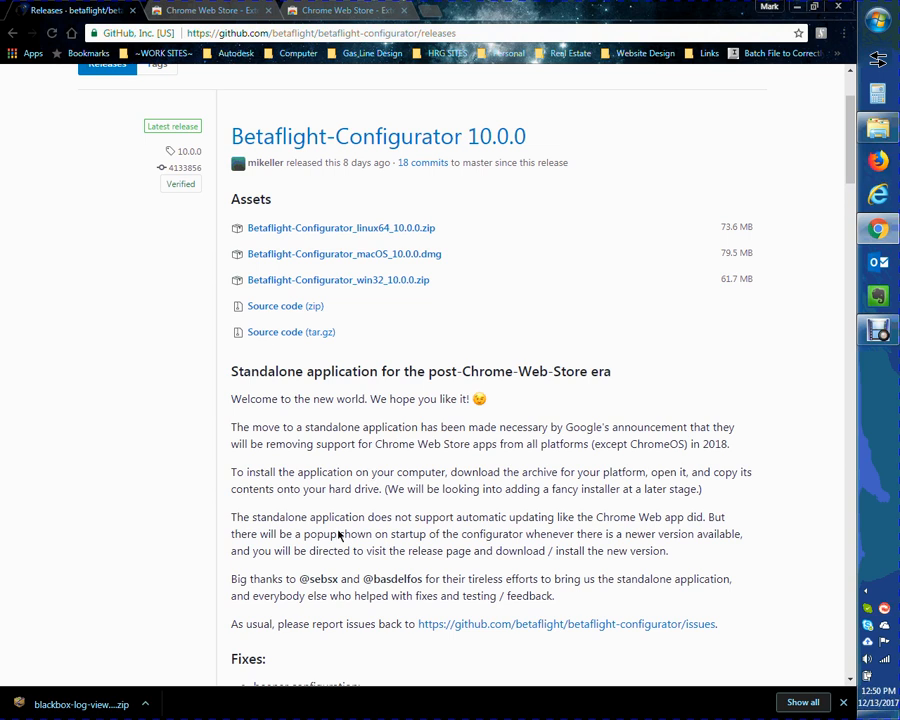
{"action": "mouse_move", "coordinate": [383, 424]}
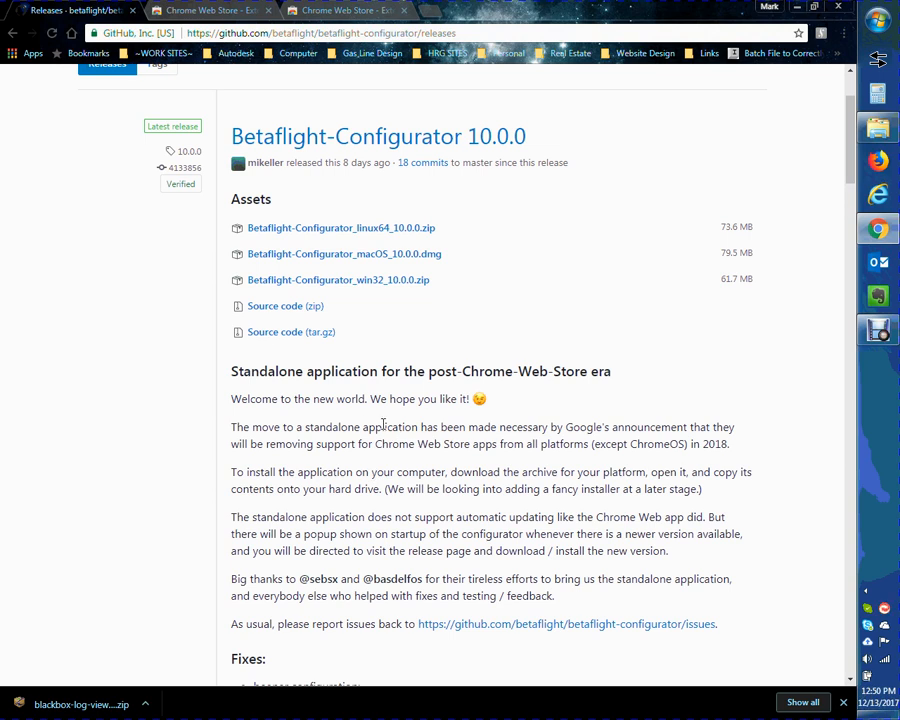
{"action": "mouse_move", "coordinate": [535, 592]}
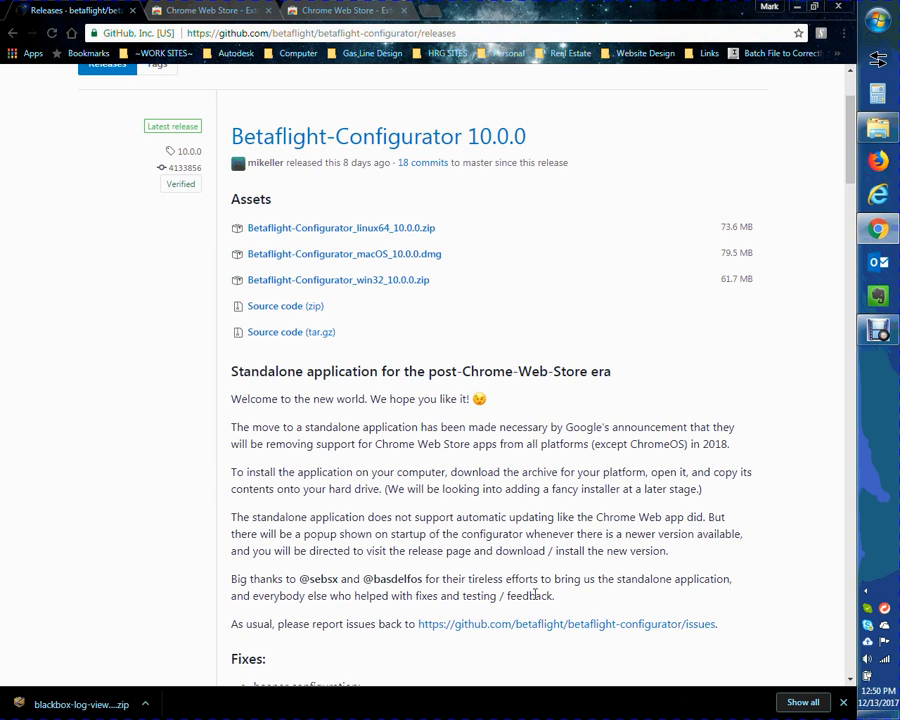
{"action": "mouse_move", "coordinate": [181, 466]}
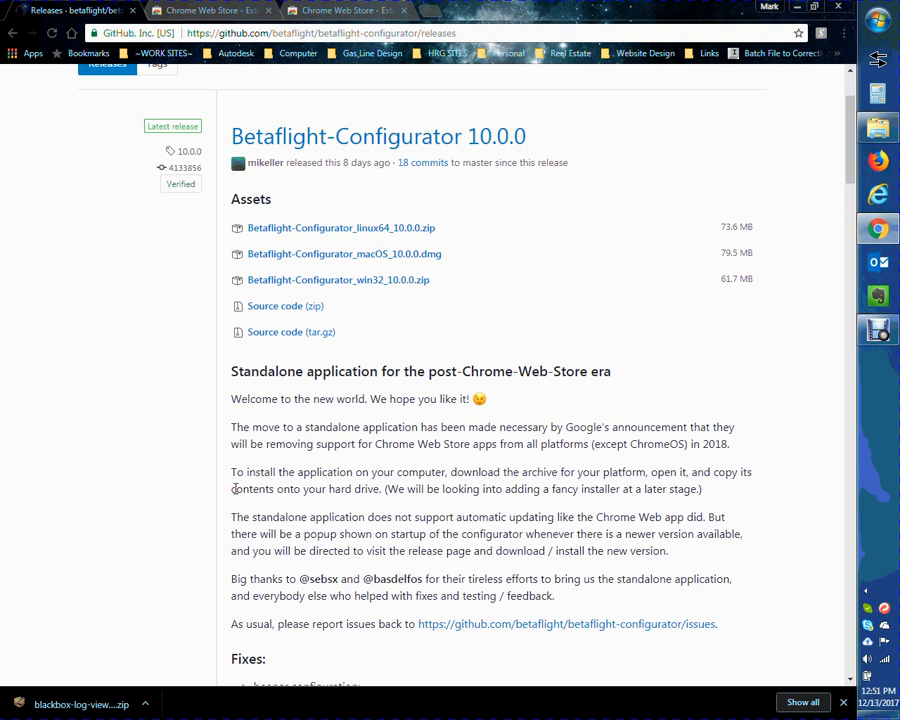
{"action": "scroll", "scroll_direction": "up", "scroll_amount": 3}
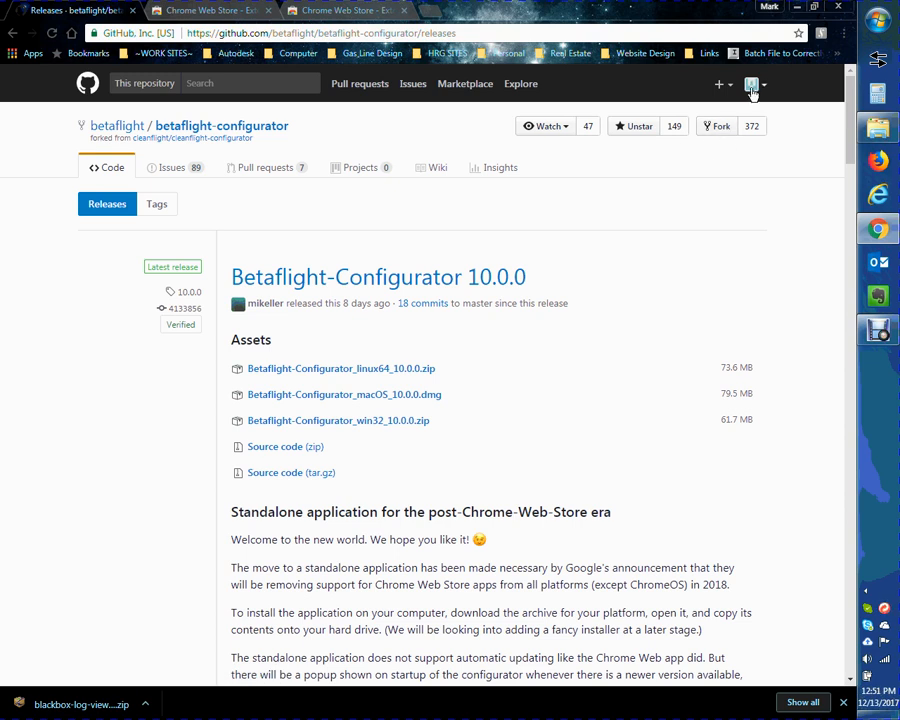
Open Stars from the account menu and browse the six starred repositories.
{"action": "left_click", "coordinate": [749, 84]}
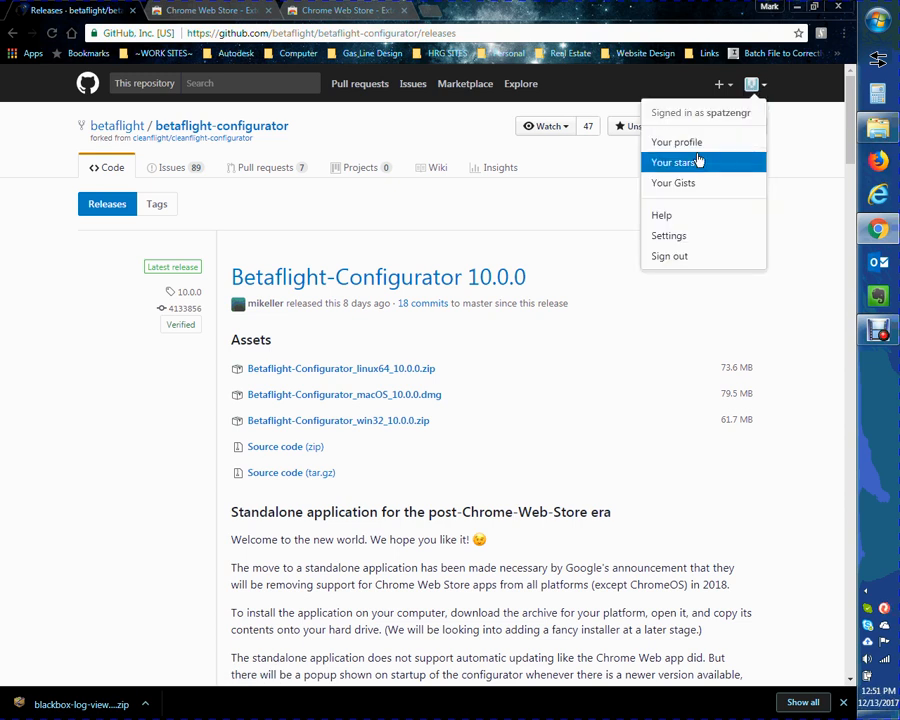
{"action": "left_click", "coordinate": [674, 162]}
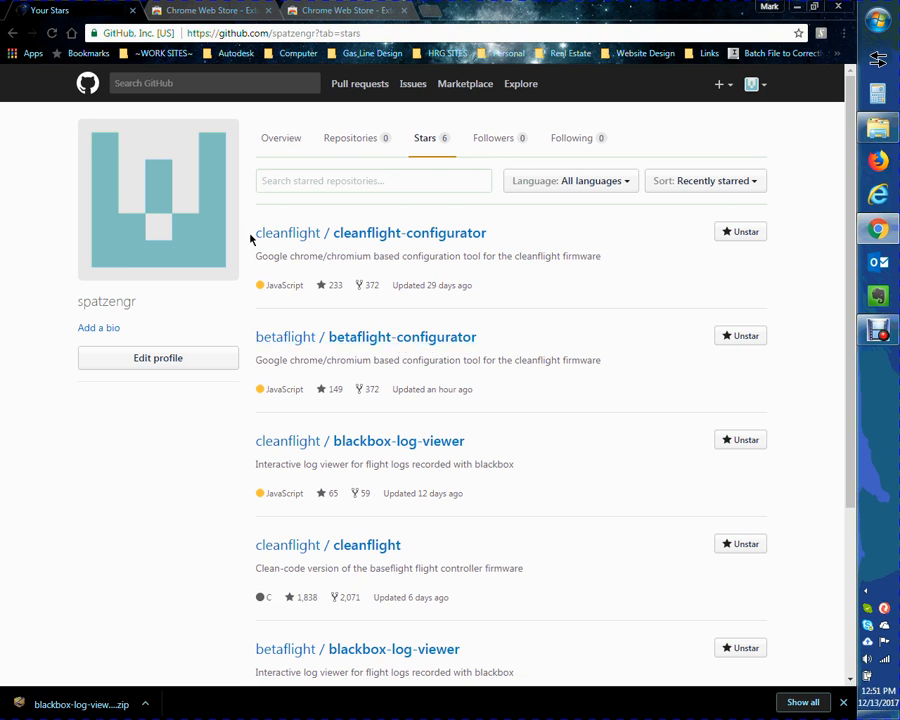
{"action": "mouse_move", "coordinate": [476, 345]}
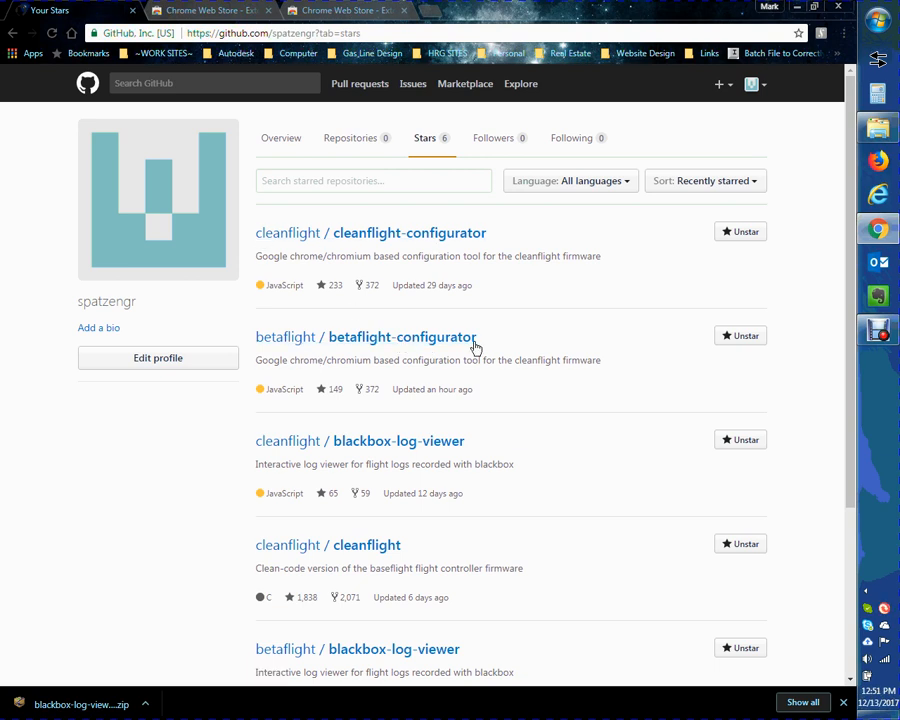
{"action": "scroll", "scroll_direction": "down", "scroll_amount": 3}
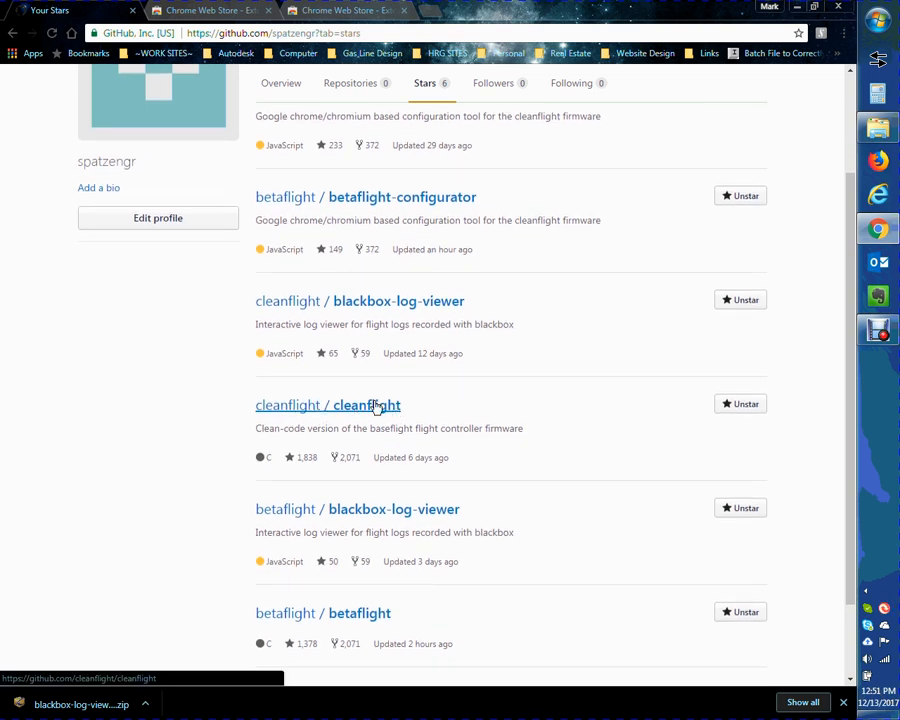
{"action": "scroll", "scroll_direction": "down", "scroll_amount": 3}
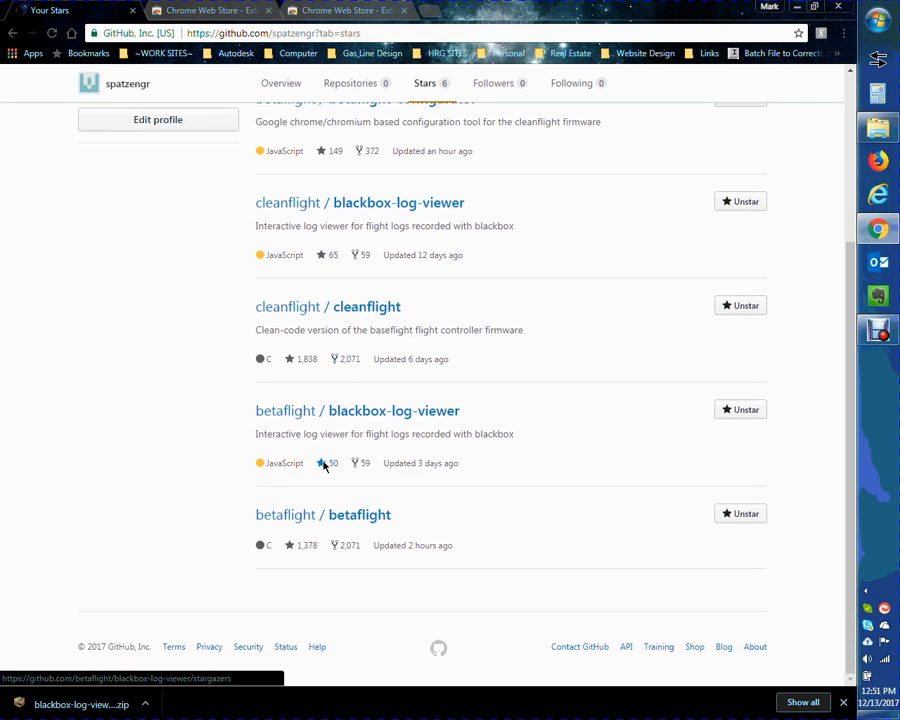
{"action": "mouse_move", "coordinate": [240, 528]}
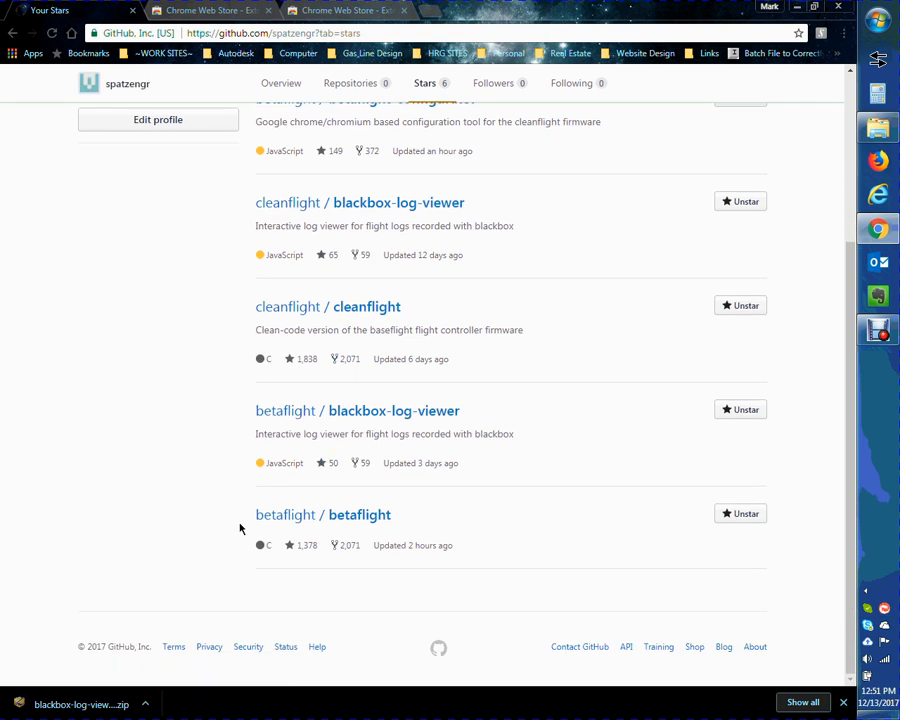
{"action": "mouse_move", "coordinate": [343, 525]}
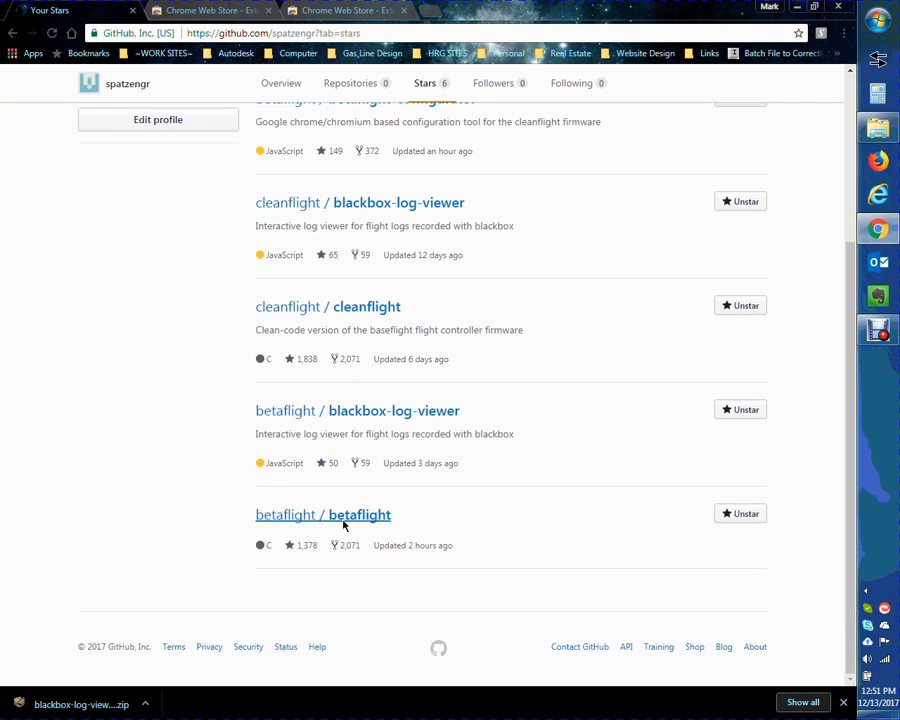
{"action": "mouse_move", "coordinate": [405, 519]}
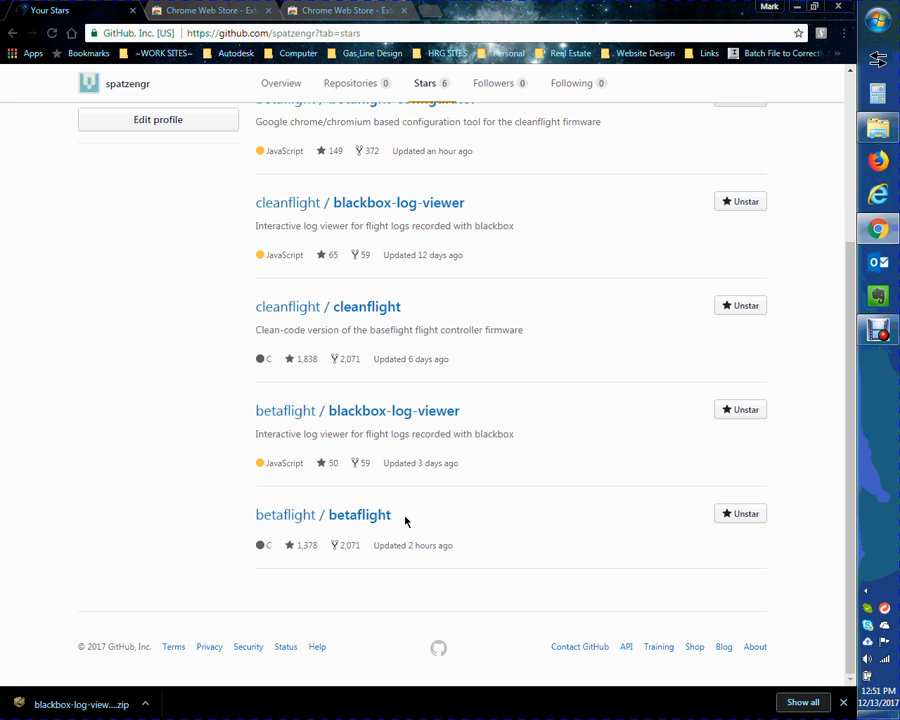
{"action": "scroll", "scroll_direction": "up", "scroll_amount": 3}
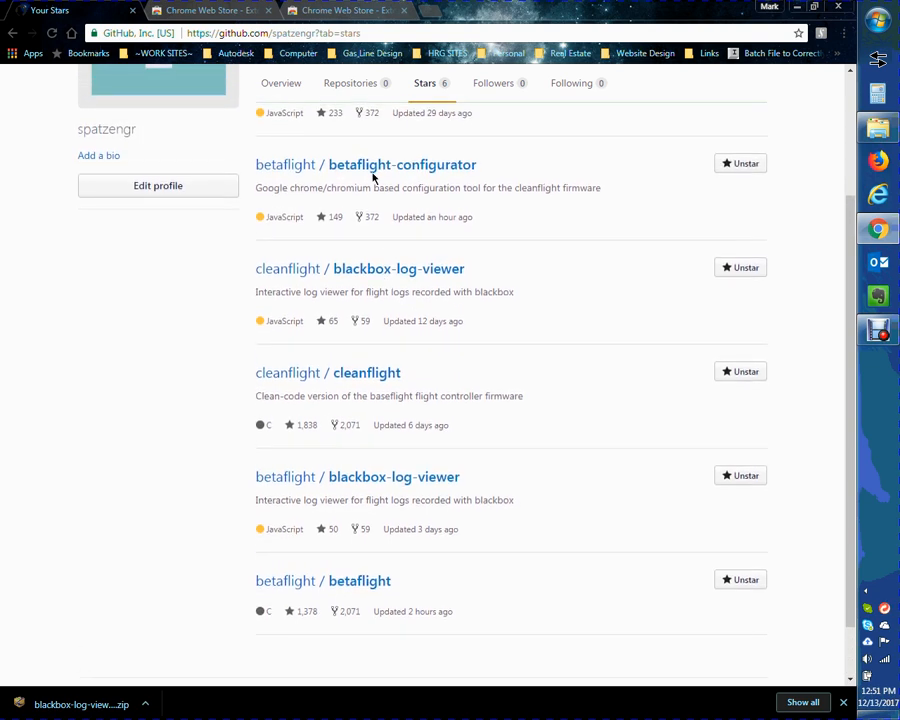
{"action": "scroll", "scroll_direction": "down", "scroll_amount": 3}
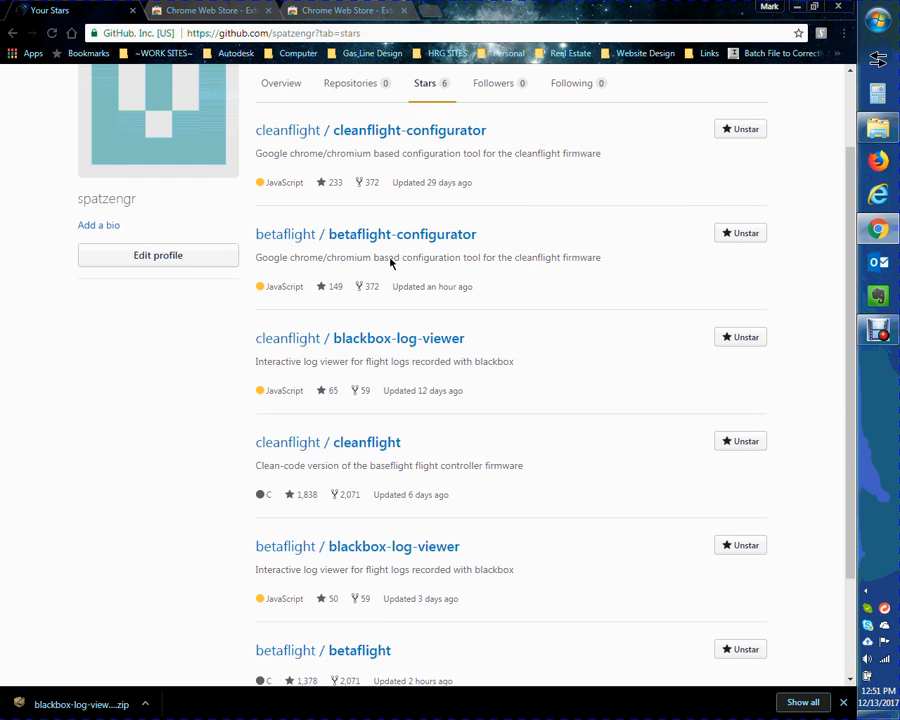
{"action": "scroll", "scroll_direction": "up", "scroll_amount": 3}
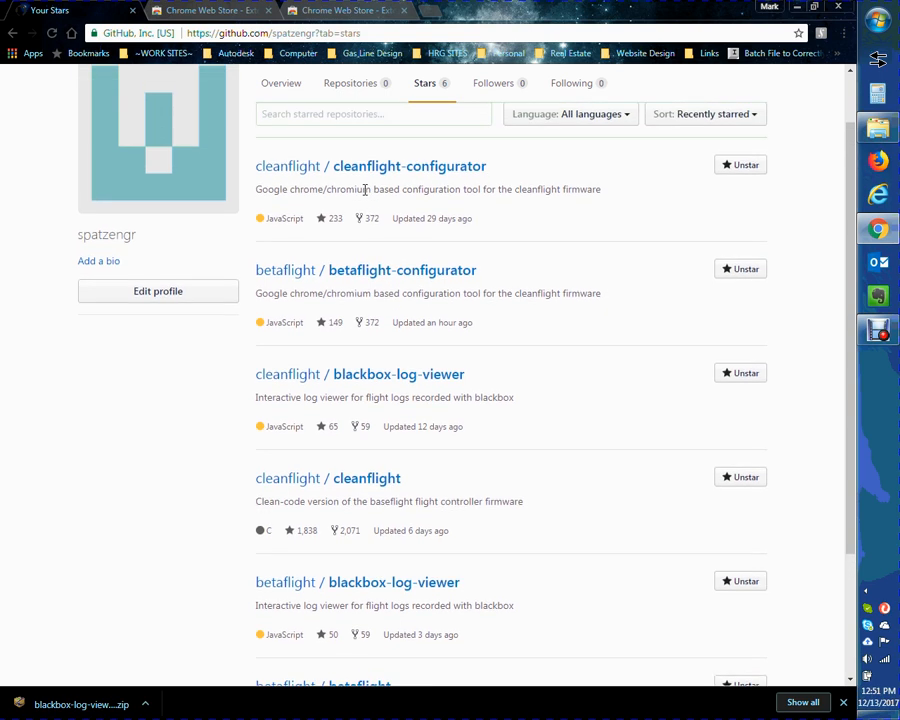
{"action": "scroll", "scroll_direction": "up", "scroll_amount": 3}
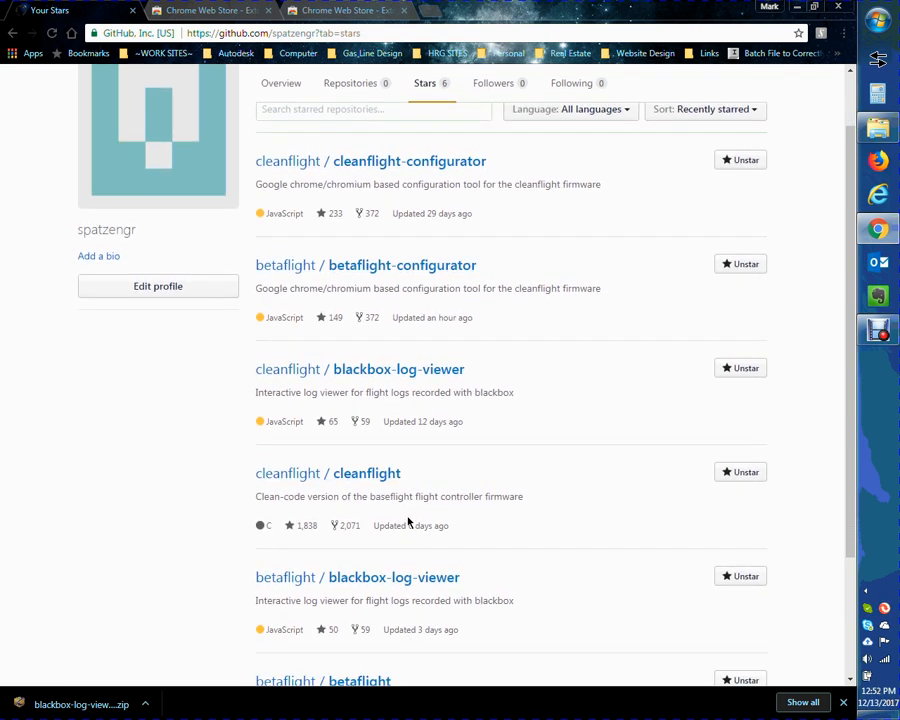
{"action": "scroll", "scroll_direction": "down", "scroll_amount": 3}
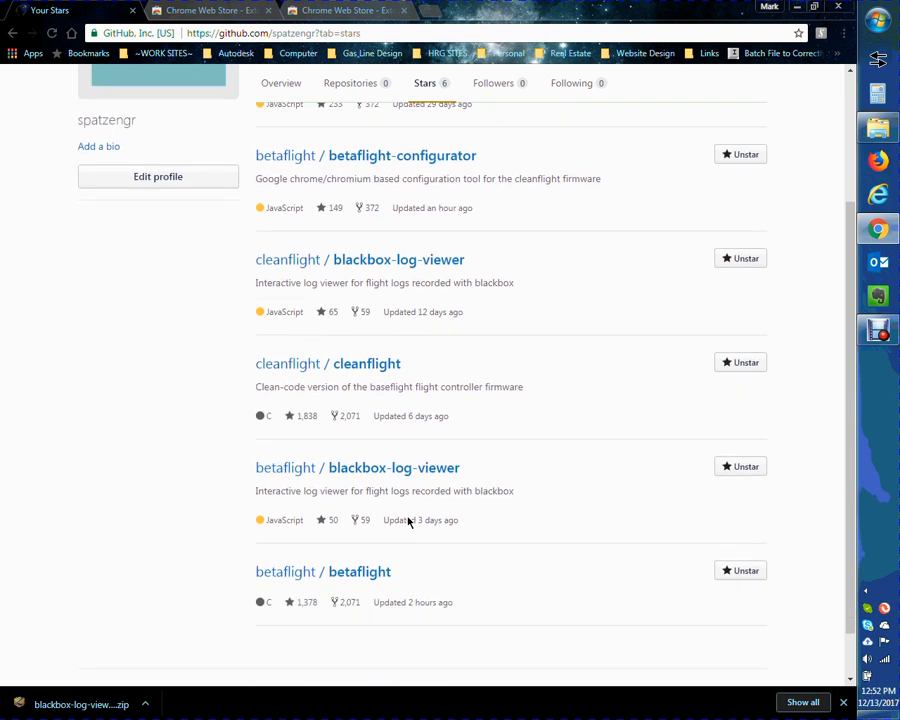
{"action": "scroll", "scroll_direction": "up", "scroll_amount": 3}
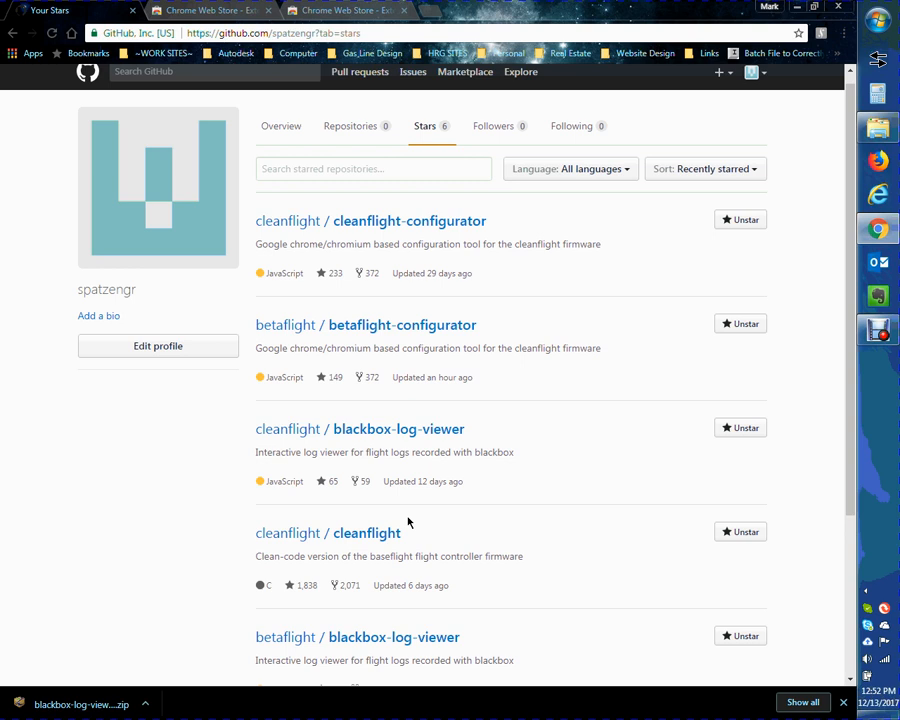
{"action": "mouse_move", "coordinate": [313, 533]}
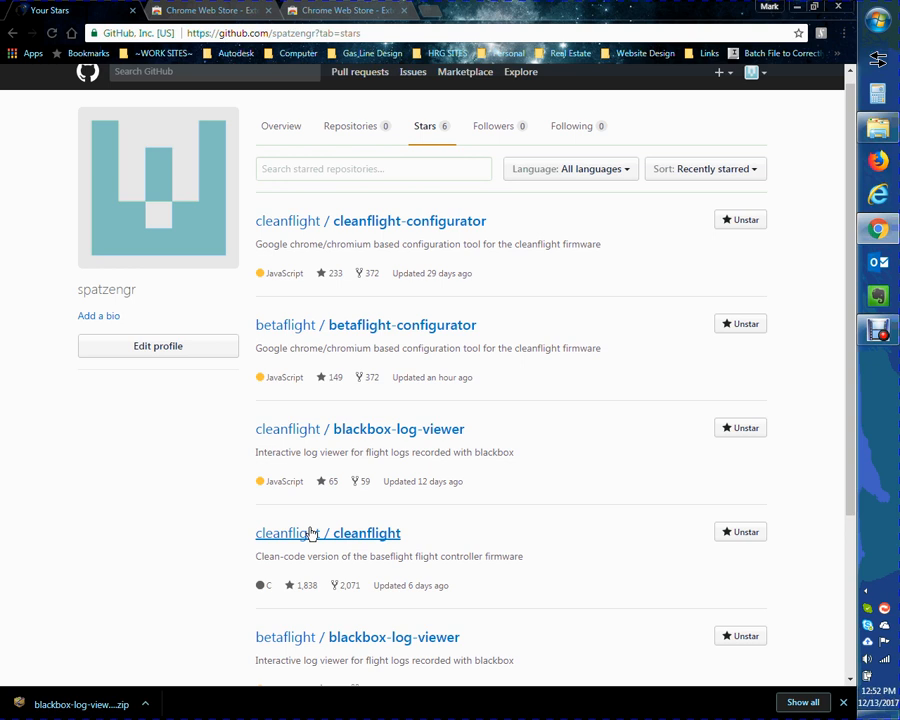
{"action": "mouse_move", "coordinate": [310, 537]}
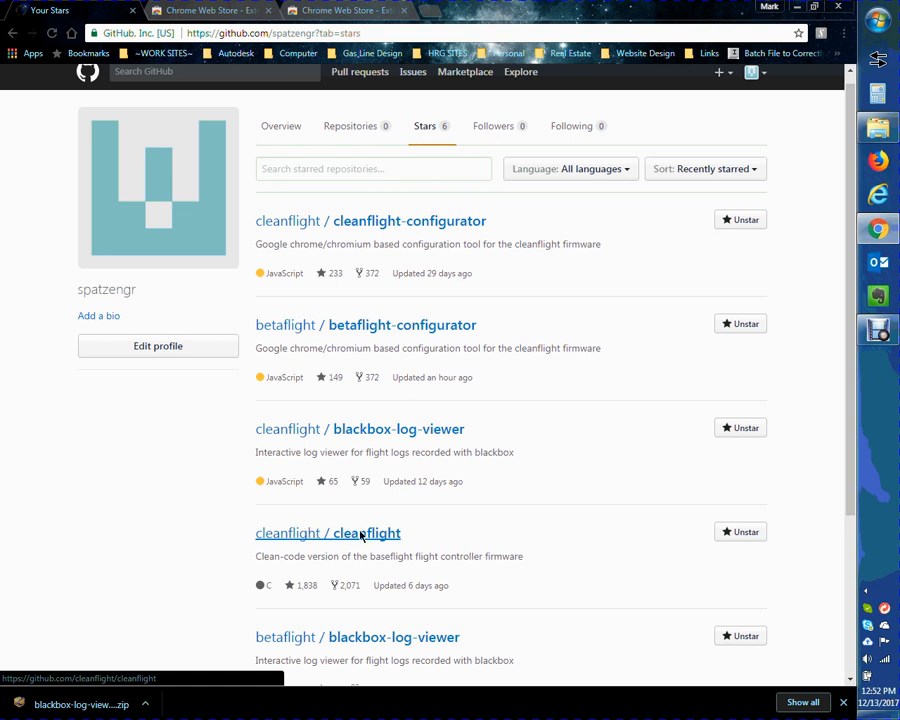
{"action": "mouse_move", "coordinate": [398, 428]}
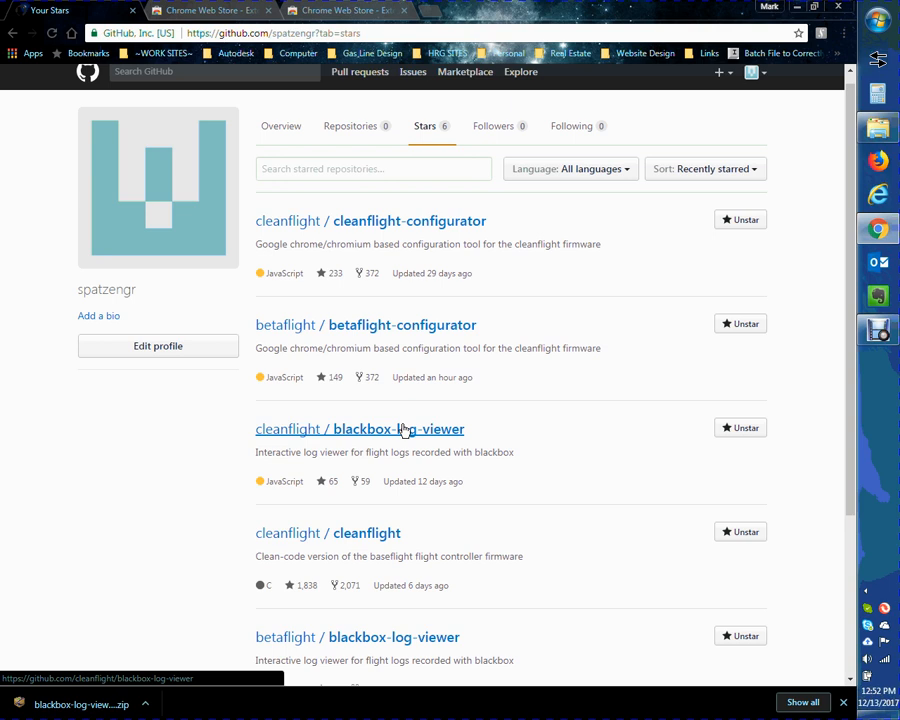
{"action": "mouse_move", "coordinate": [455, 300]}
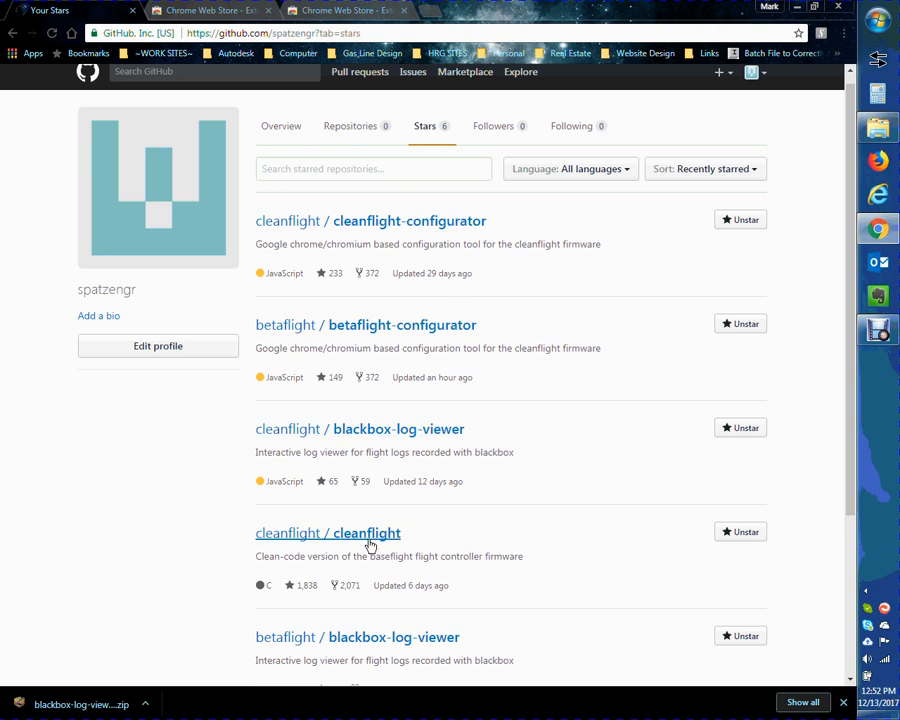
{"action": "scroll", "scroll_direction": "down", "scroll_amount": 3}
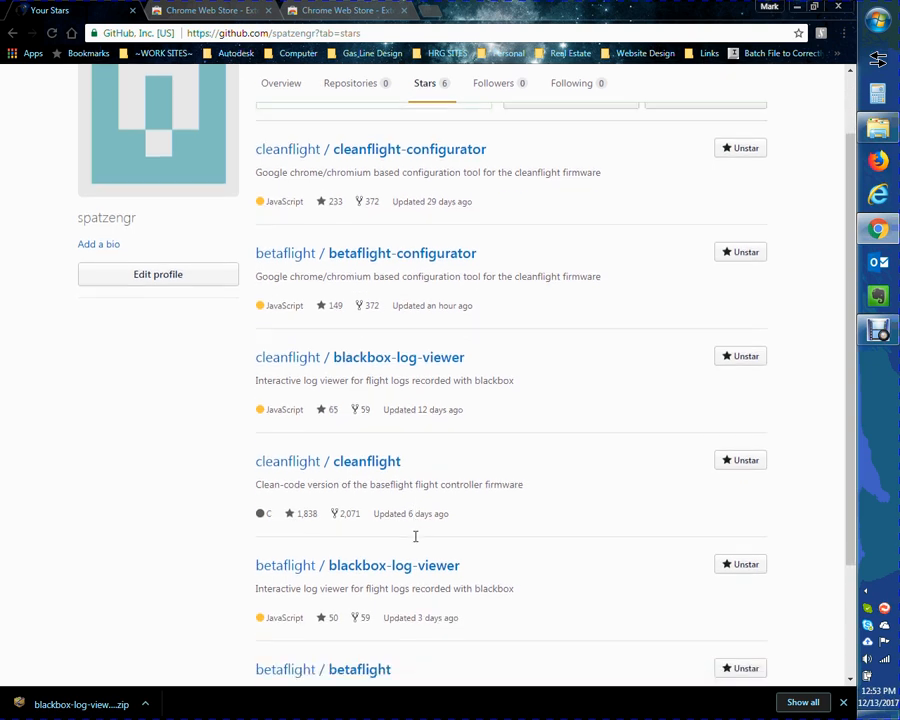
{"action": "scroll", "scroll_direction": "down", "scroll_amount": 3}
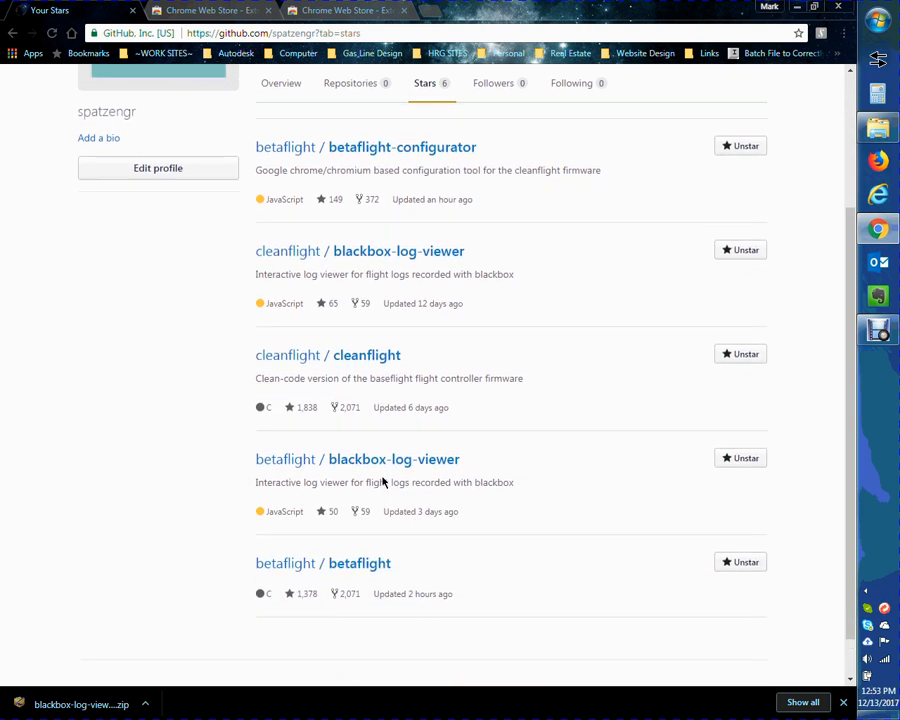
{"action": "scroll", "scroll_direction": "up", "scroll_amount": 3}
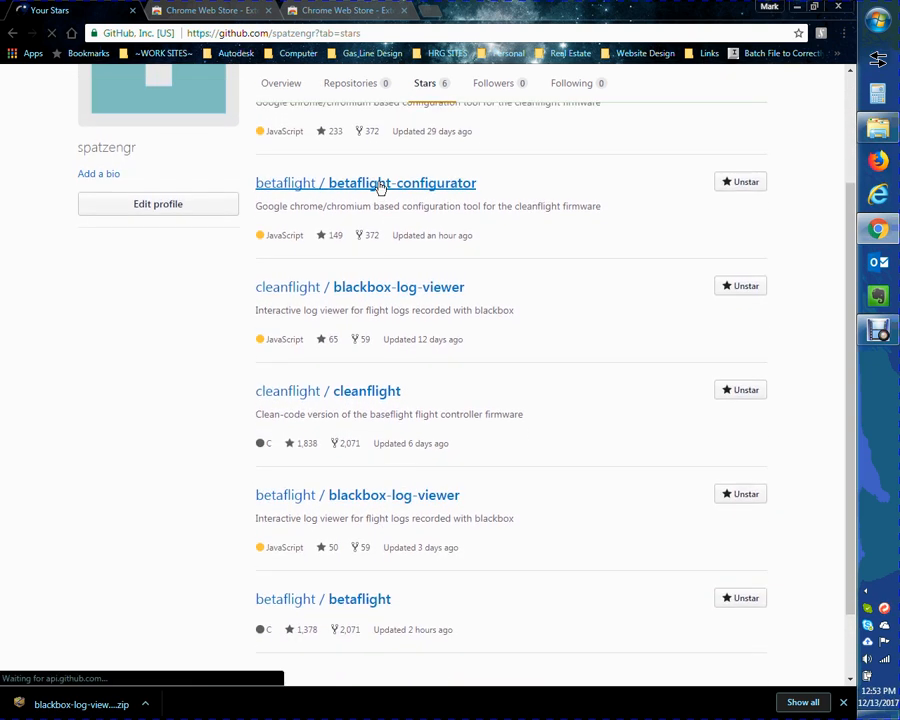
Open betaflight-configurator's 100 releases, scroll past older versions, then back to the 10.0.0 assets.
{"action": "left_click", "coordinate": [401, 182]}
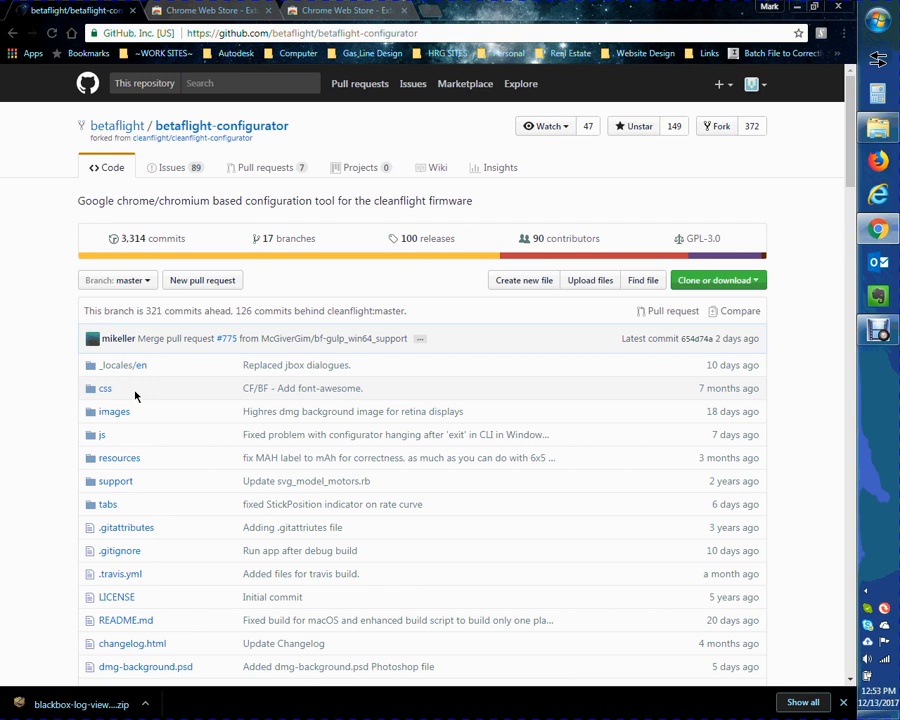
{"action": "mouse_move", "coordinate": [191, 138]}
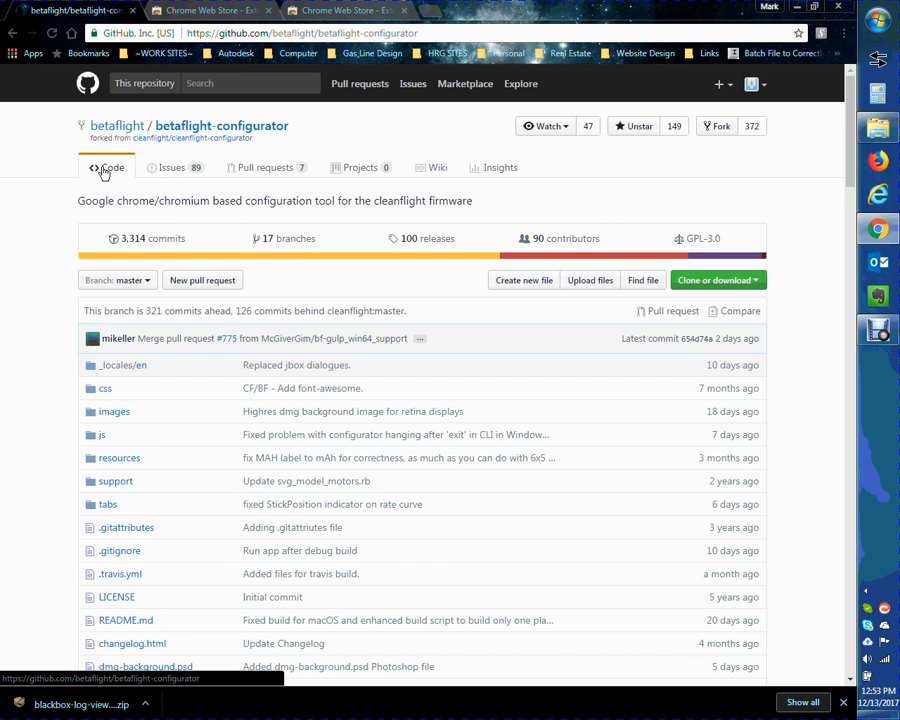
{"action": "mouse_move", "coordinate": [147, 597]}
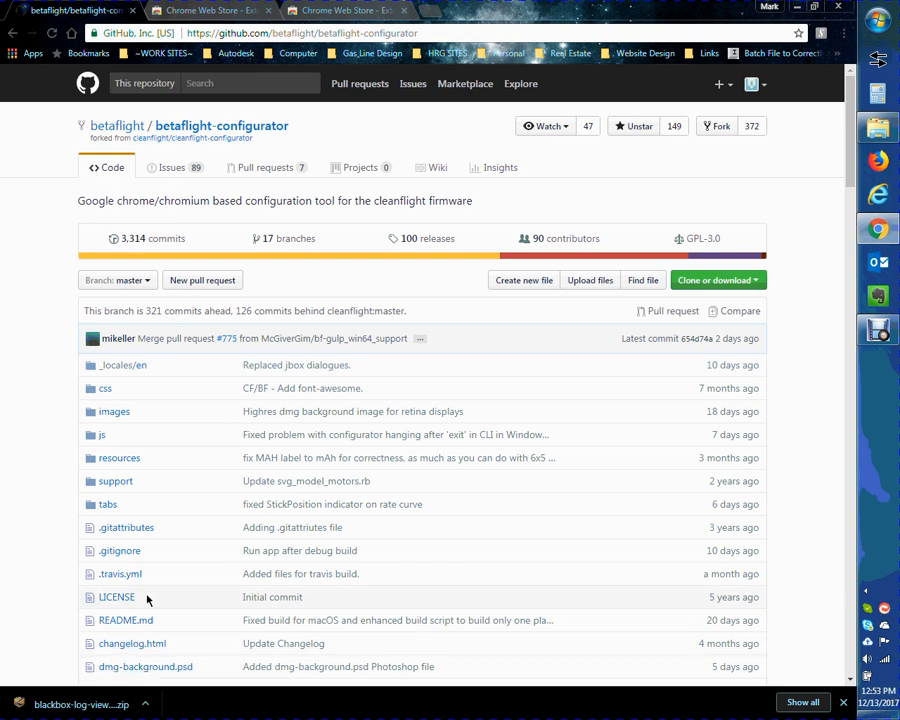
{"action": "mouse_move", "coordinate": [145, 242]}
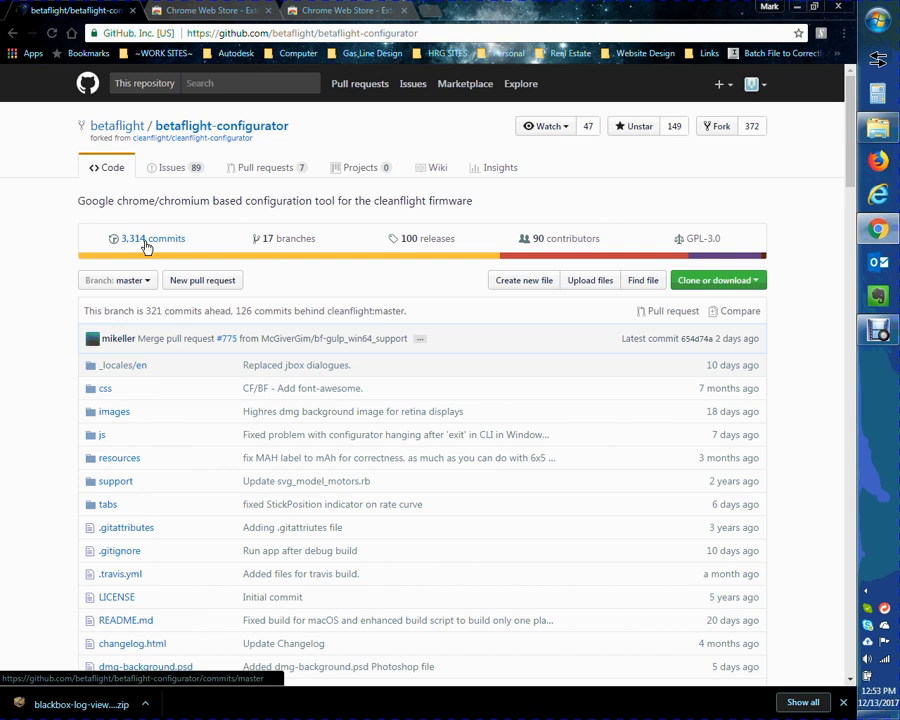
{"action": "mouse_move", "coordinate": [280, 243]}
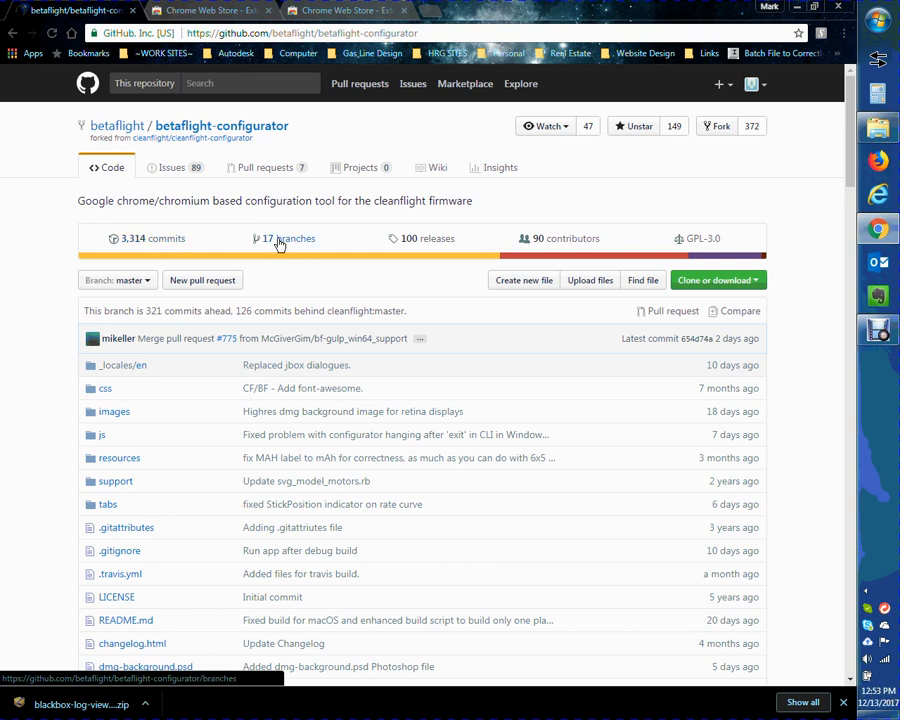
{"action": "mouse_move", "coordinate": [454, 248]}
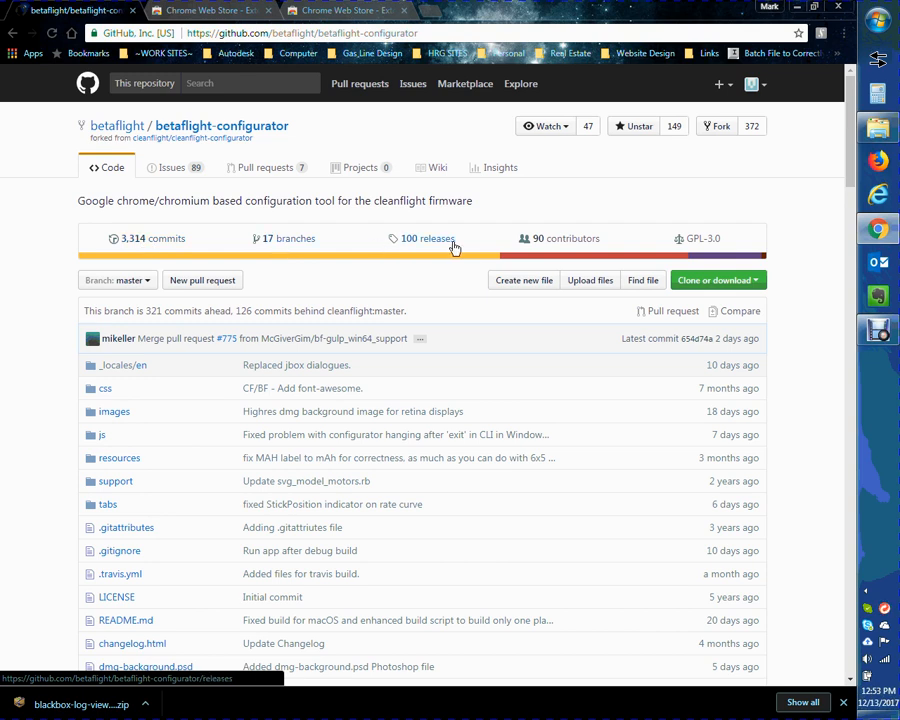
{"action": "mouse_move", "coordinate": [428, 245]}
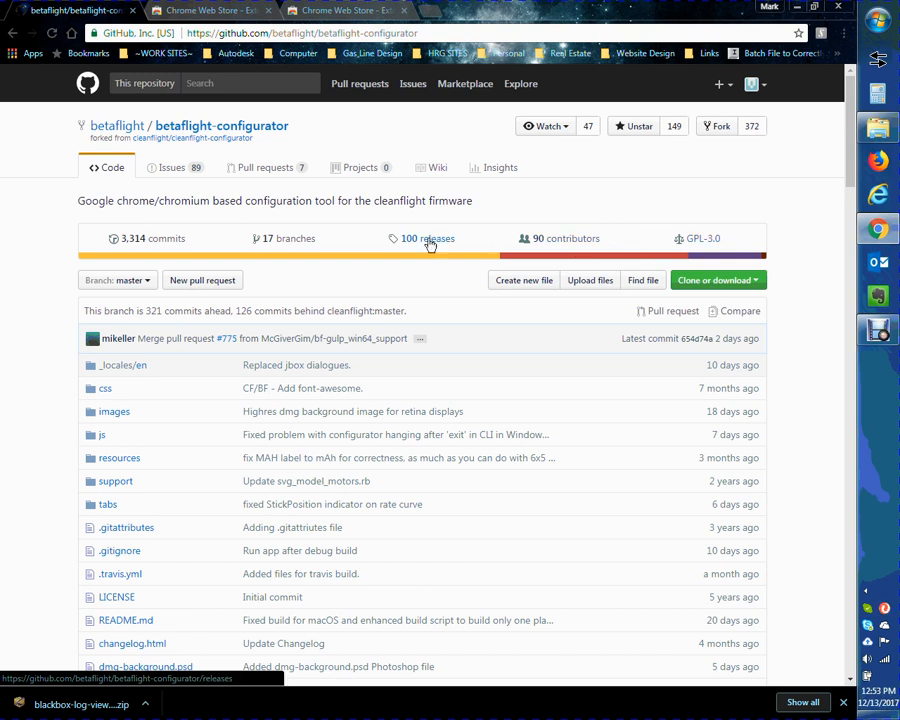
{"action": "left_click", "coordinate": [428, 238]}
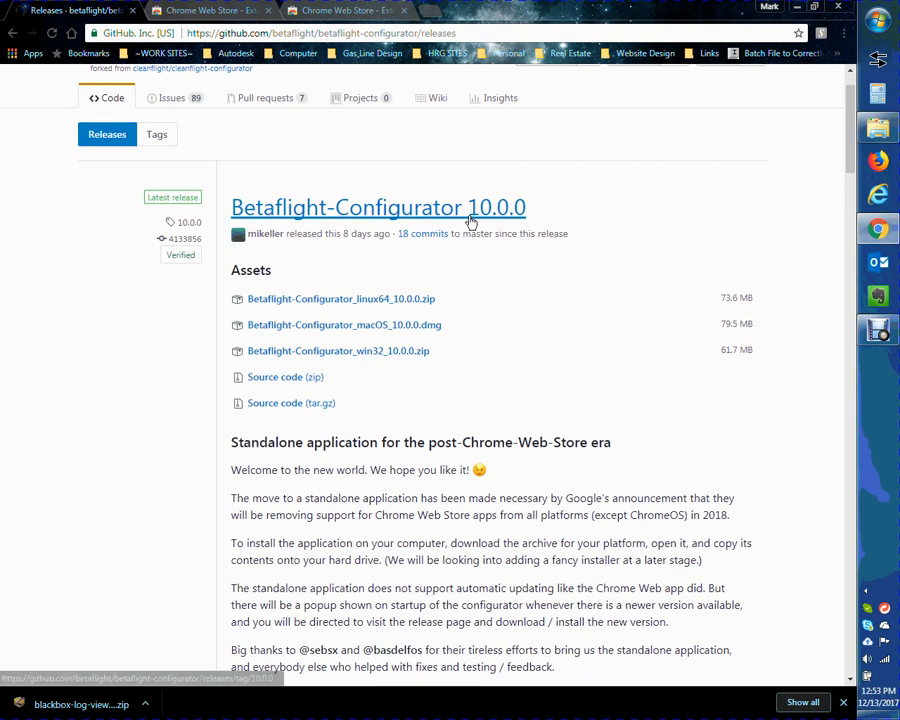
{"action": "scroll", "scroll_direction": "down", "scroll_amount": 3}
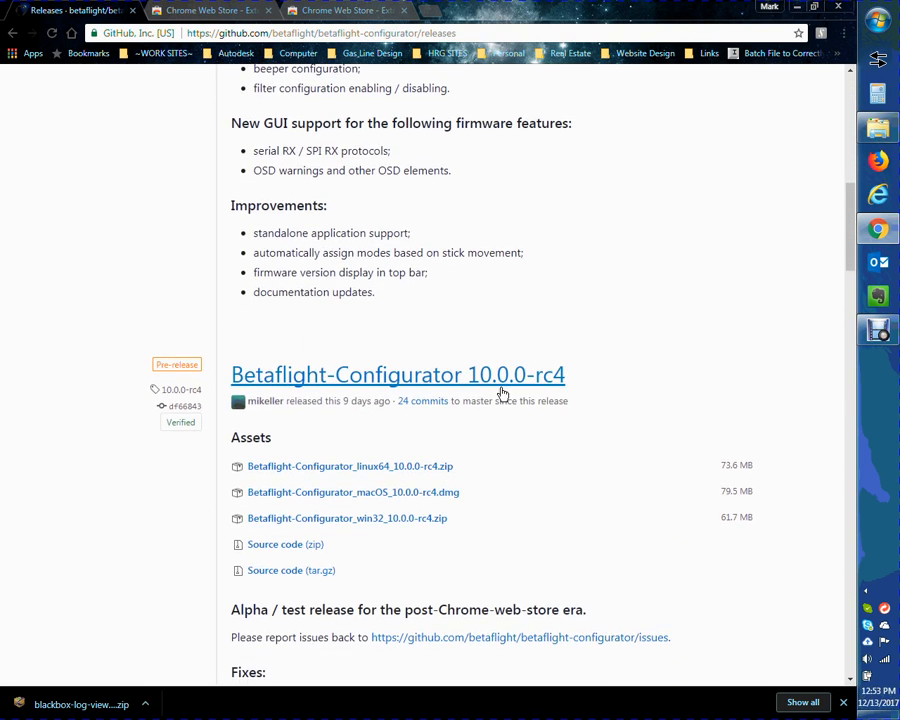
{"action": "scroll", "scroll_direction": "down", "scroll_amount": 3}
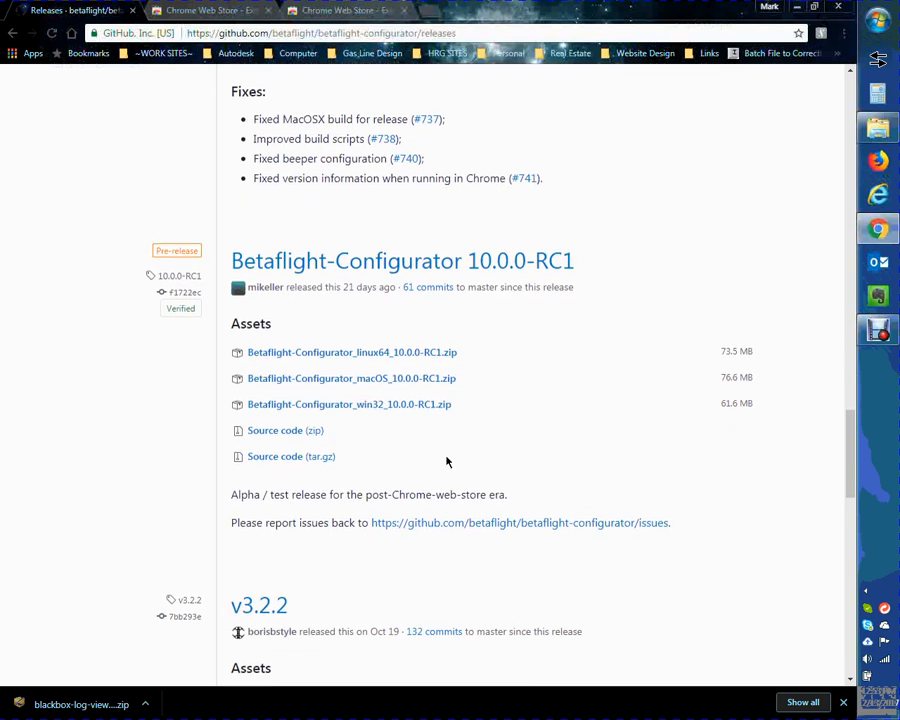
{"action": "scroll", "scroll_direction": "down", "scroll_amount": 3}
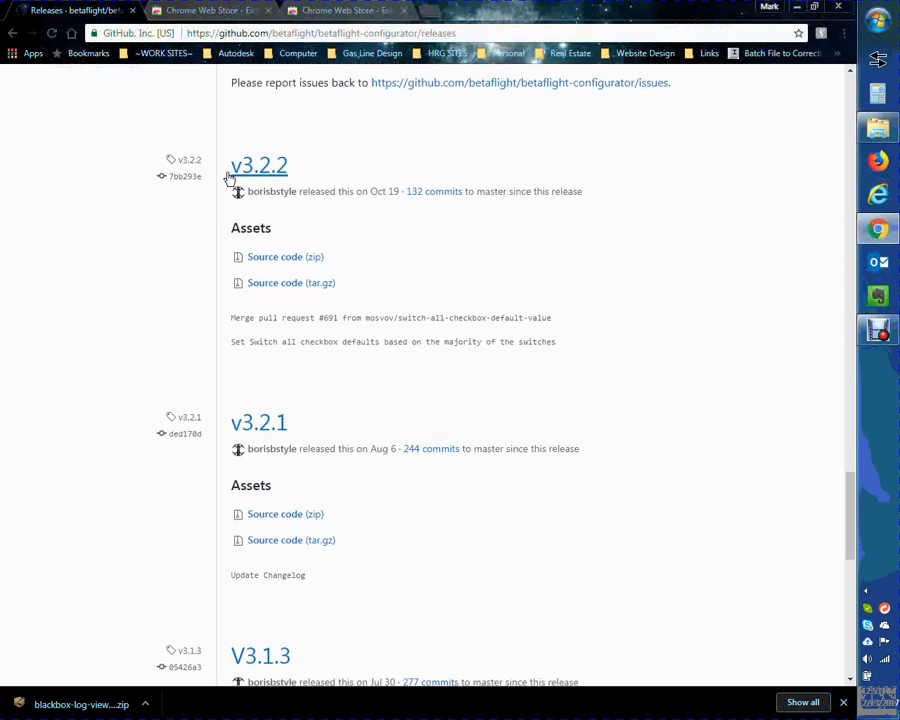
{"action": "mouse_move", "coordinate": [394, 393]}
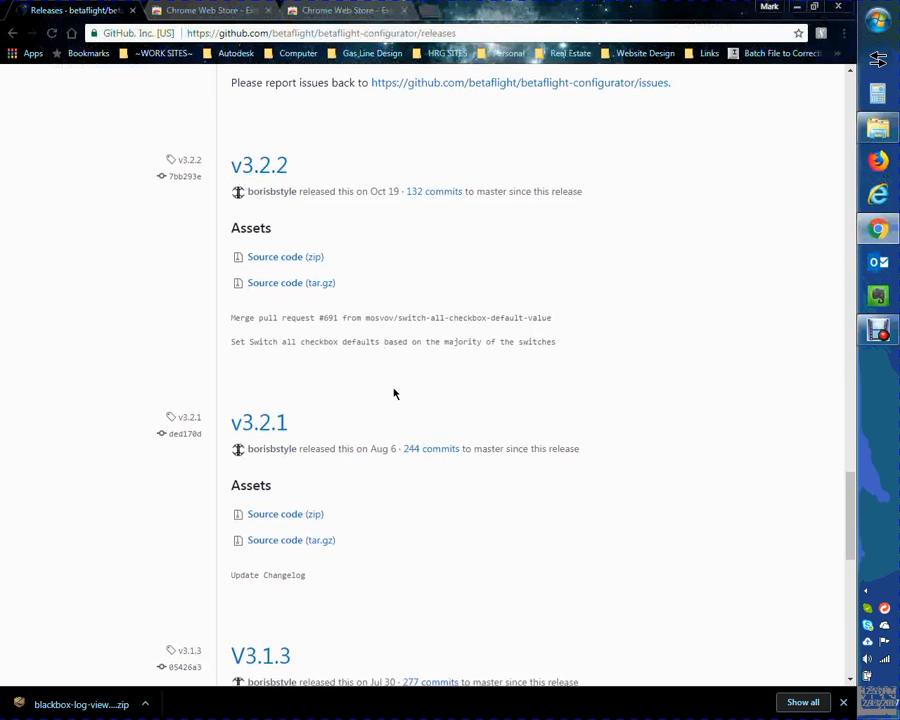
{"action": "scroll", "scroll_direction": "up", "scroll_amount": 3}
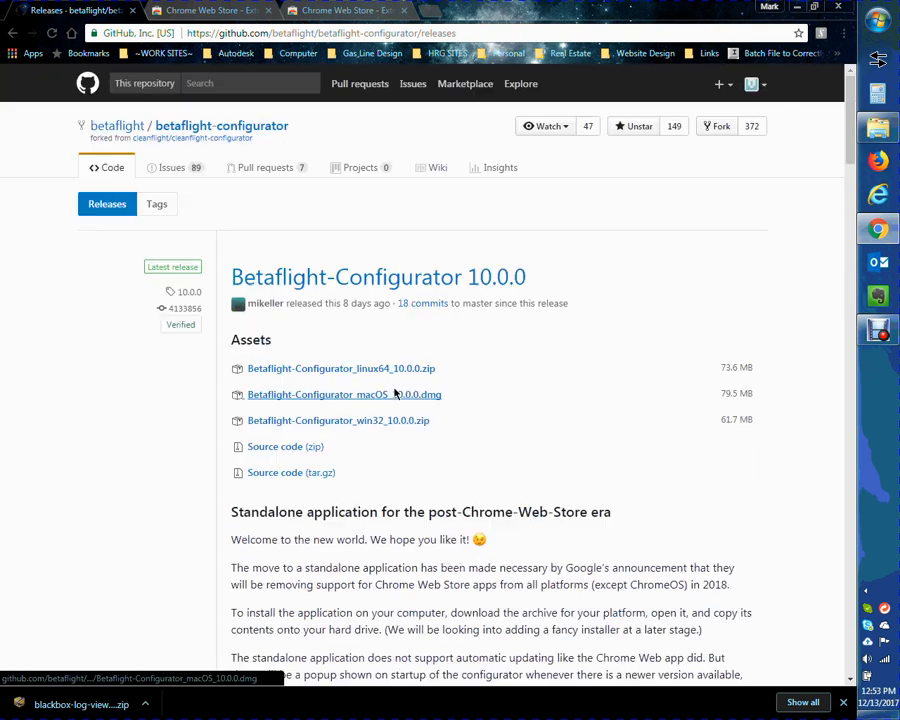
{"action": "mouse_move", "coordinate": [470, 389]}
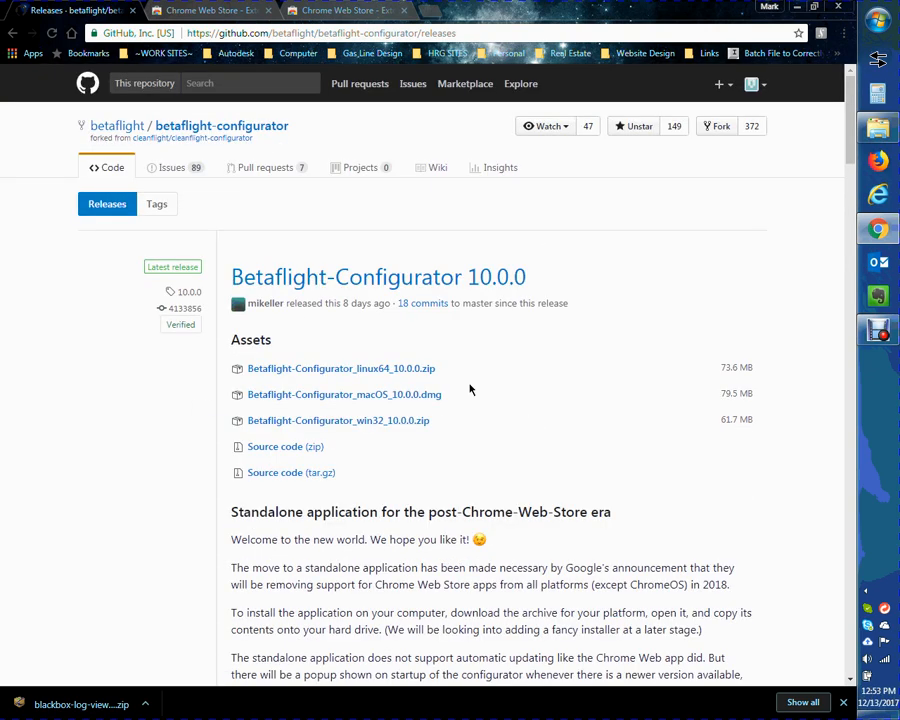
{"action": "scroll", "scroll_direction": "down", "scroll_amount": 3}
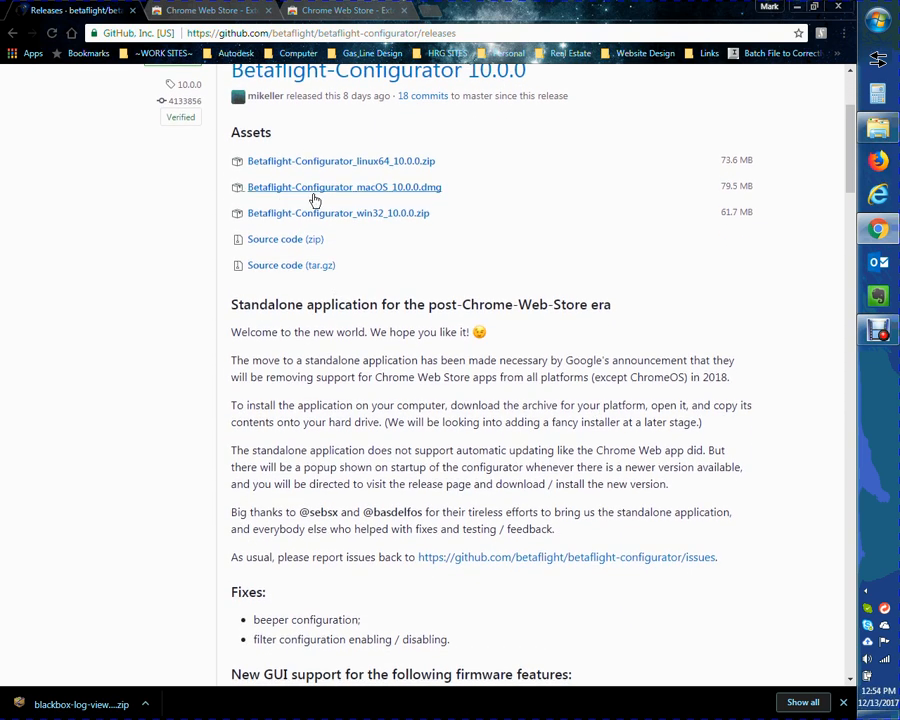
{"action": "mouse_move", "coordinate": [358, 193]}
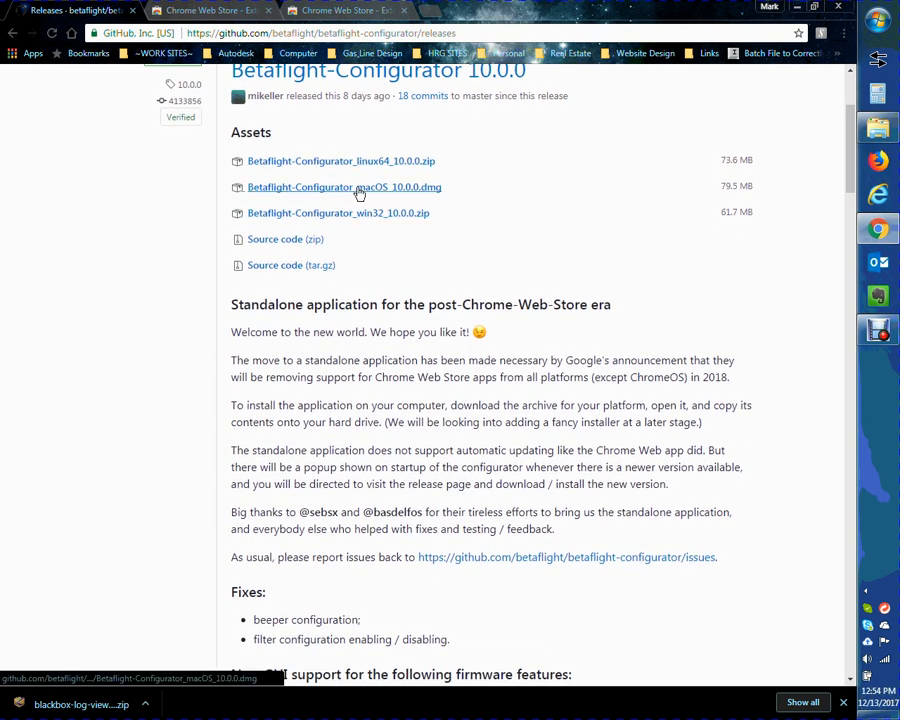
{"action": "mouse_move", "coordinate": [345, 213]}
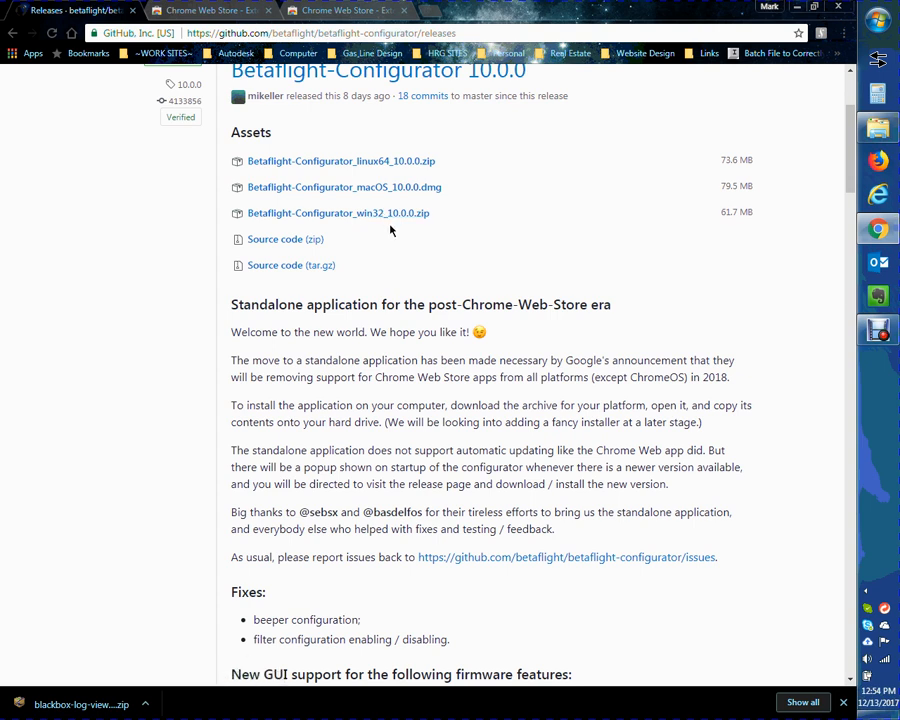
{"action": "mouse_move", "coordinate": [690, 463]}
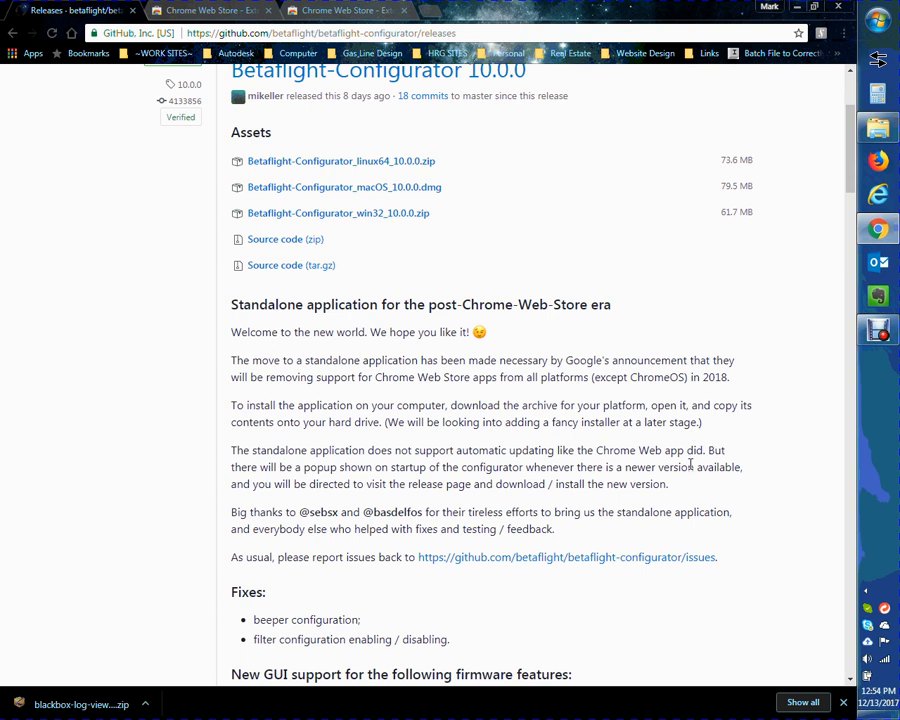
{"action": "mouse_move", "coordinate": [773, 521]}
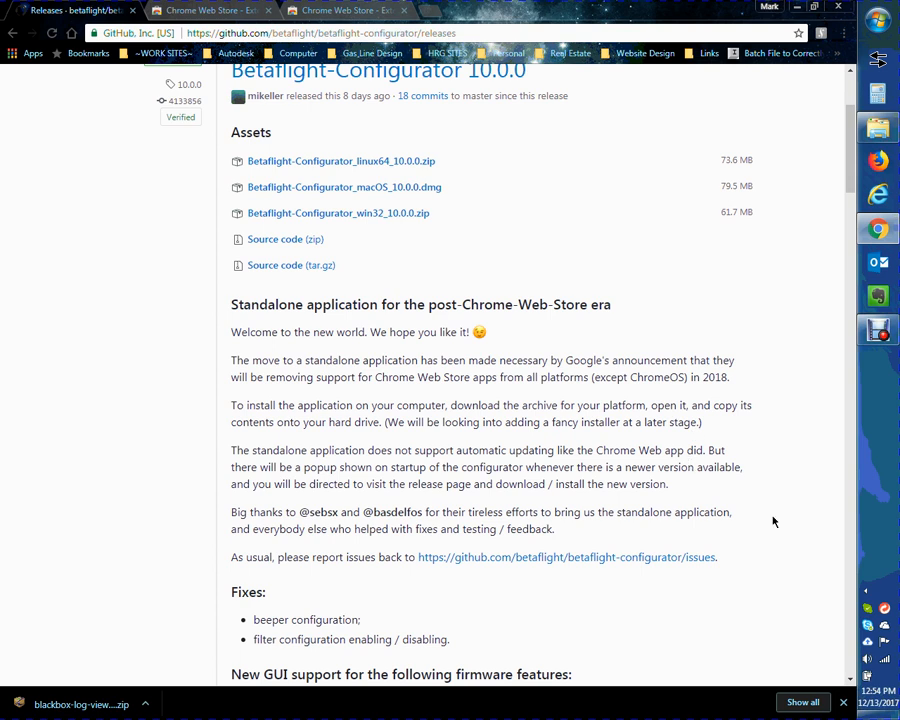
{"action": "mouse_move", "coordinate": [308, 448]}
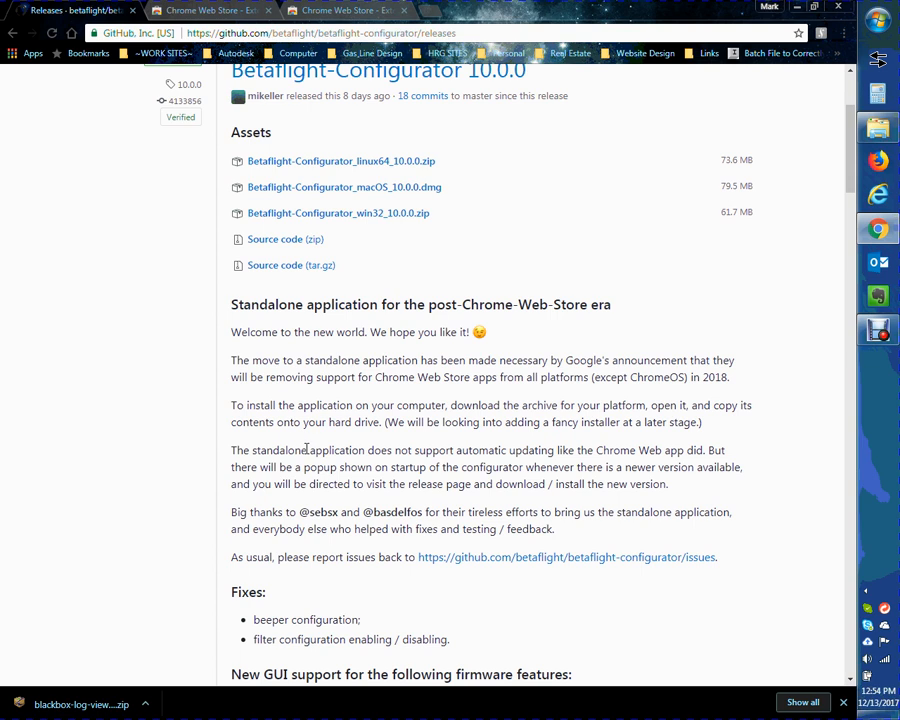
{"action": "scroll", "scroll_direction": "up", "scroll_amount": 3}
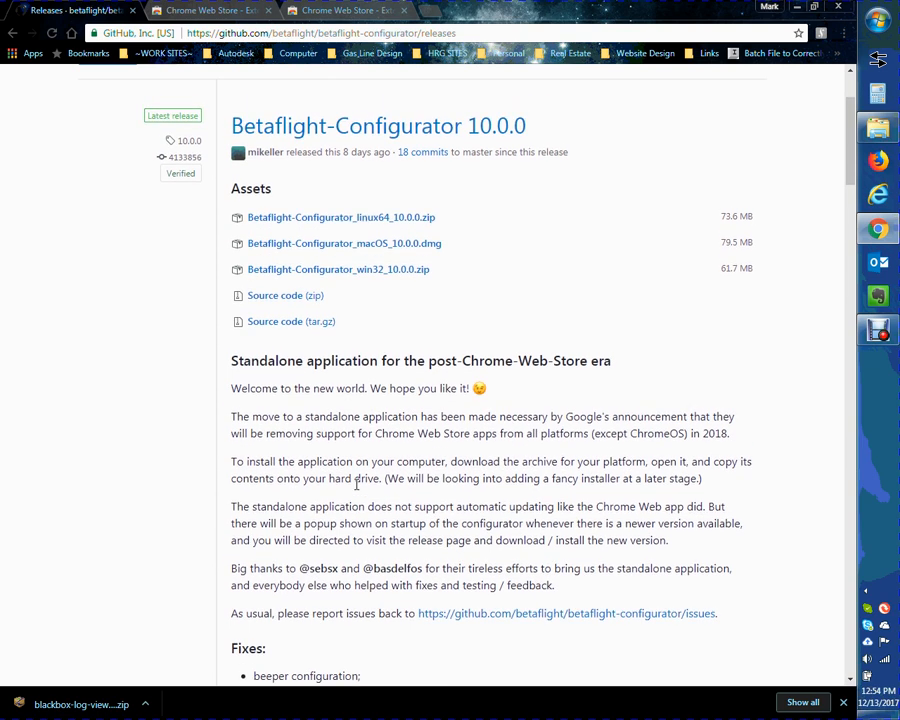
{"action": "scroll", "scroll_direction": "up", "scroll_amount": 3}
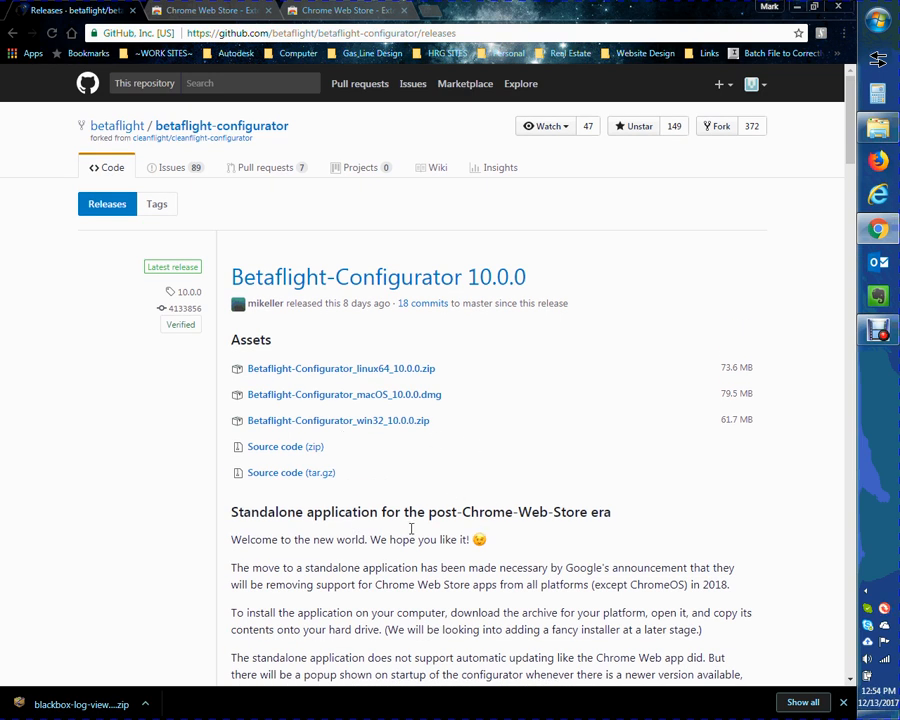
{"action": "mouse_move", "coordinate": [645, 393]}
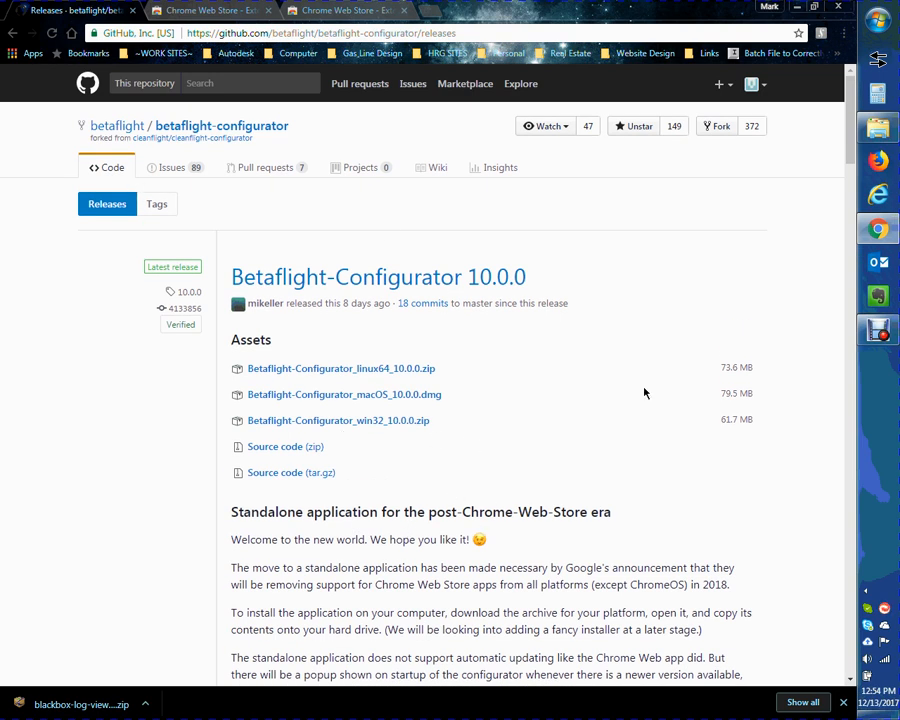
{"action": "mouse_move", "coordinate": [344, 394]}
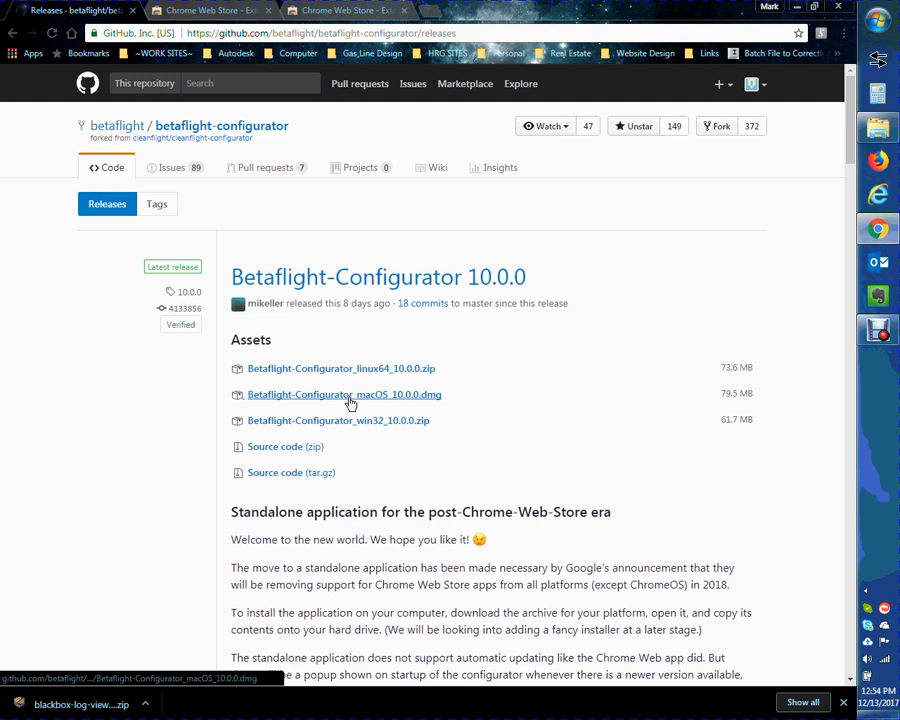
{"action": "mouse_move", "coordinate": [107, 167]}
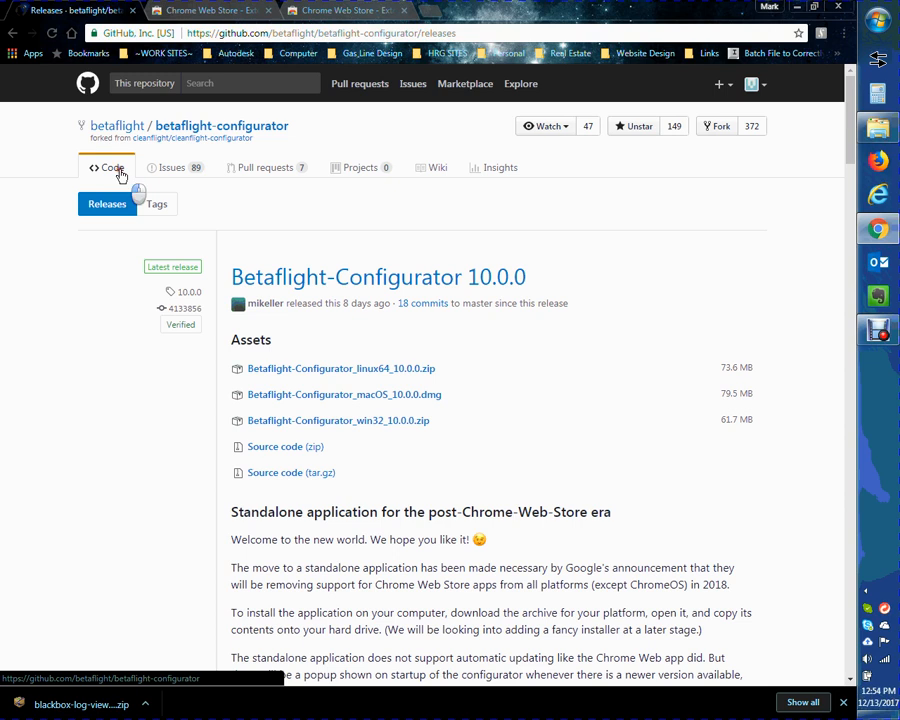
{"action": "left_click", "coordinate": [108, 167]}
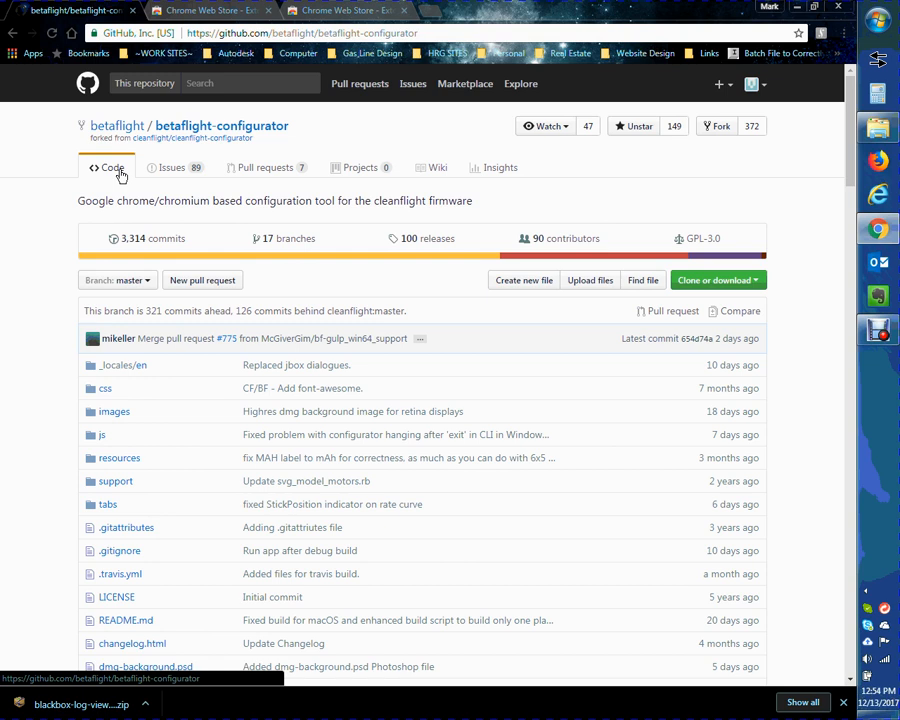
{"action": "mouse_move", "coordinate": [283, 238]}
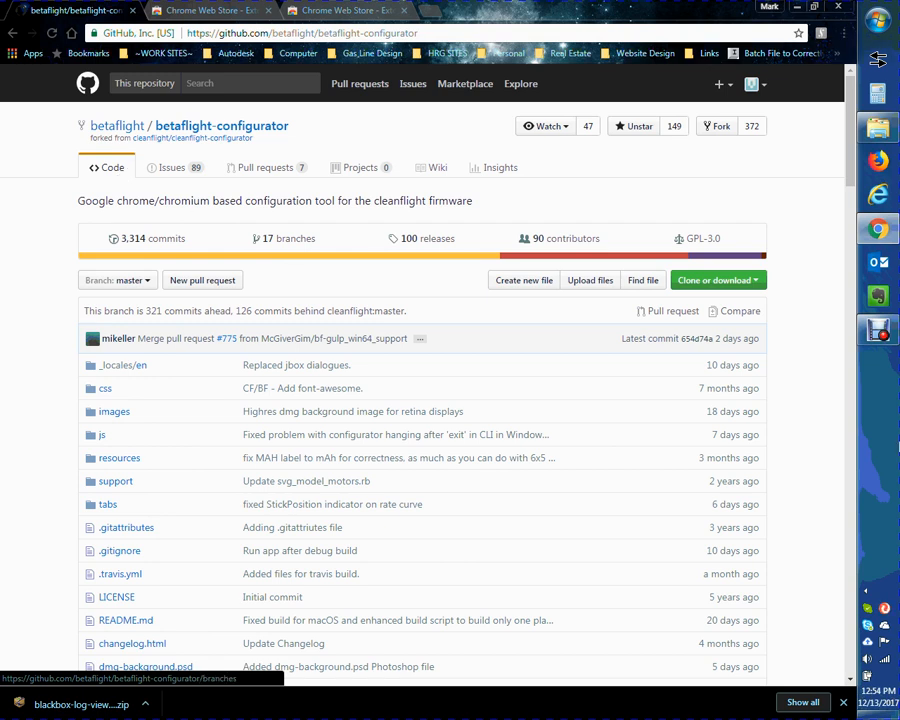
{"action": "mouse_move", "coordinate": [320, 176]}
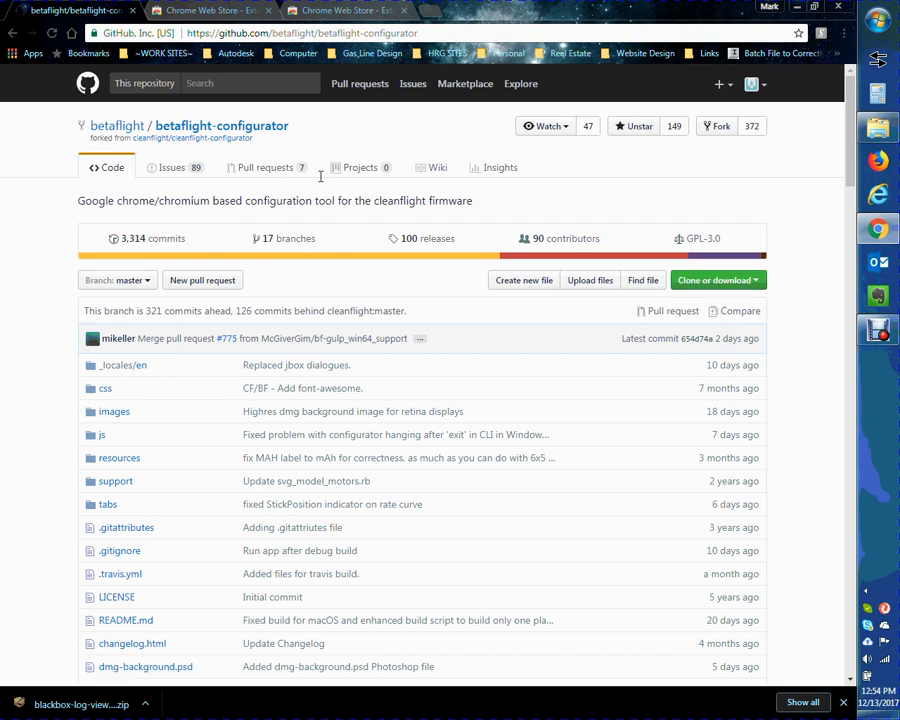
{"action": "mouse_move", "coordinate": [428, 238]}
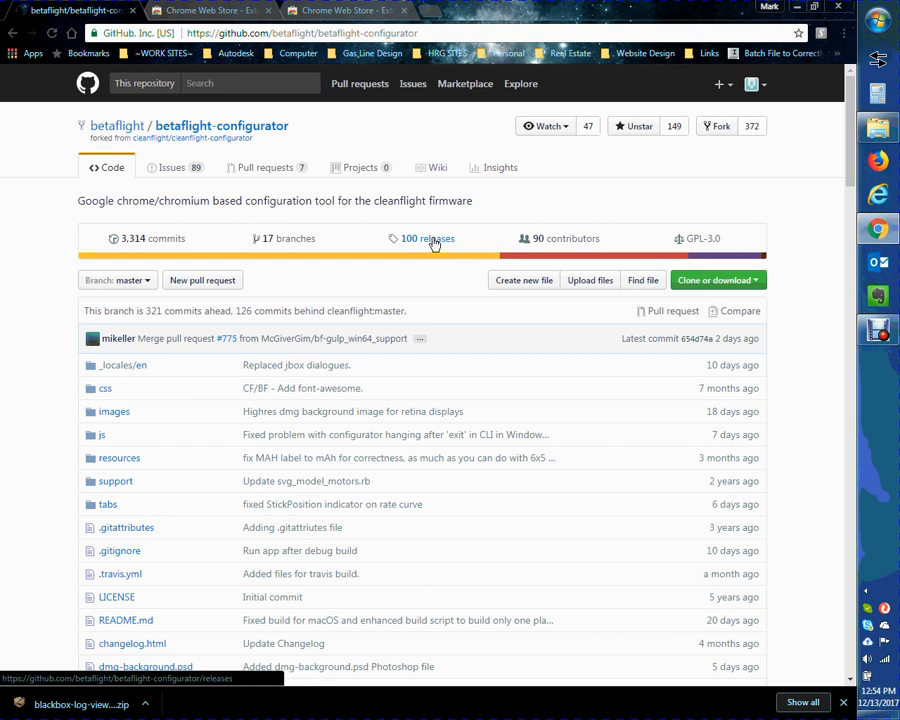
{"action": "left_click", "coordinate": [428, 238]}
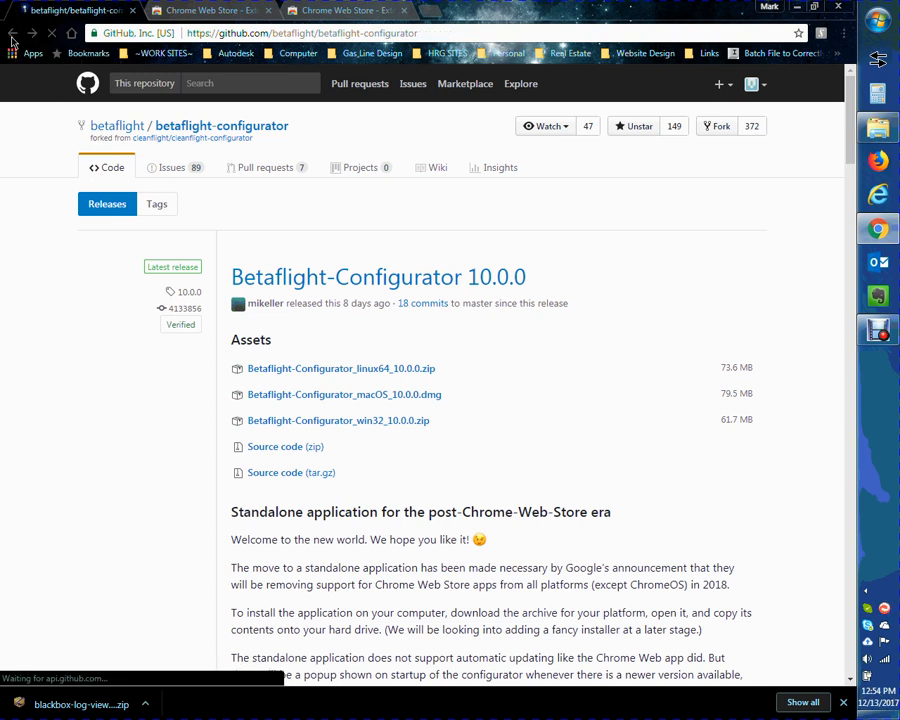
{"action": "left_click", "coordinate": [107, 167]}
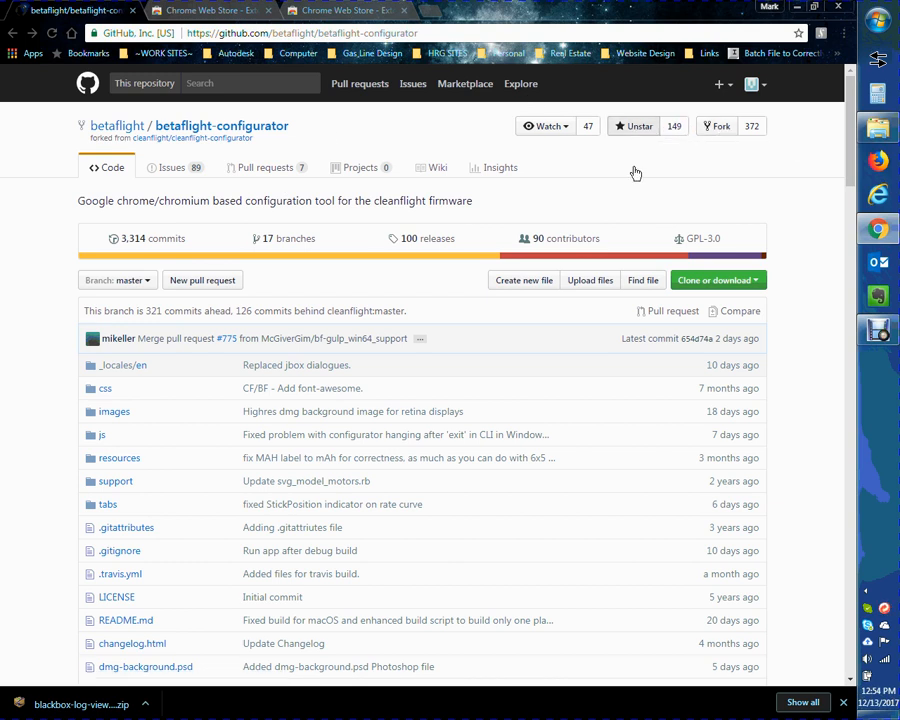
Go to the starred cleanflight-configurator repository and view its 3,119 commits.
{"action": "left_click", "coordinate": [752, 84]}
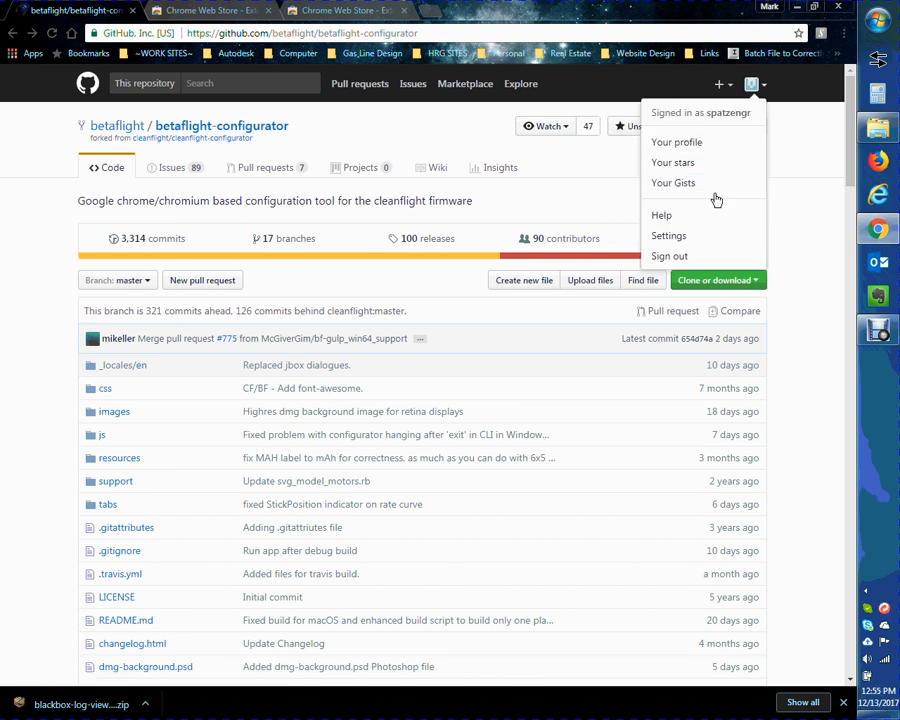
{"action": "left_click", "coordinate": [672, 162]}
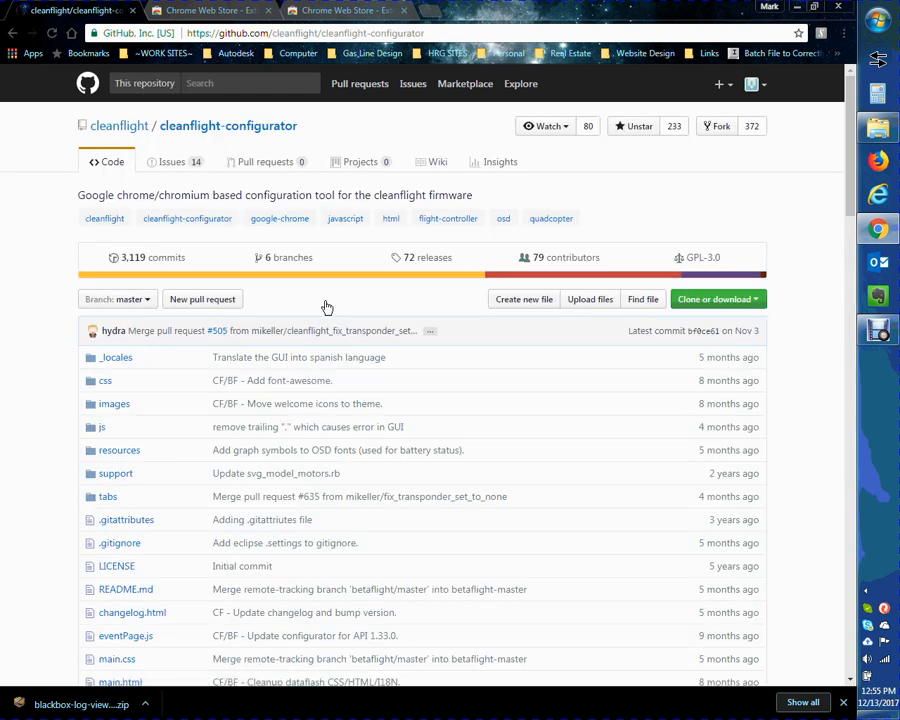
{"action": "mouse_move", "coordinate": [343, 192]}
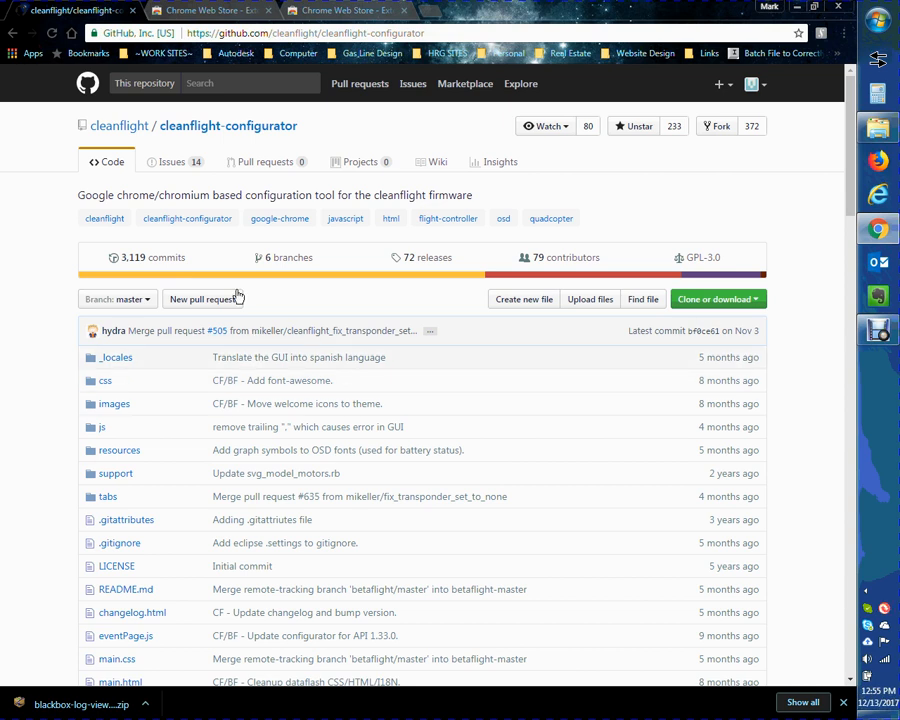
{"action": "left_click", "coordinate": [150, 257]}
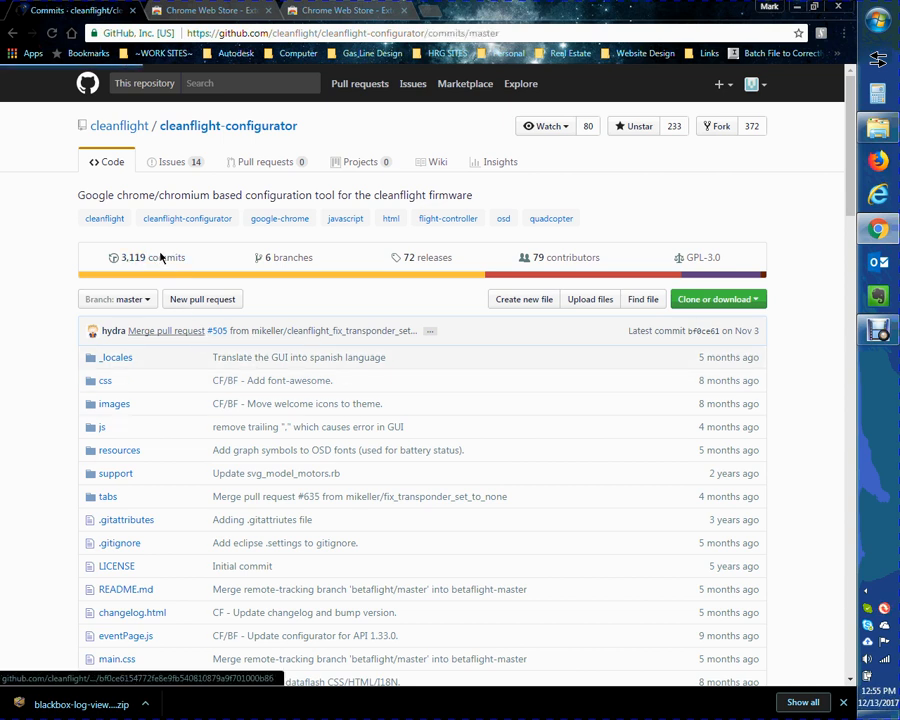
{"action": "left_click", "coordinate": [132, 257]}
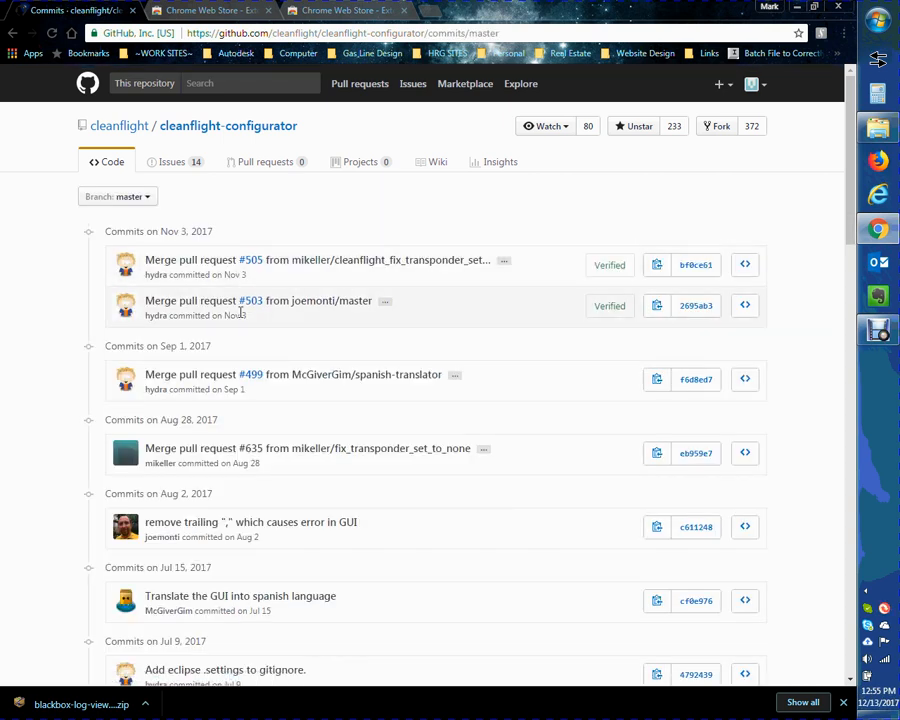
{"action": "mouse_move", "coordinate": [250, 310]}
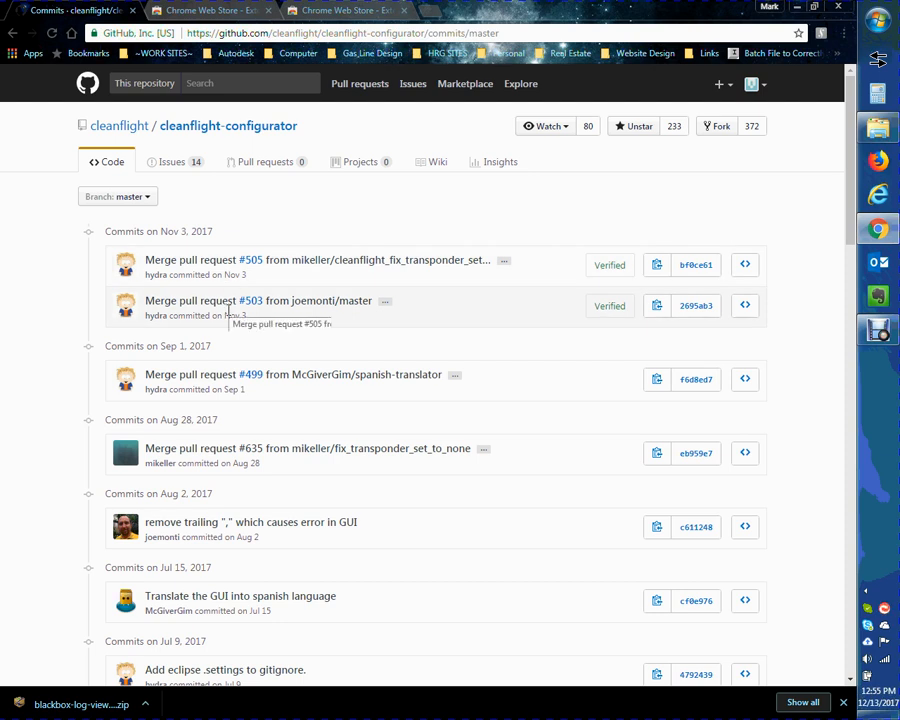
{"action": "mouse_move", "coordinate": [157, 272]}
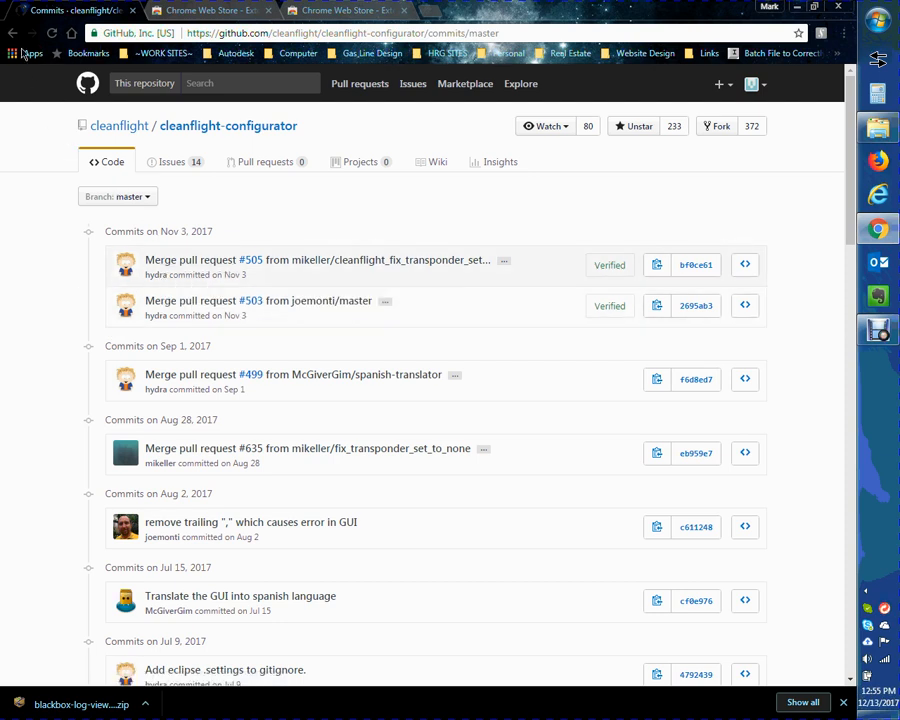
Return to the cleanflight-configurator repository and download it with Clone or download > Download ZIP.
{"action": "left_click", "coordinate": [228, 125]}
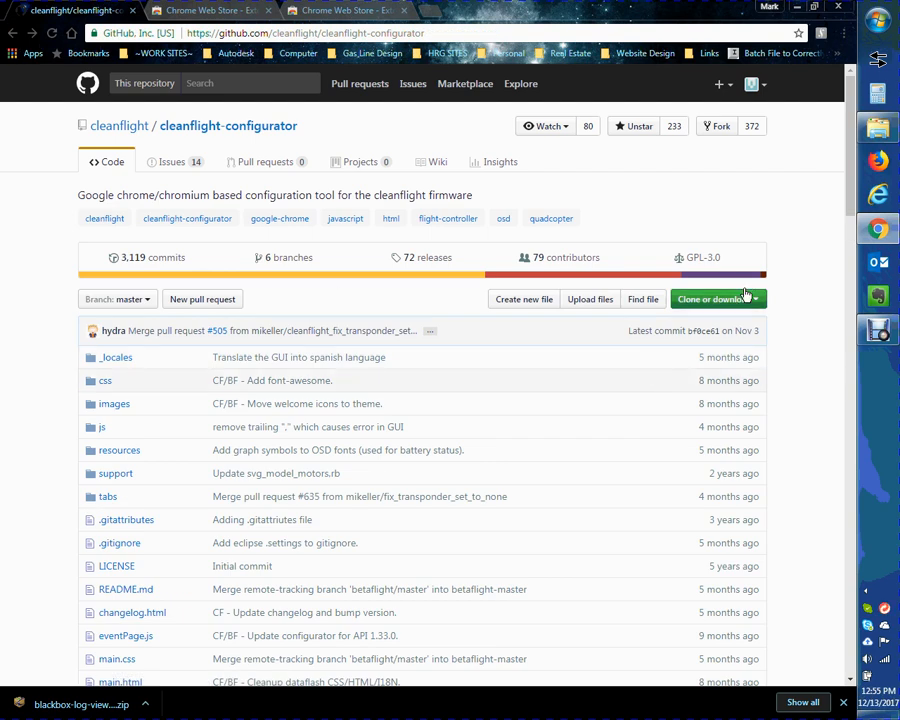
{"action": "left_click", "coordinate": [712, 298]}
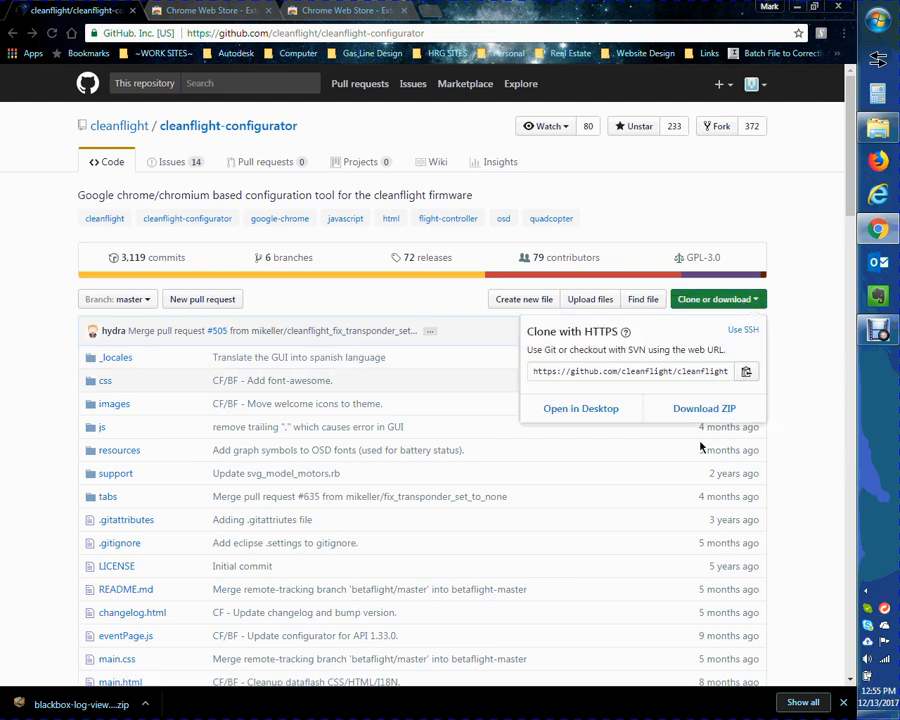
{"action": "left_click", "coordinate": [704, 408]}
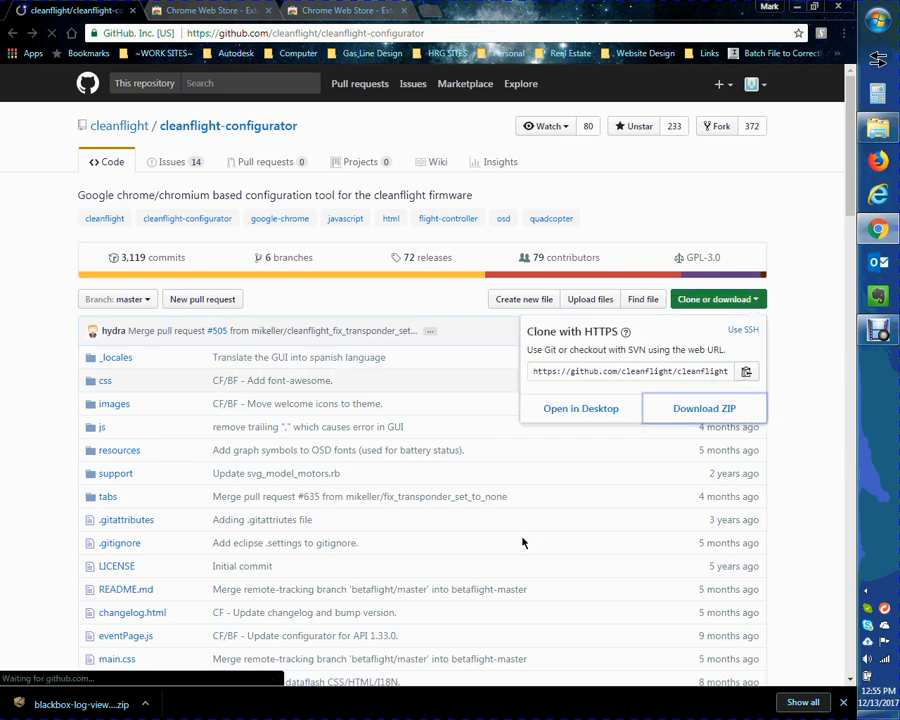
{"action": "left_click", "coordinate": [704, 408]}
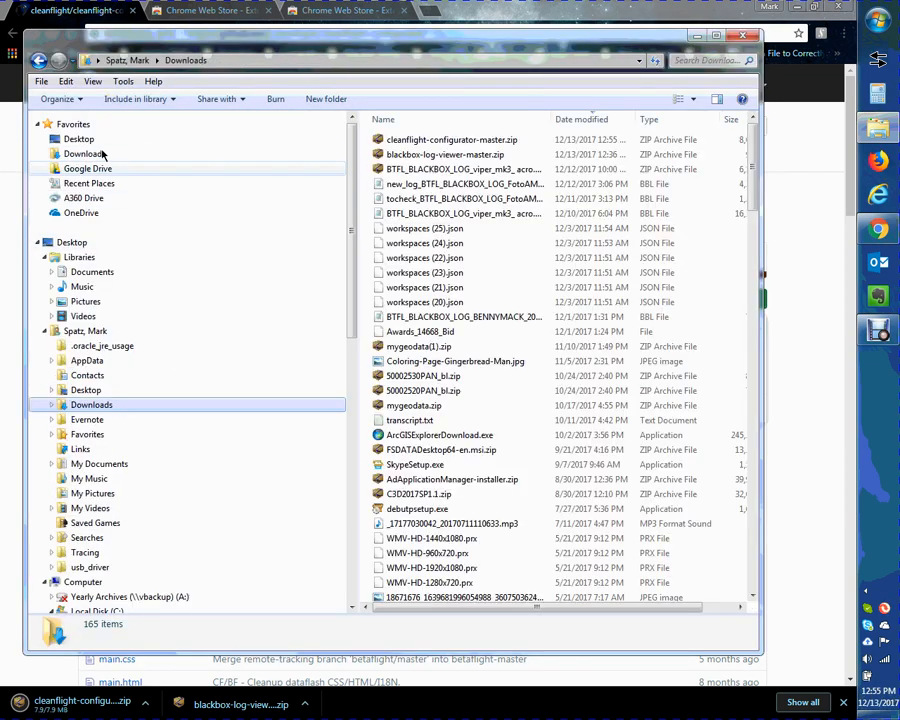
Extract cleanflight-configurator-master.zip into C:\DropLocal\BlackBox Logging using Express Zip.
{"action": "left_click", "coordinate": [452, 139]}
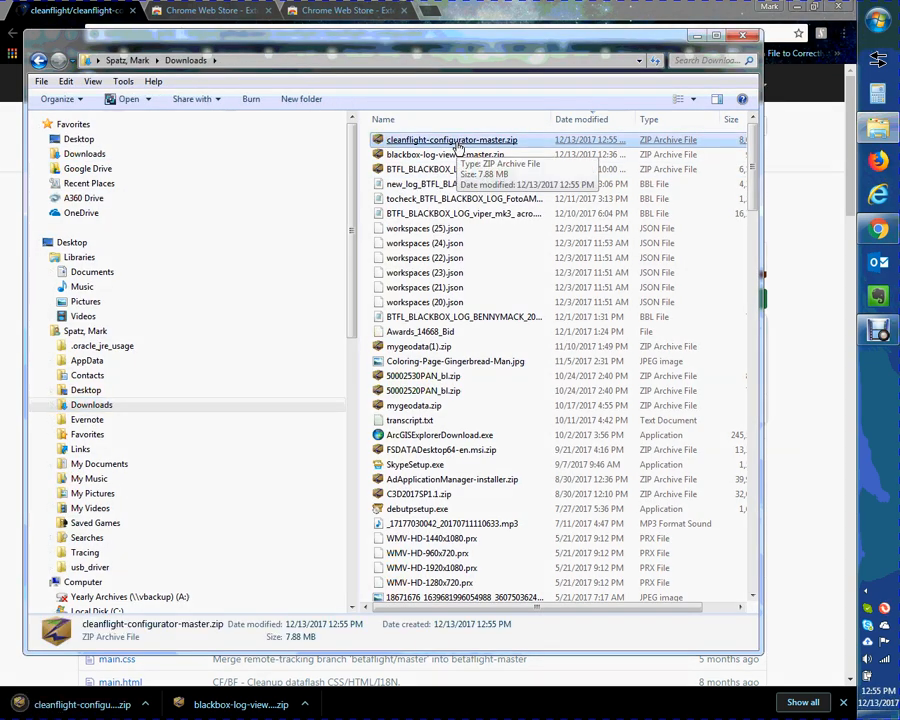
{"action": "mouse_move", "coordinate": [475, 168]}
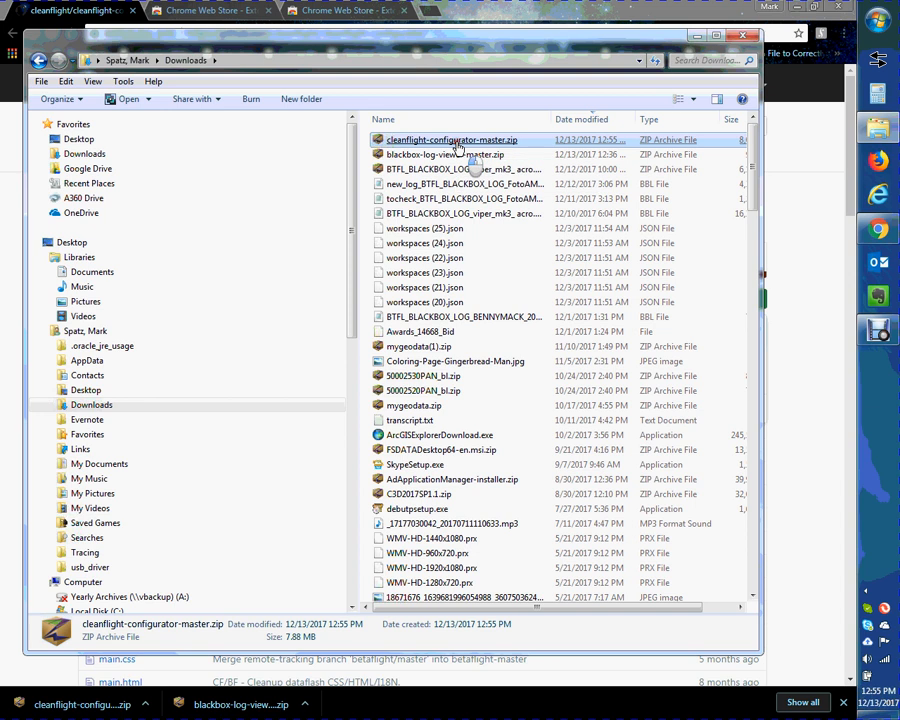
{"action": "double_click", "coordinate": [452, 139]}
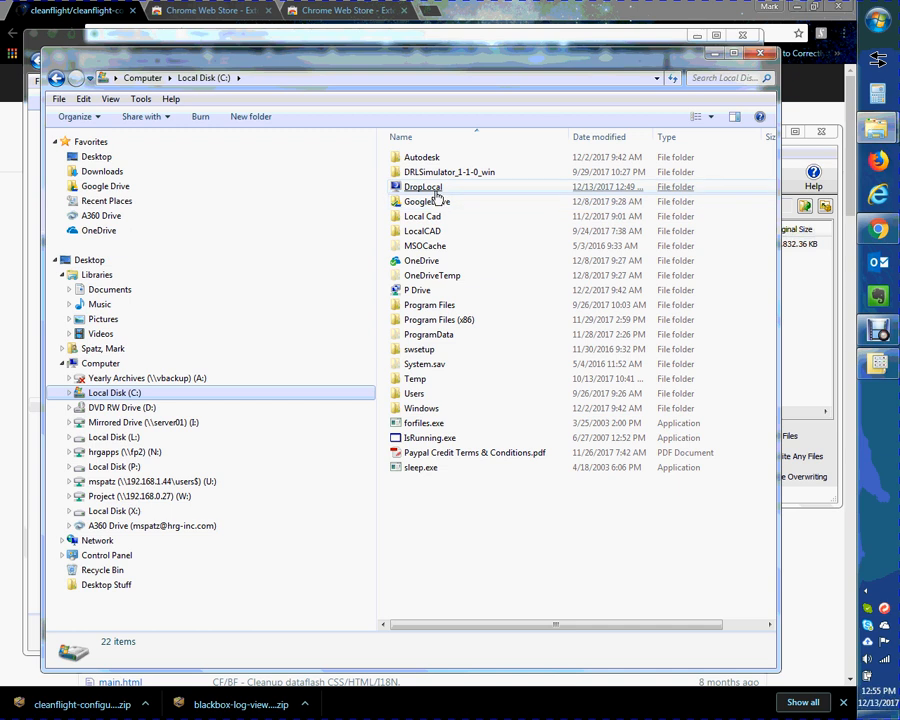
{"action": "double_click", "coordinate": [423, 187]}
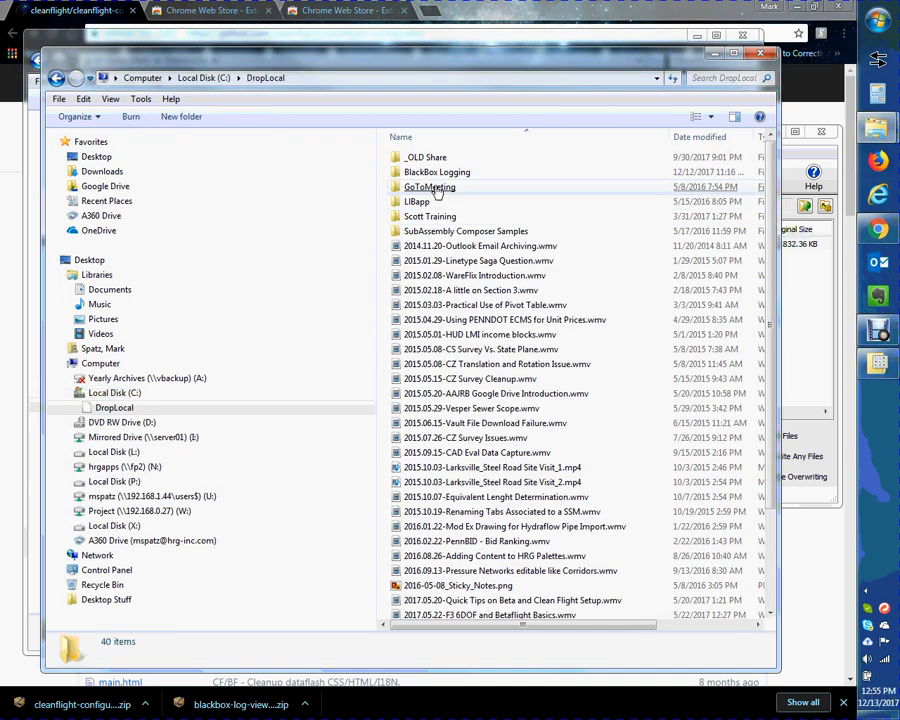
{"action": "left_click", "coordinate": [437, 172]}
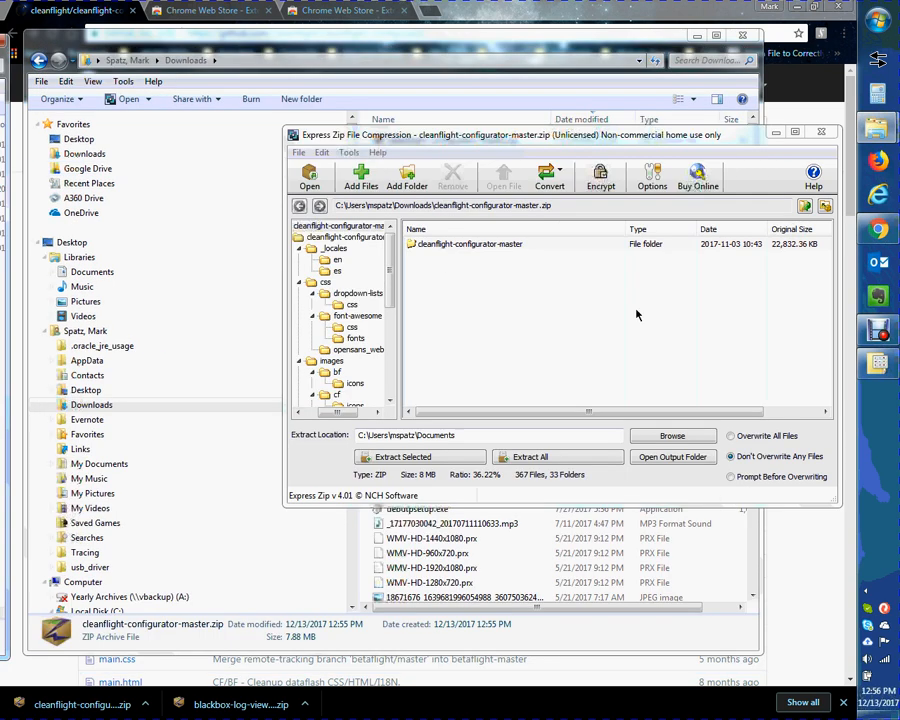
{"action": "left_click", "coordinate": [530, 457]}
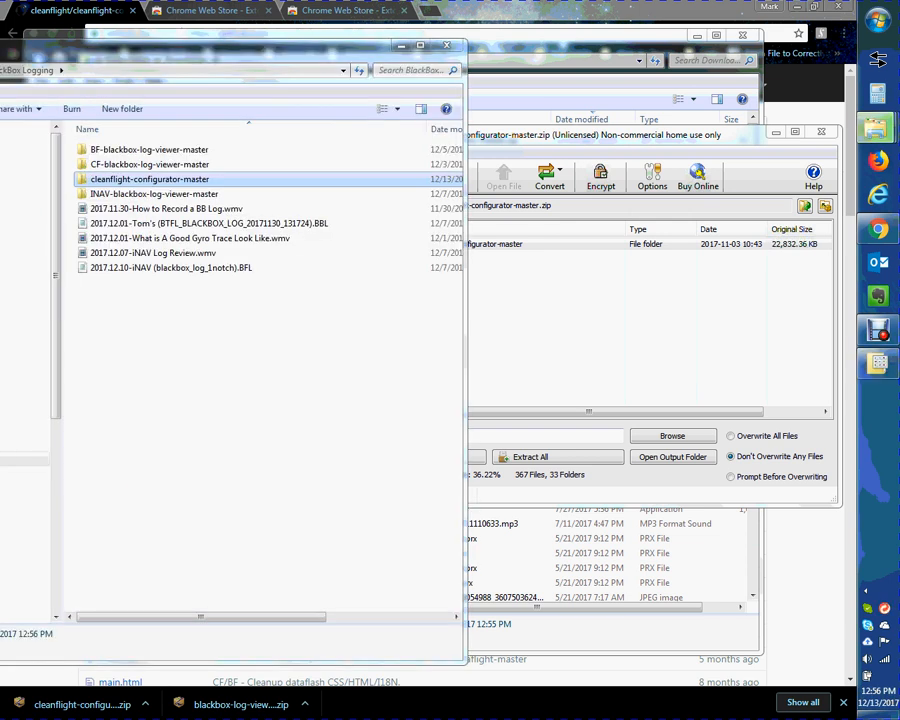
{"action": "left_click", "coordinate": [150, 179]}
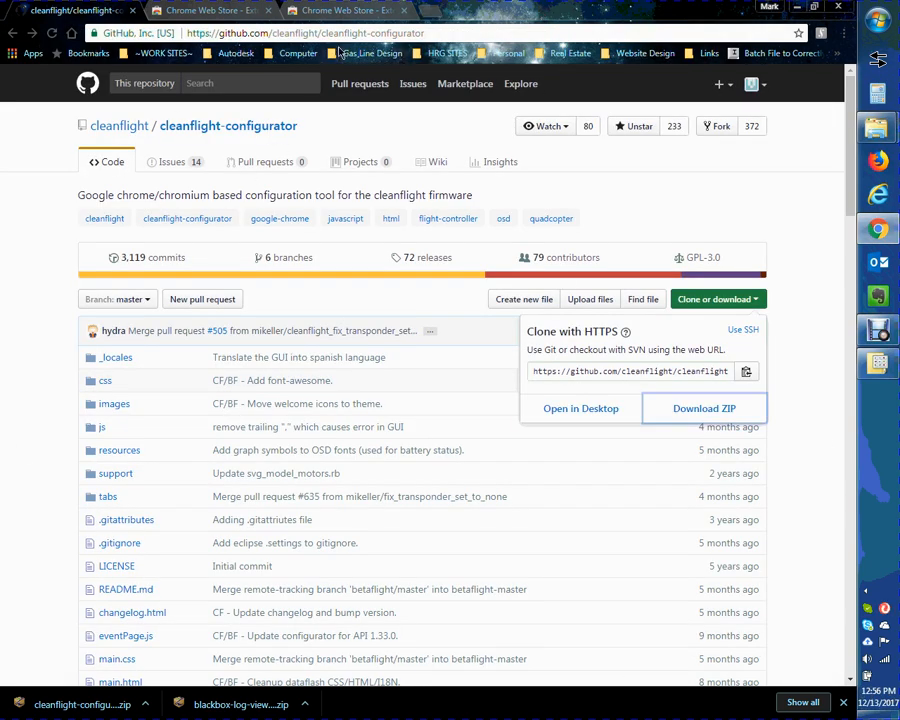
Open a new tab and go to chrome://extensions.
{"action": "left_click", "coordinate": [345, 10]}
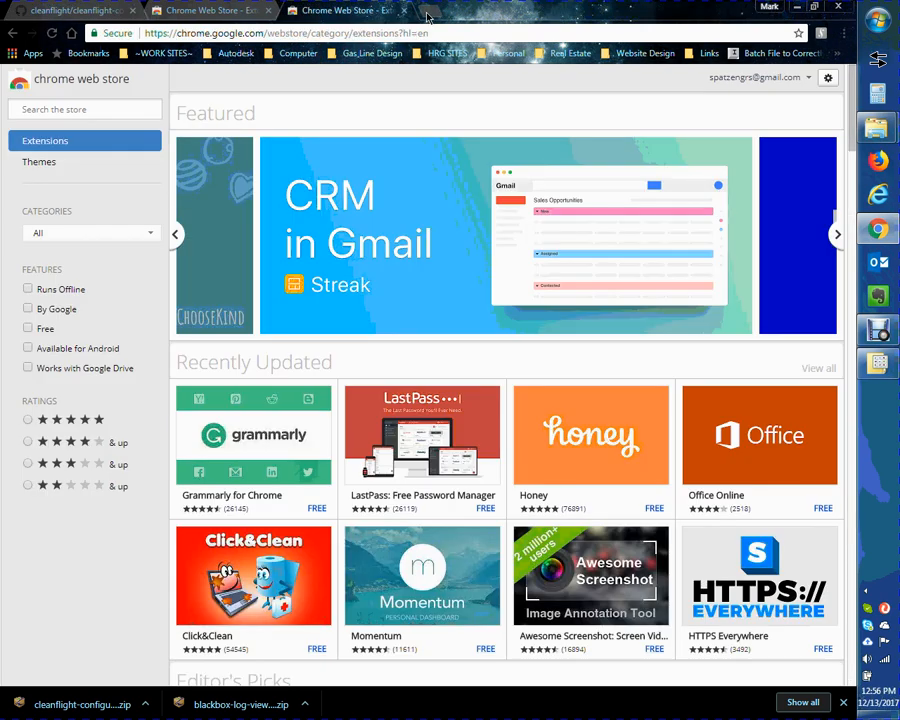
{"action": "left_click", "coordinate": [440, 10]}
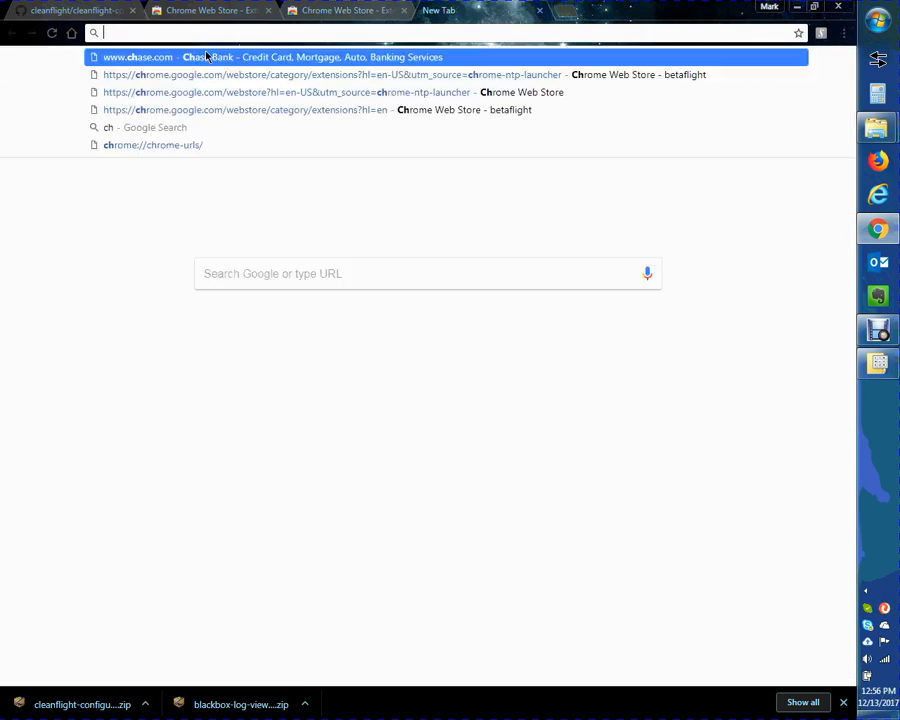
{"action": "type", "text": "chome:"}
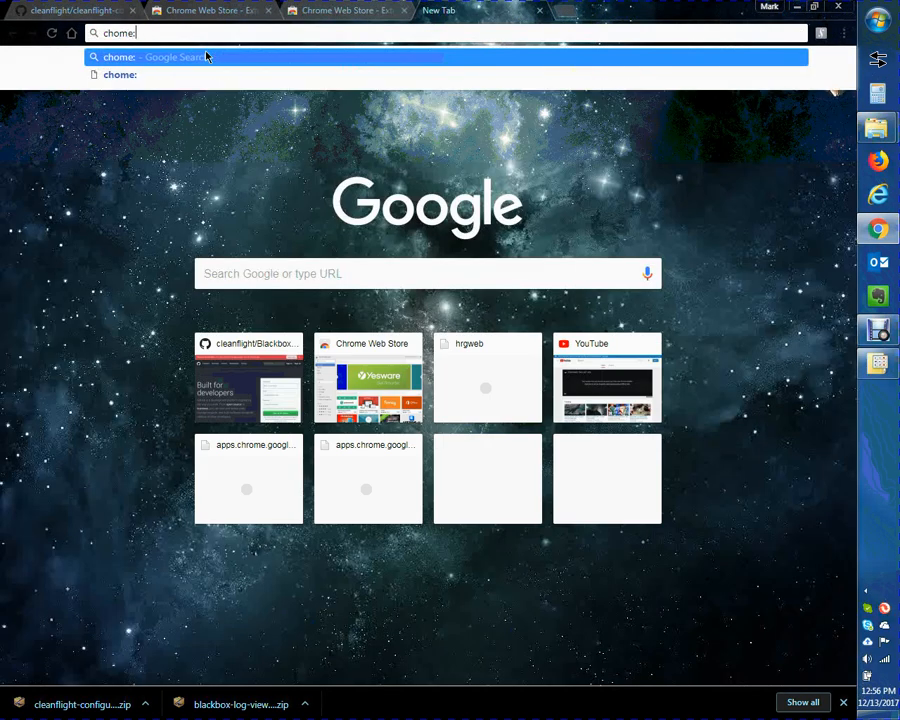
{"action": "type", "text": "://ext"}
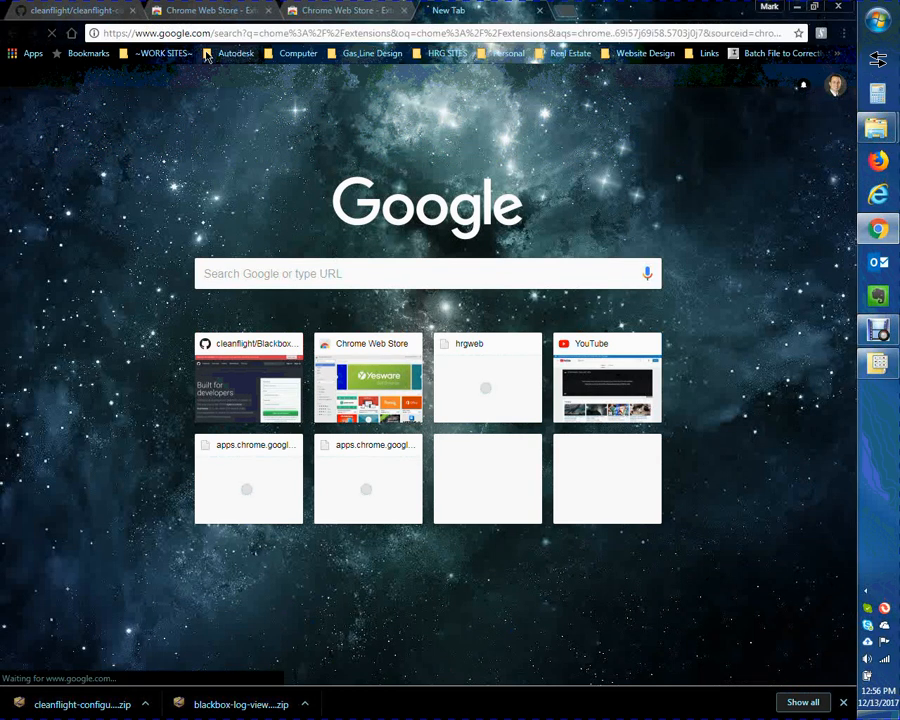
{"action": "type", "text": "chrome://extensions"}
{"action": "key", "text": "Return"}
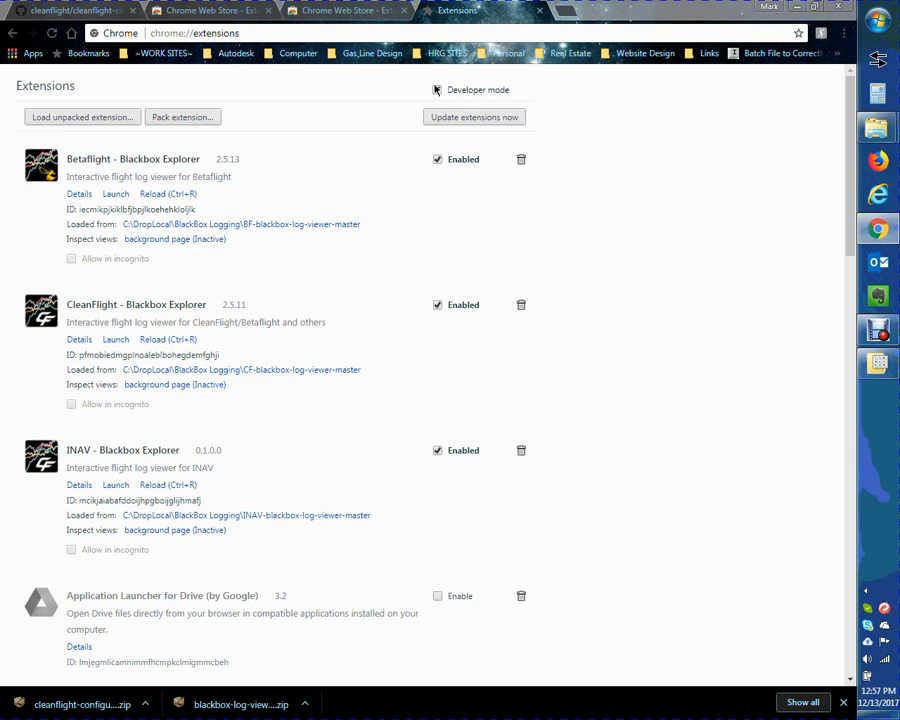
Toggle developer mode, then load the cleanflight-configurator-master folder as an unpacked extension.
{"action": "left_click", "coordinate": [437, 89]}
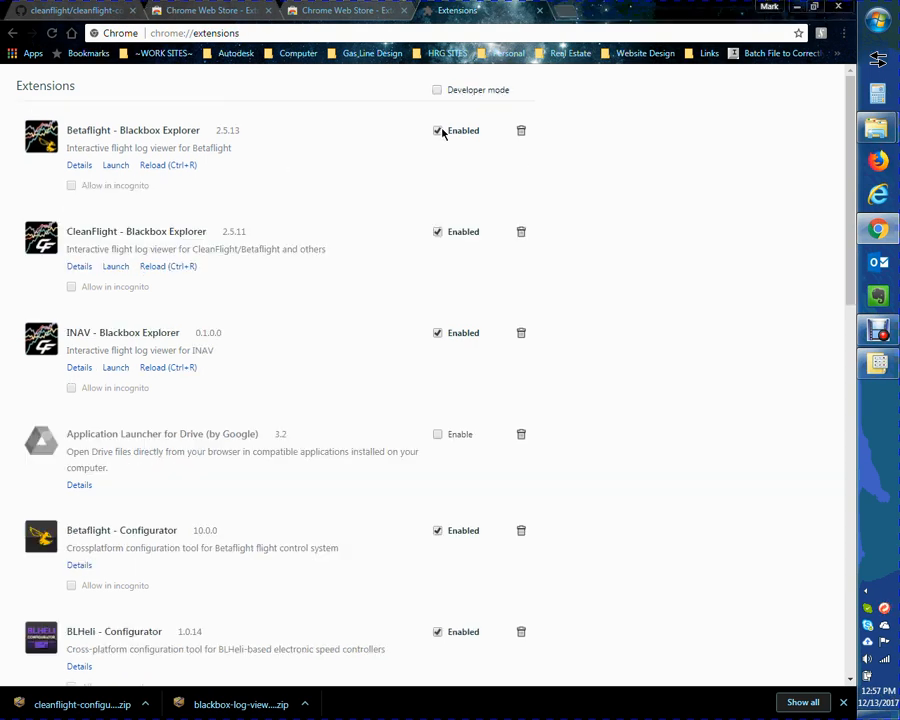
{"action": "left_click", "coordinate": [437, 89]}
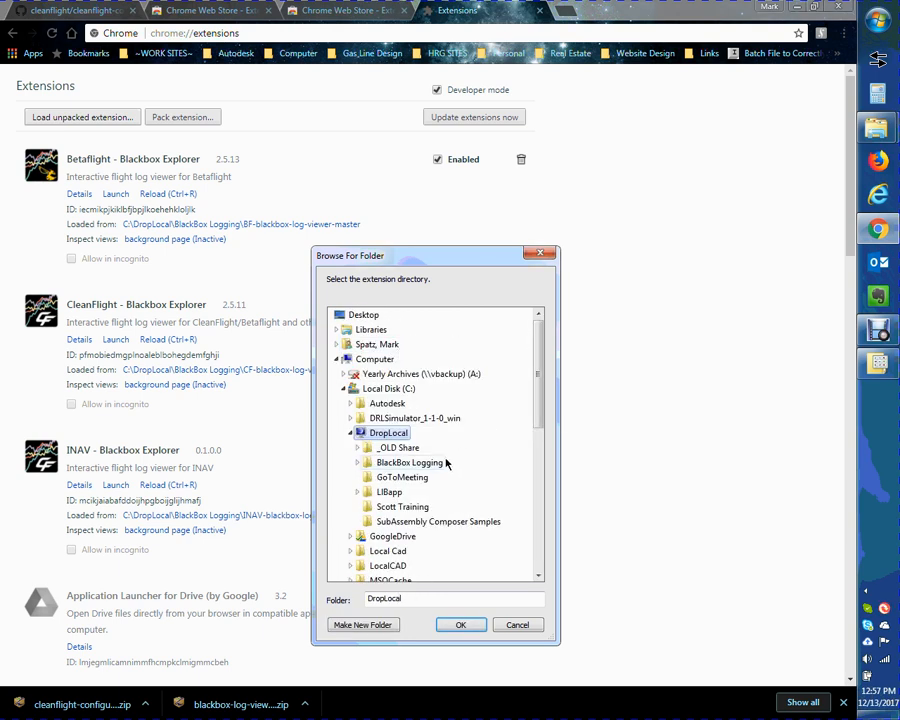
{"action": "left_click", "coordinate": [410, 462]}
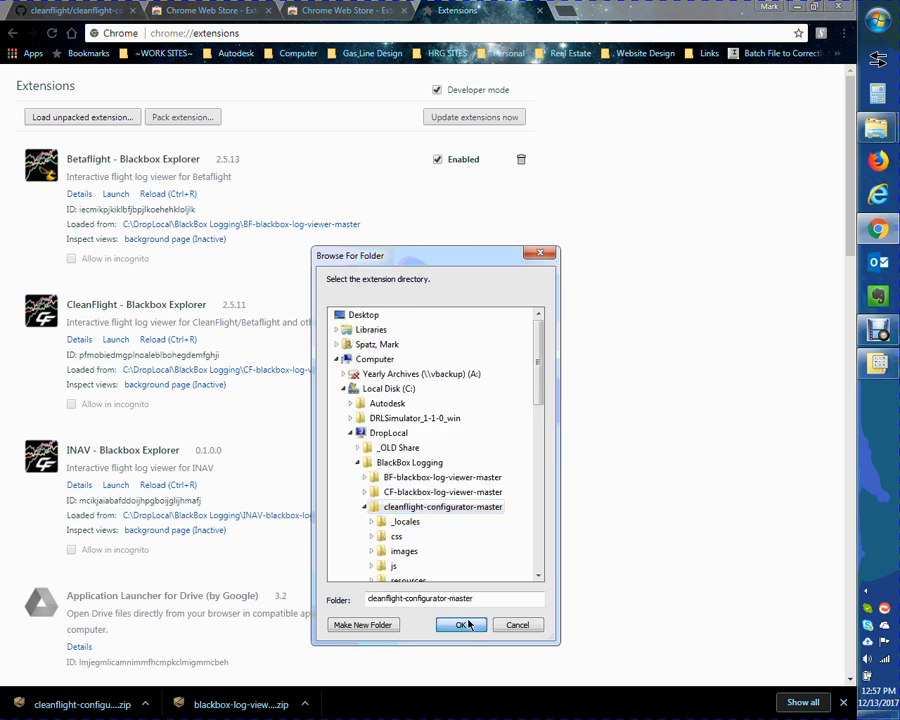
{"action": "left_click", "coordinate": [461, 624]}
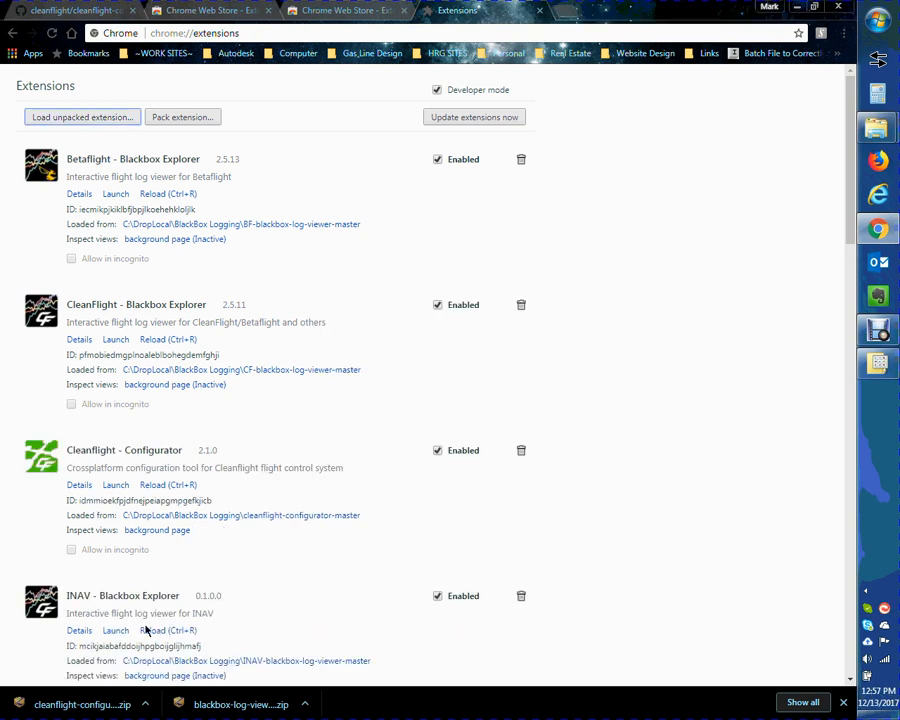
{"action": "mouse_move", "coordinate": [765, 644]}
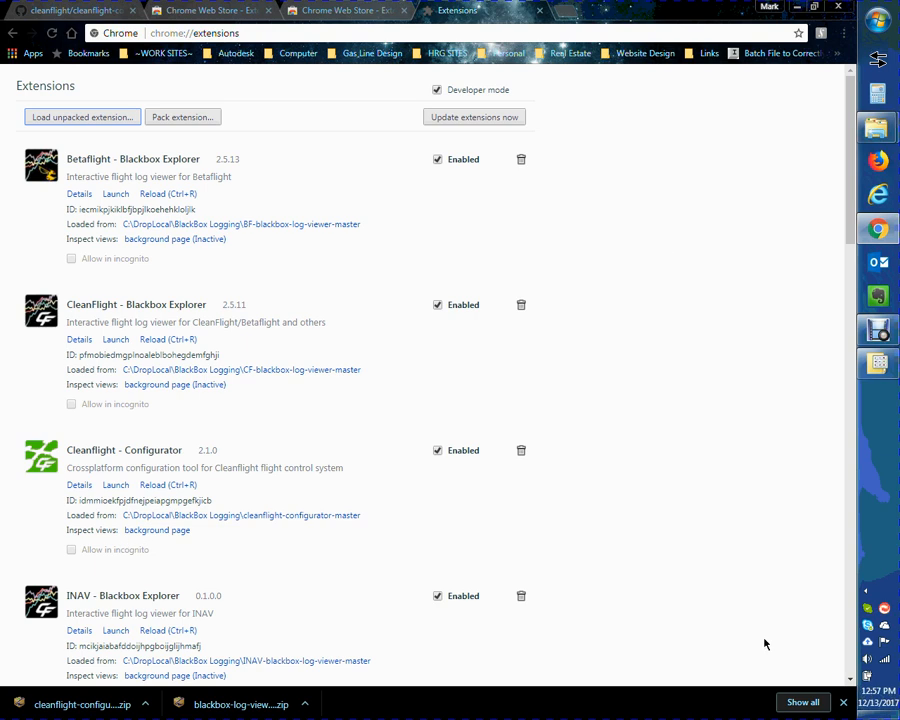
{"action": "mouse_move", "coordinate": [33, 54]}
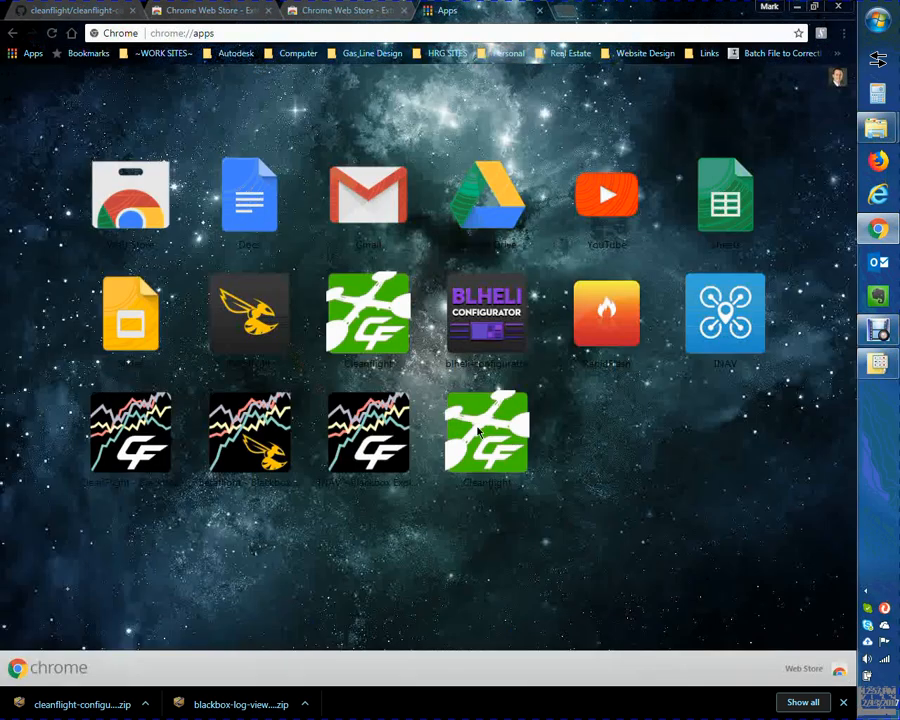
Launch Cleanflight Configurator 2.1.0 maximized, then return to the cleanflight-configurator GitHub tab.
{"action": "left_click", "coordinate": [345, 10]}
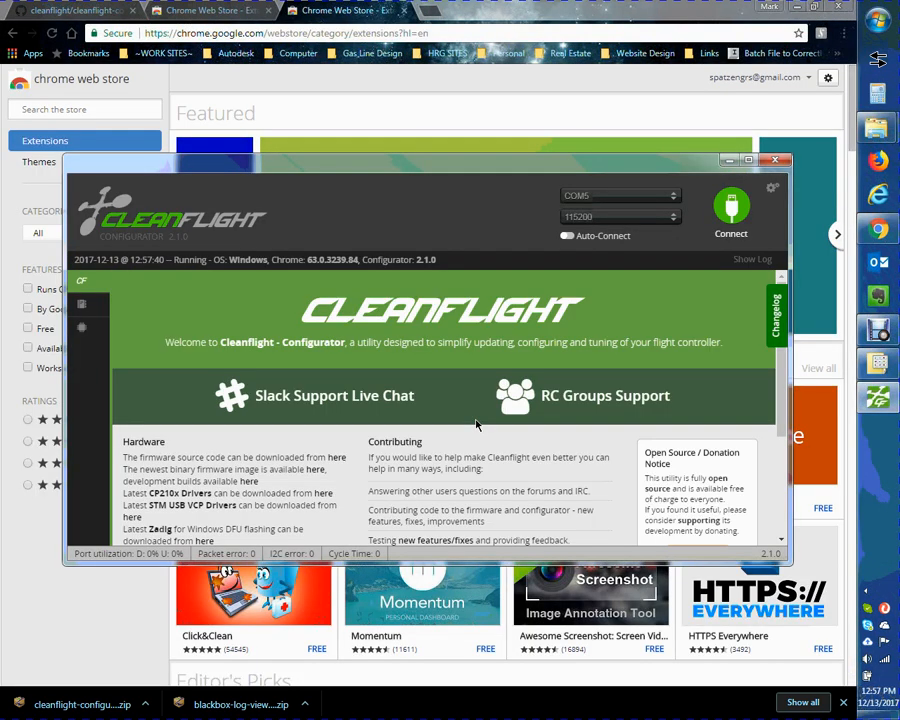
{"action": "left_click", "coordinate": [748, 160]}
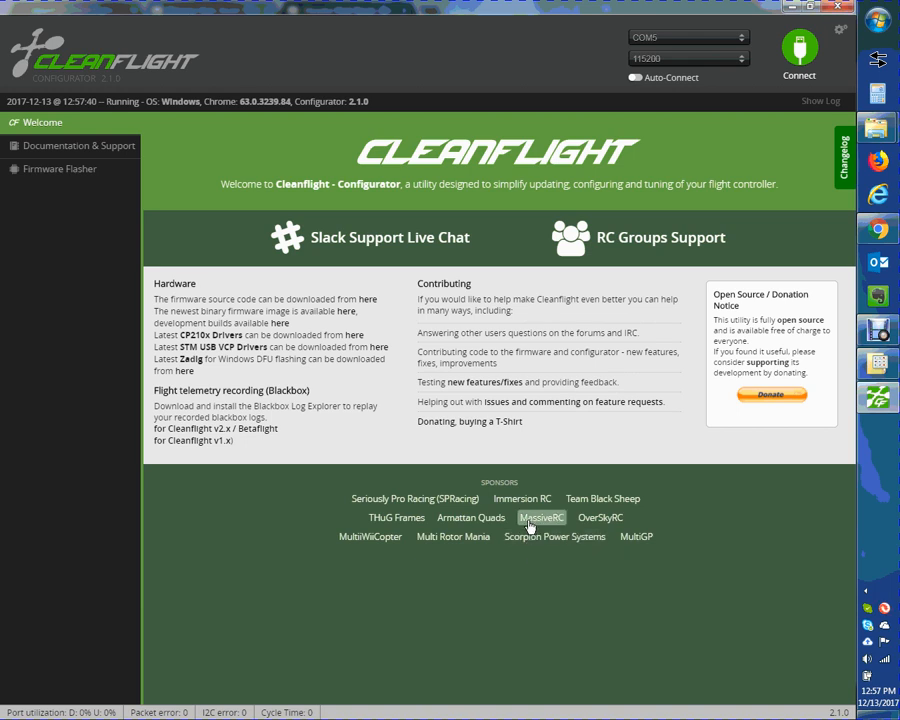
{"action": "mouse_move", "coordinate": [845, 18]}
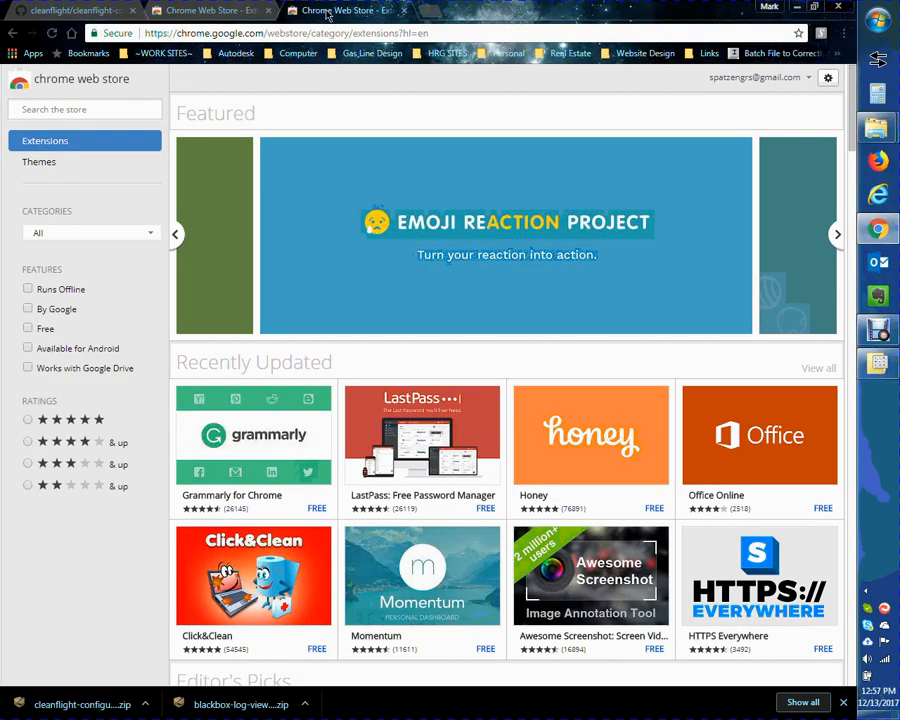
{"action": "left_click", "coordinate": [70, 10]}
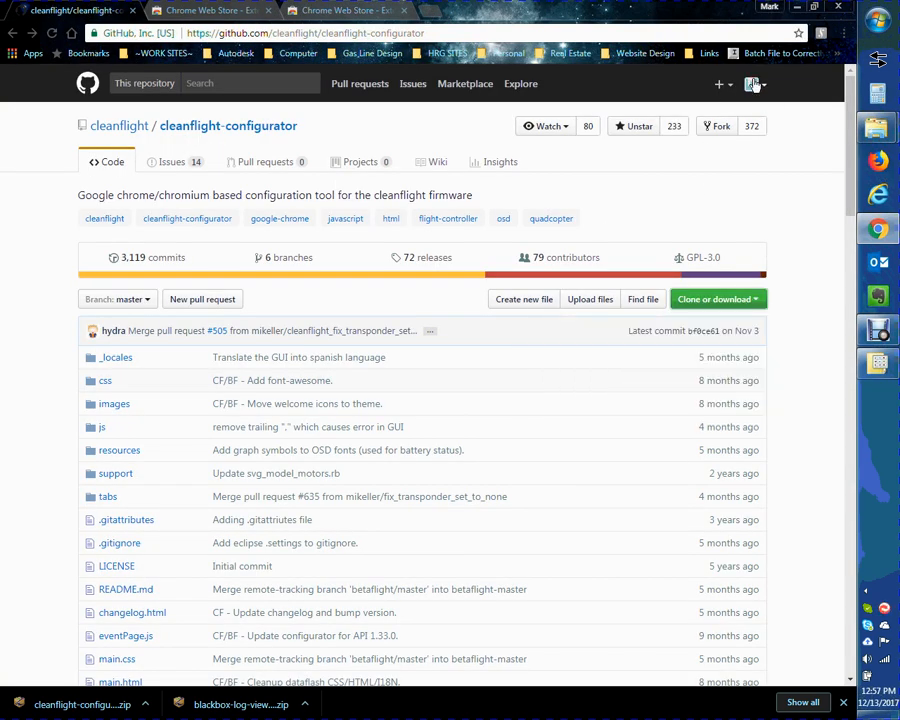
Open cleanflight/blackbox-log-viewer from Your stars and download it as a ZIP.
{"action": "left_click", "coordinate": [752, 84]}
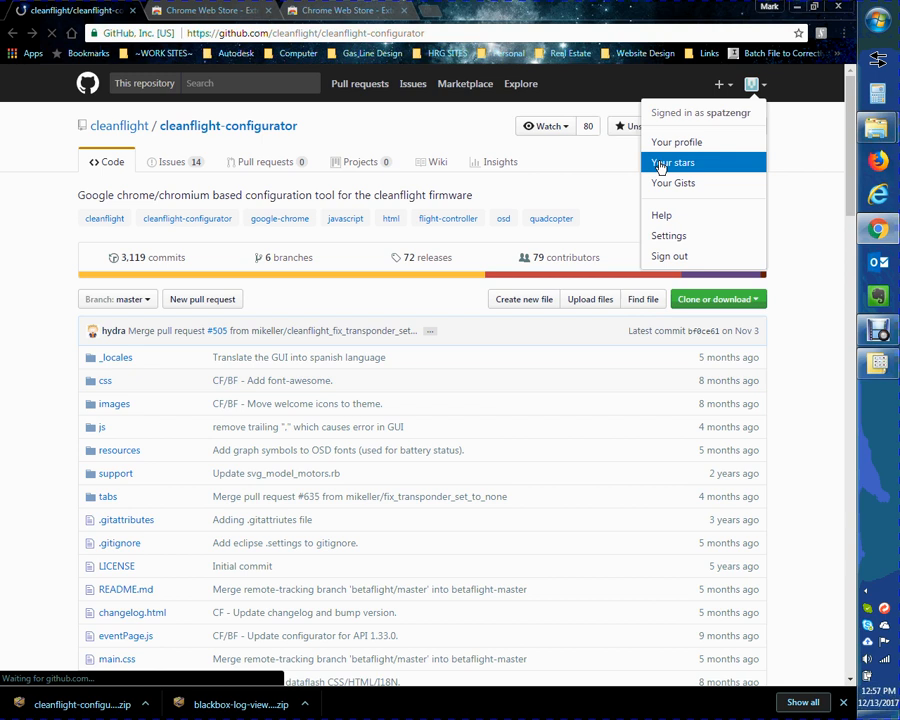
{"action": "left_click", "coordinate": [672, 162]}
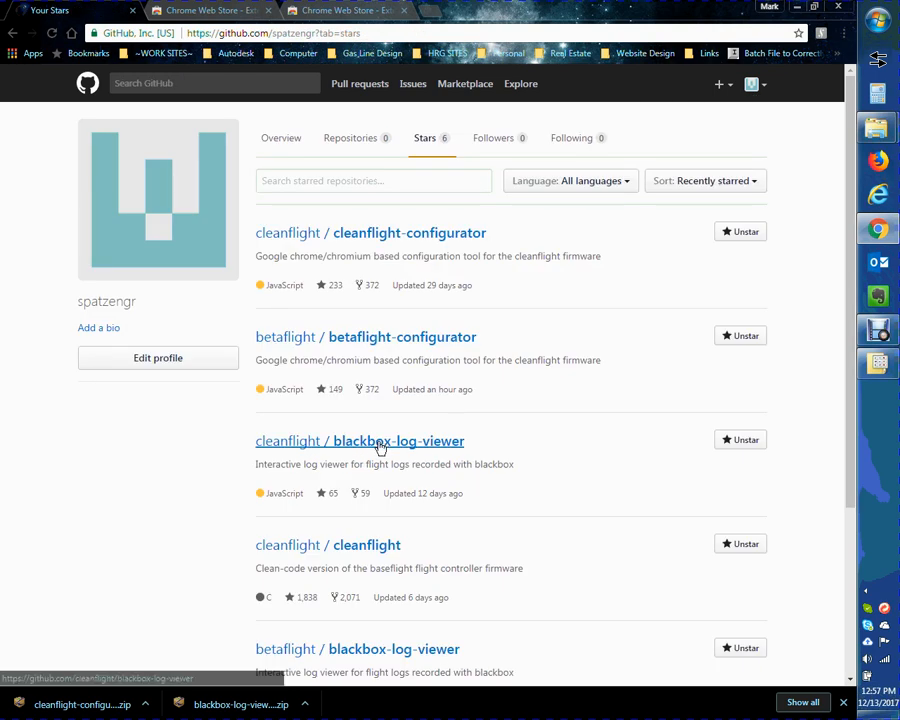
{"action": "scroll", "scroll_direction": "down", "scroll_amount": 3}
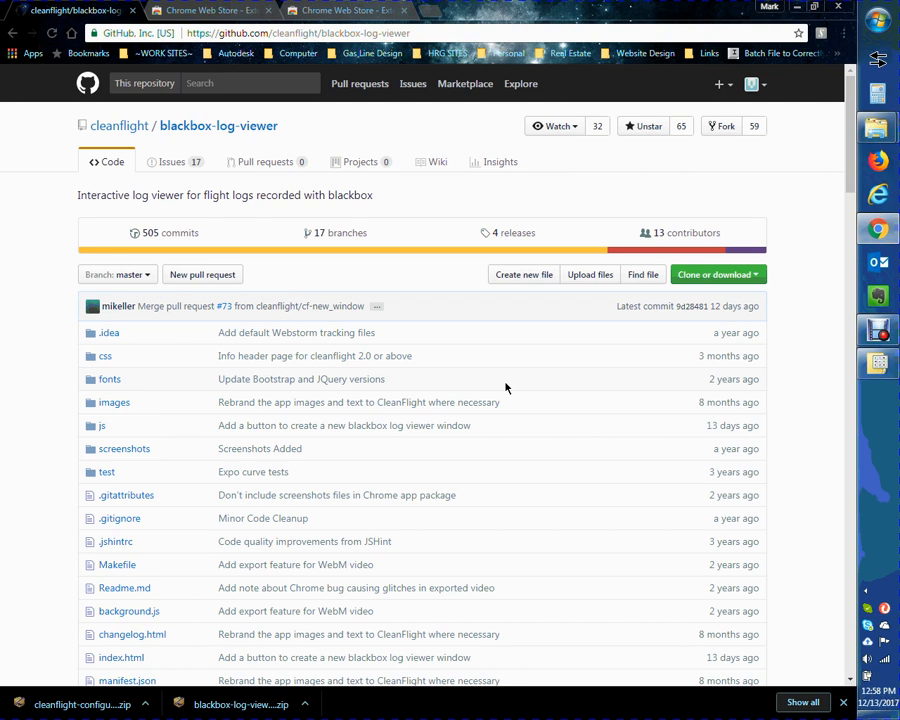
{"action": "mouse_move", "coordinate": [643, 357]}
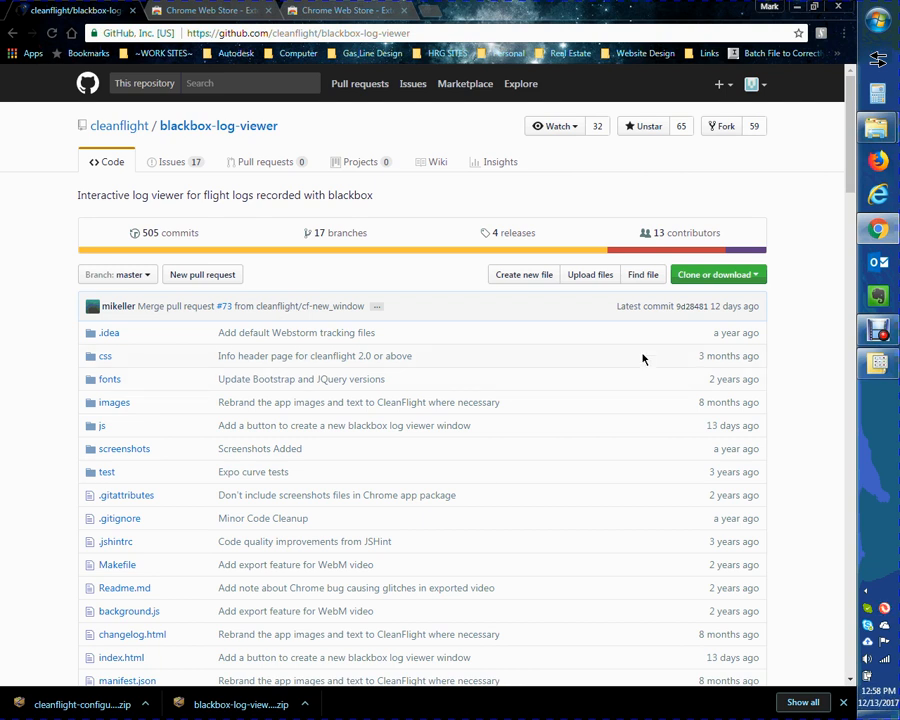
{"action": "mouse_move", "coordinate": [678, 404]}
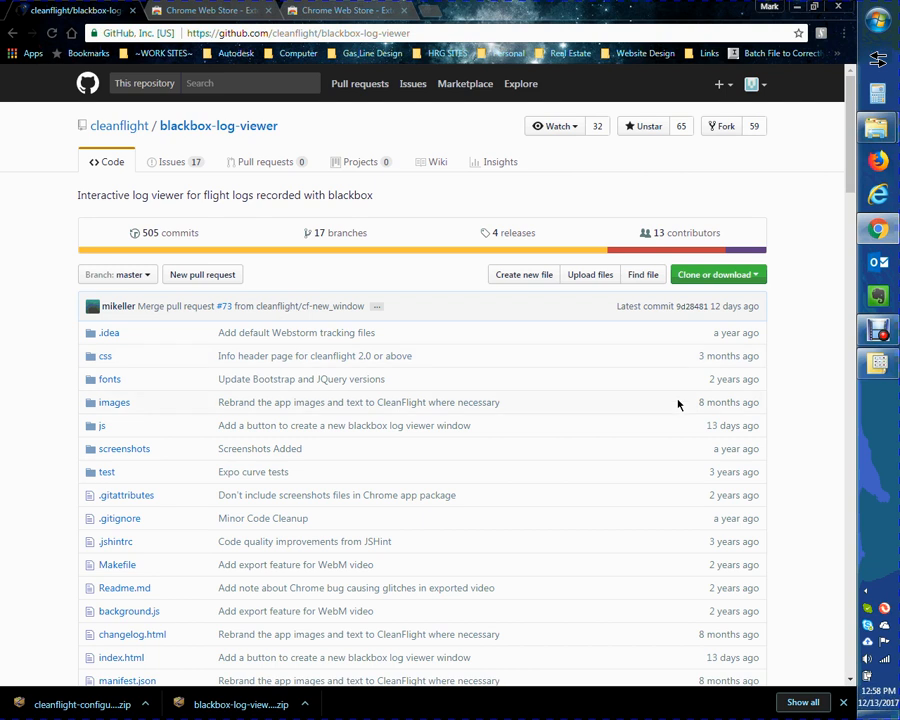
{"action": "left_click", "coordinate": [714, 274]}
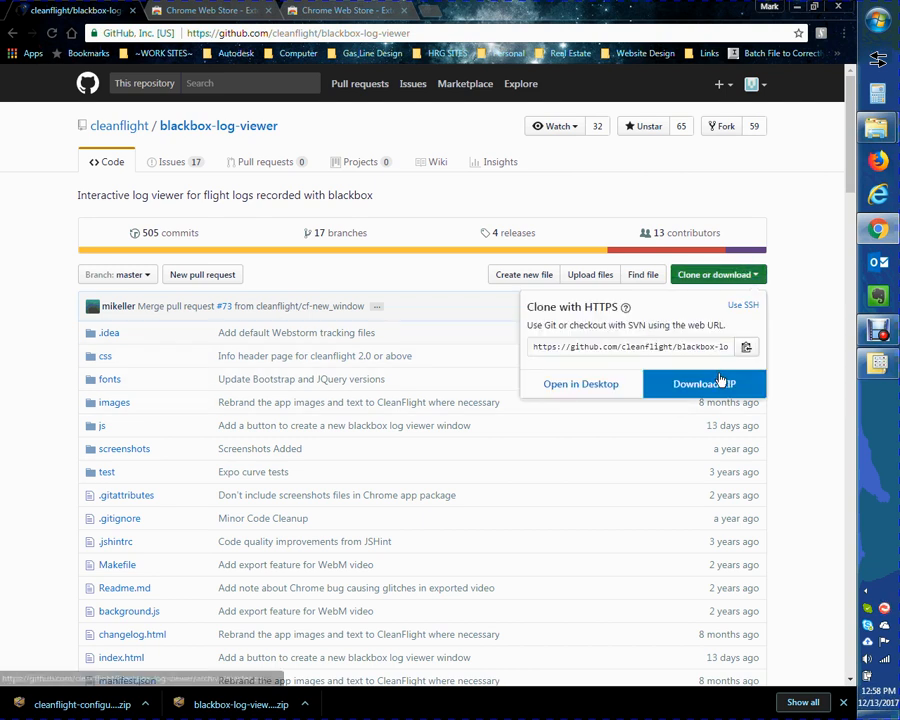
{"action": "left_click", "coordinate": [797, 309]}
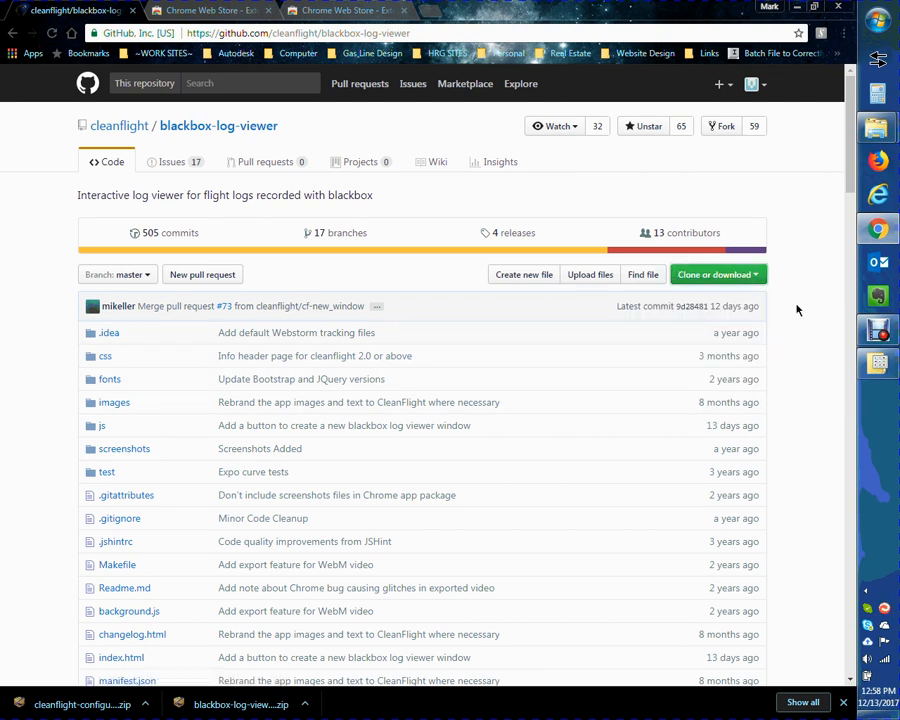
{"action": "mouse_move", "coordinate": [433, 350]}
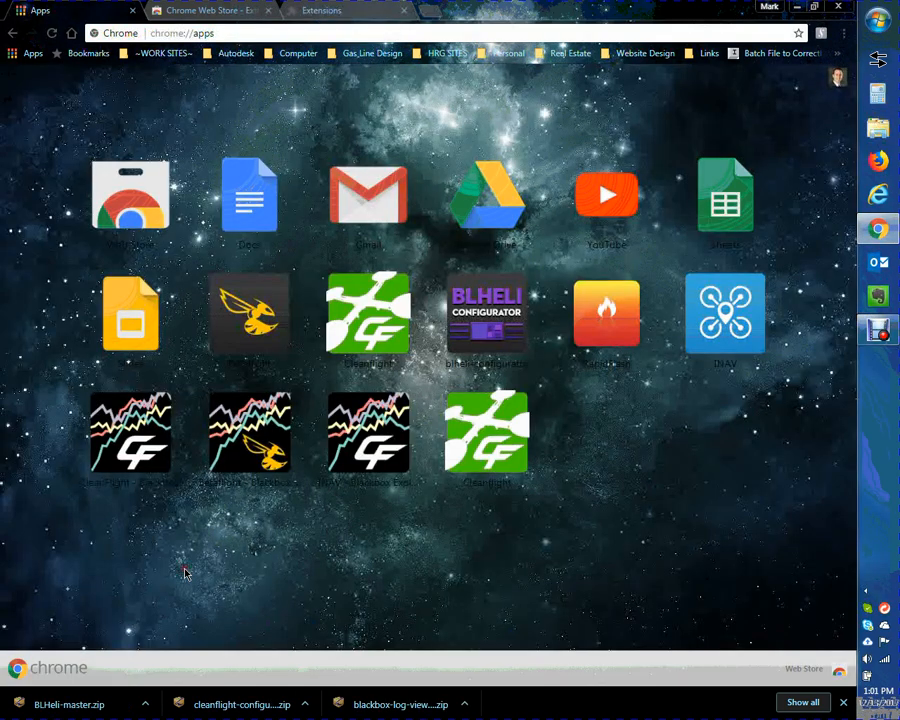
{"action": "mouse_move", "coordinate": [450, 387]}
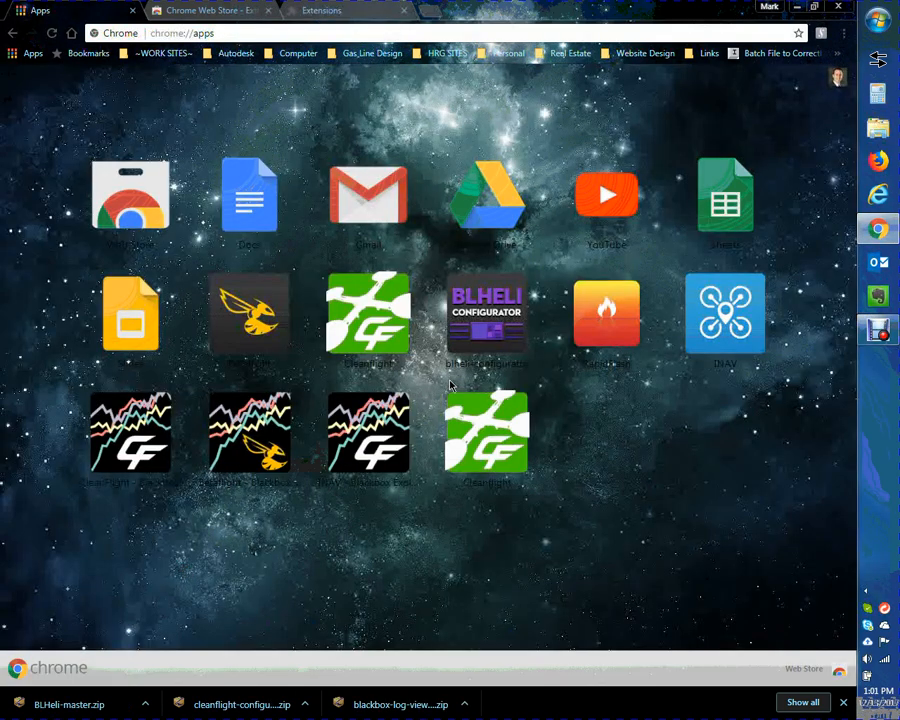
{"action": "mouse_move", "coordinate": [463, 411]}
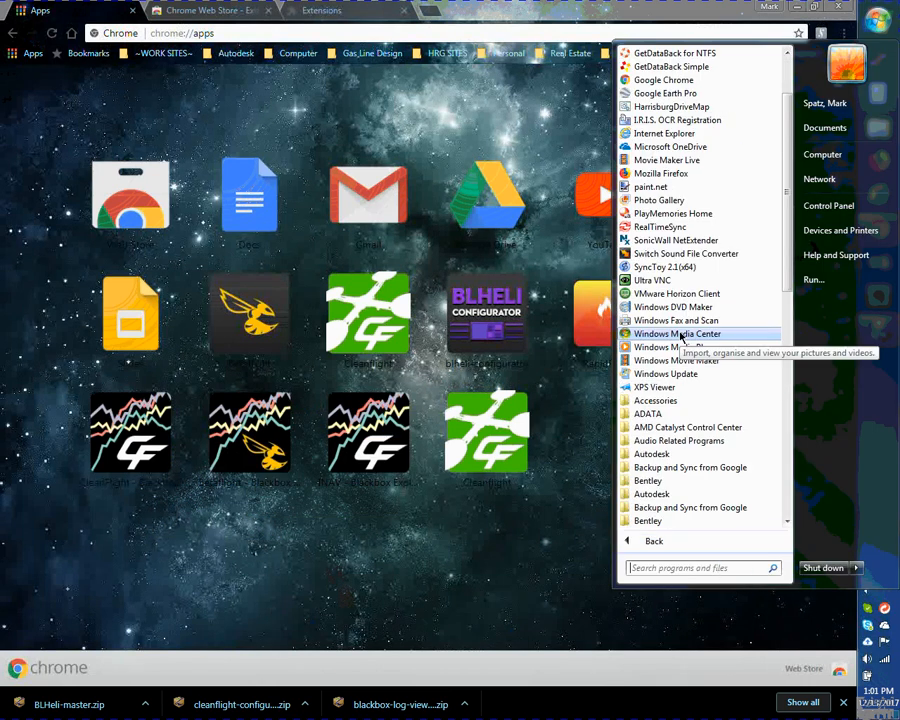
Scroll to the Chrome Apps folder and right-click the Betaflight - Blackbox Explorer shortcut.
{"action": "scroll", "scroll_direction": "down", "scroll_amount": 3}
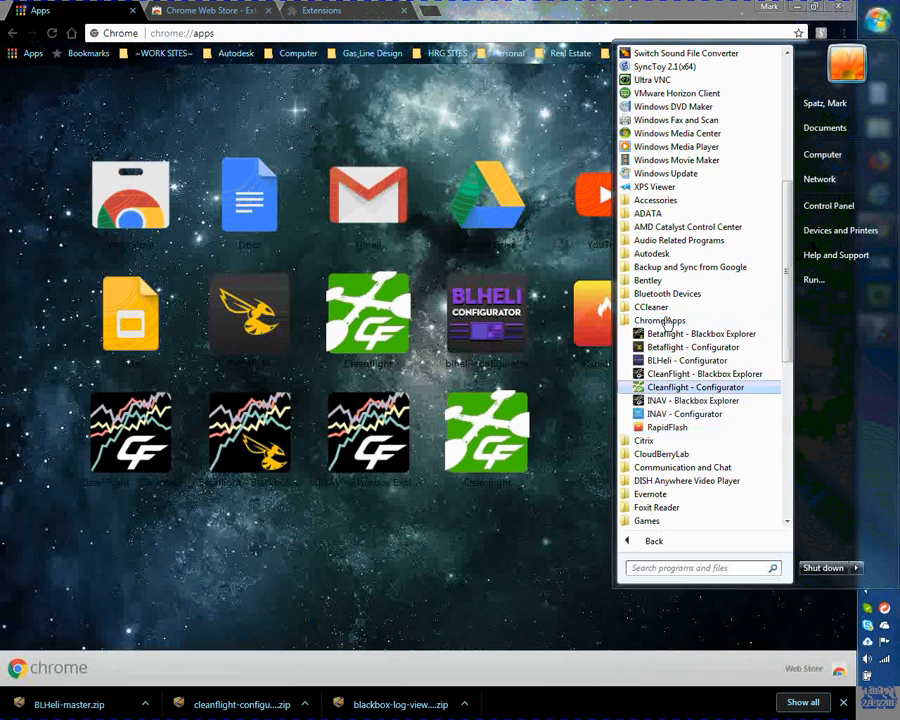
{"action": "mouse_move", "coordinate": [700, 333]}
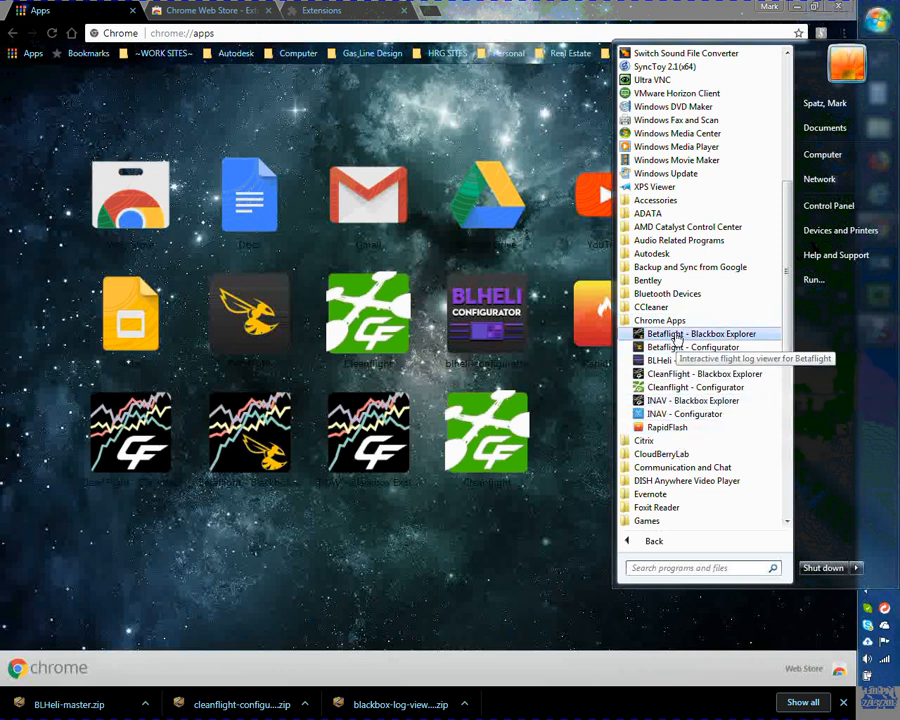
{"action": "right_click", "coordinate": [701, 333]}
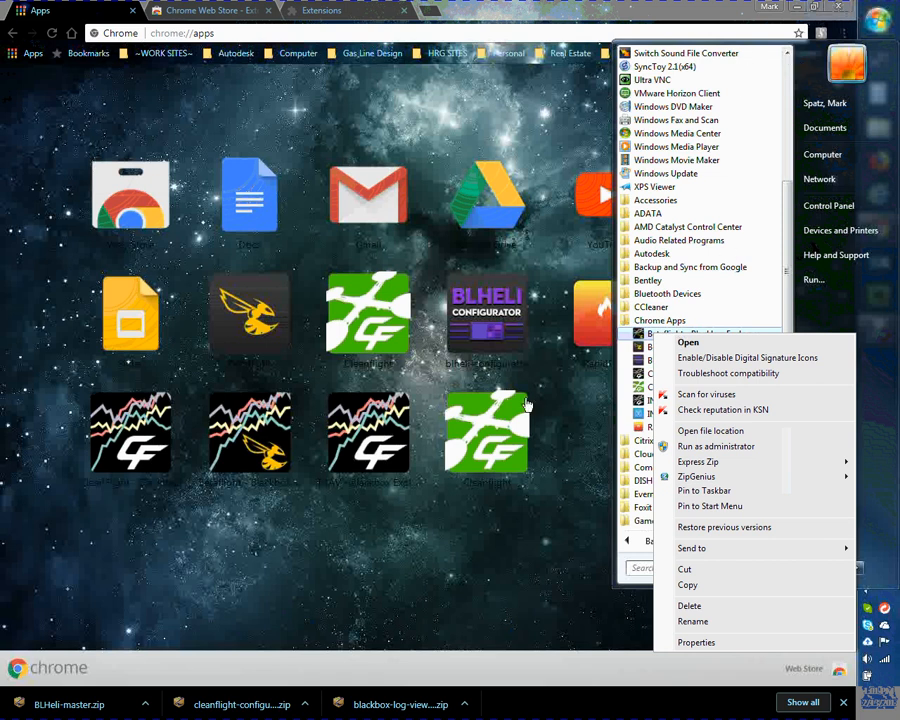
{"action": "mouse_move", "coordinate": [125, 453]}
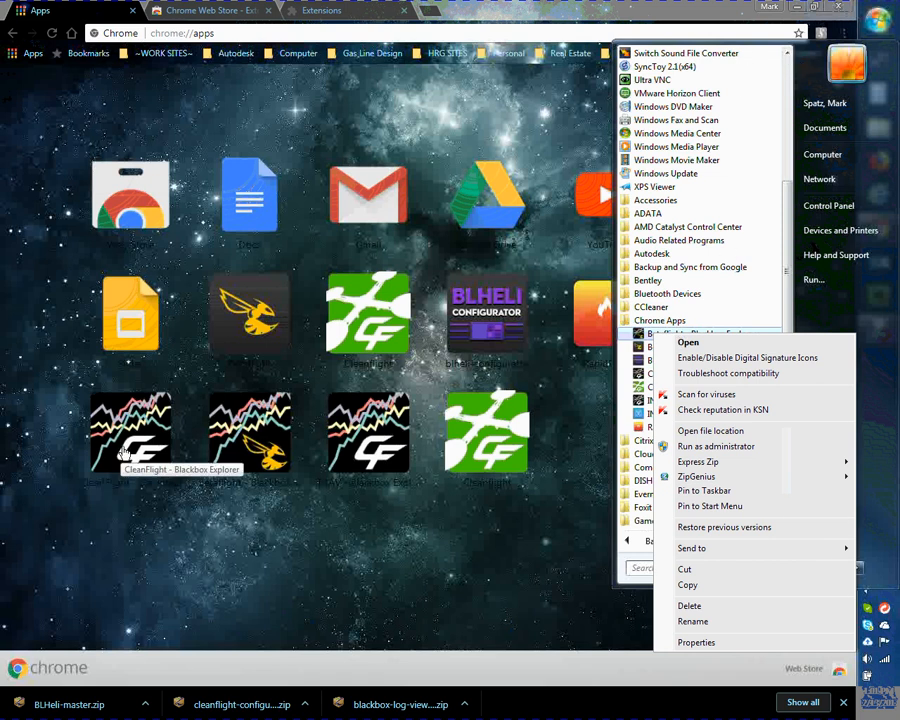
{"action": "mouse_move", "coordinate": [670, 357]}
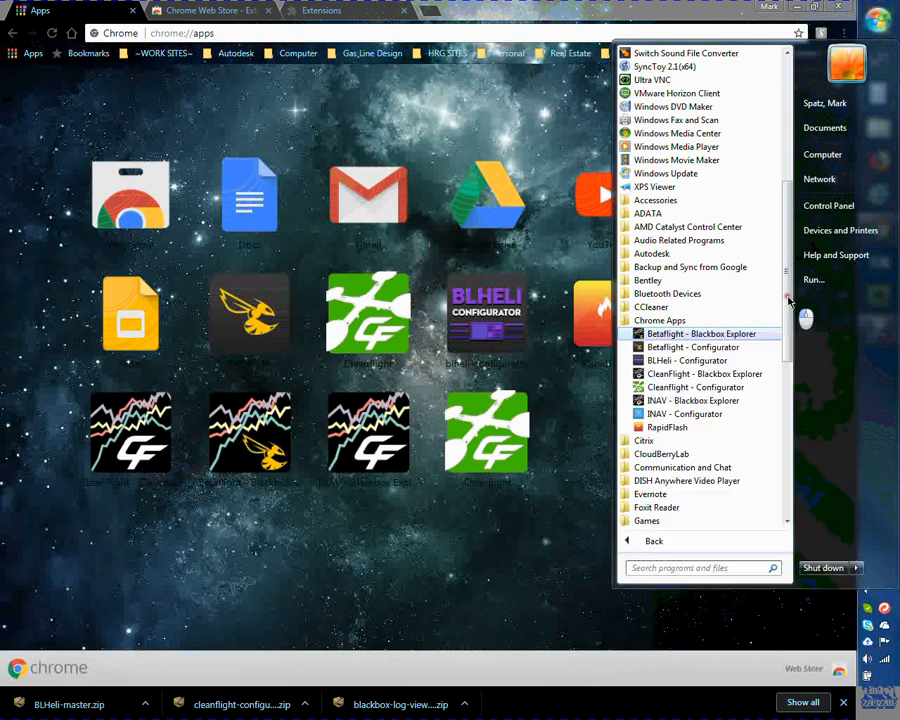
{"action": "mouse_move", "coordinate": [508, 598]}
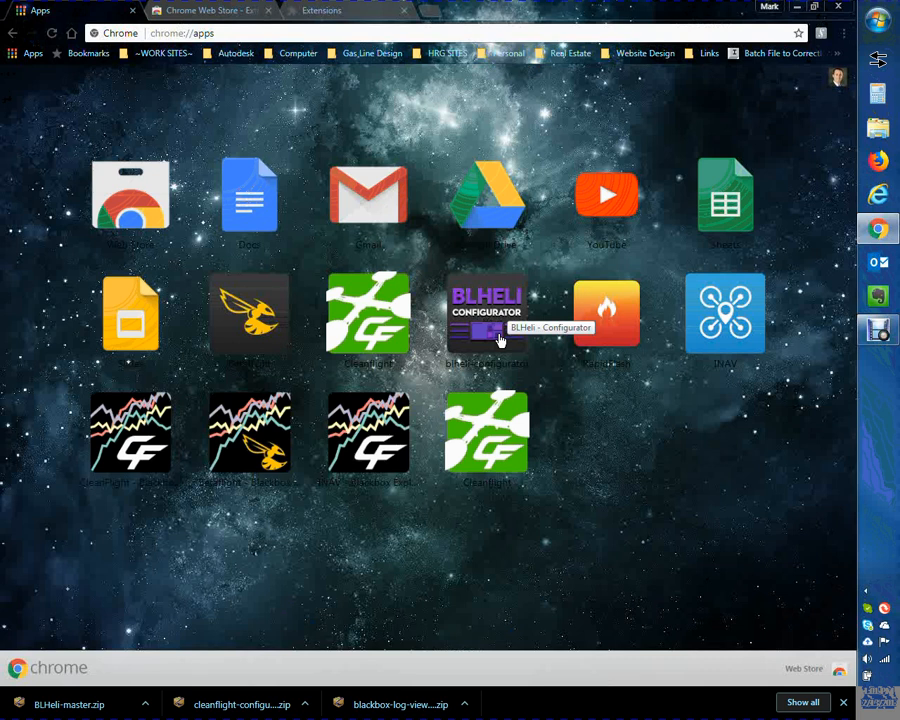
{"action": "mouse_move", "coordinate": [495, 323]}
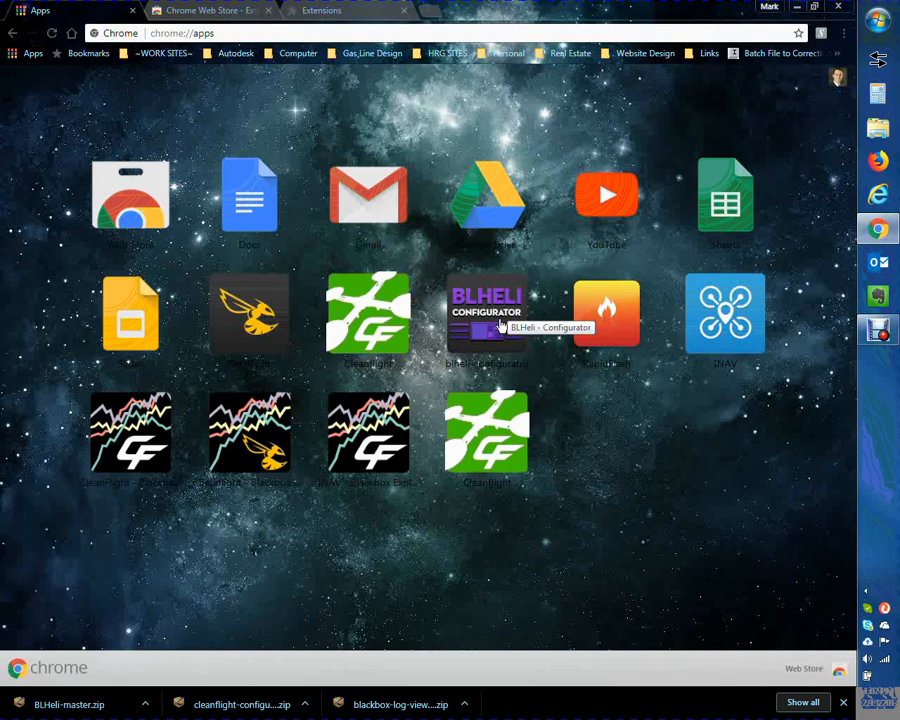
{"action": "mouse_move", "coordinate": [725, 313]}
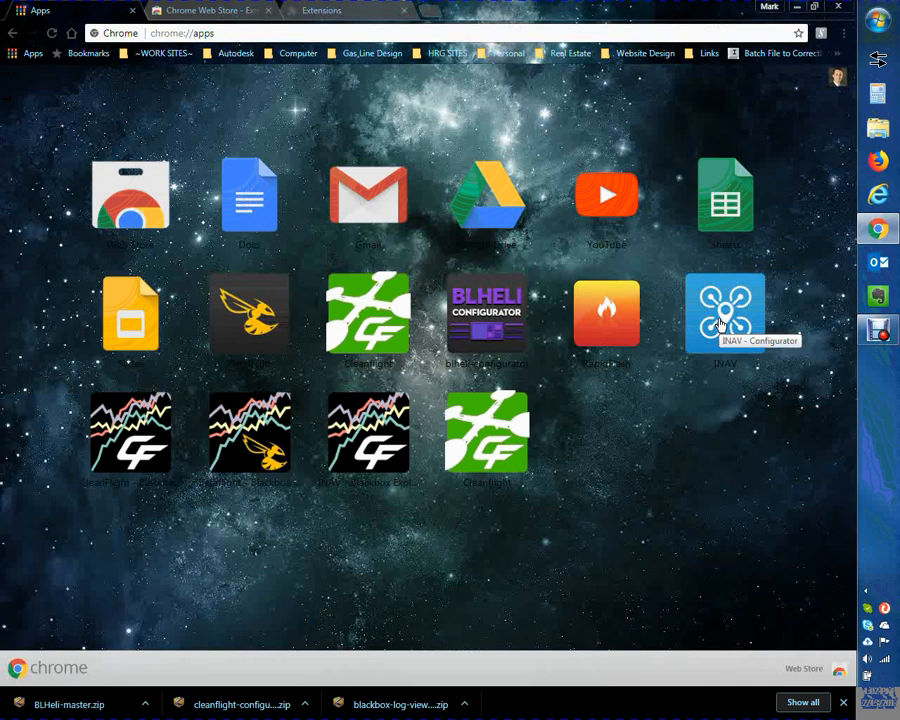
{"action": "mouse_move", "coordinate": [703, 339]}
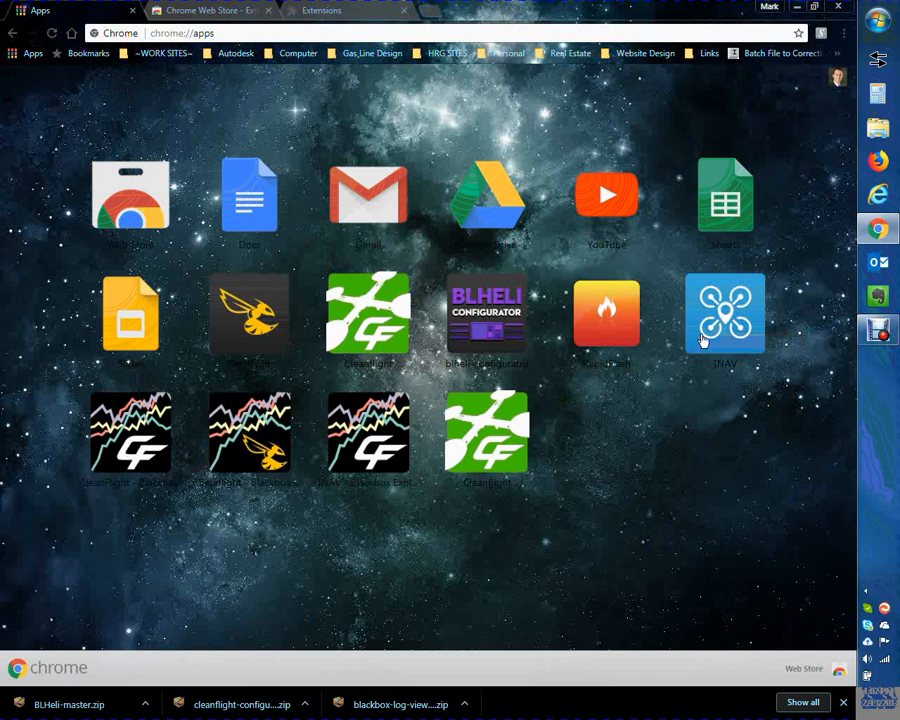